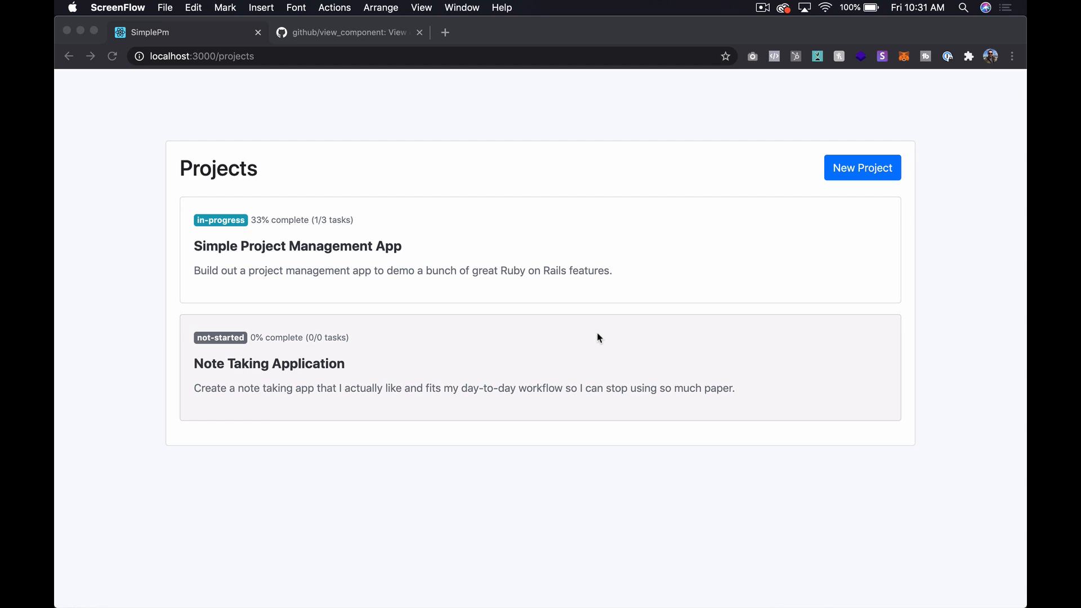
pyautogui.moveTo(175, 104)
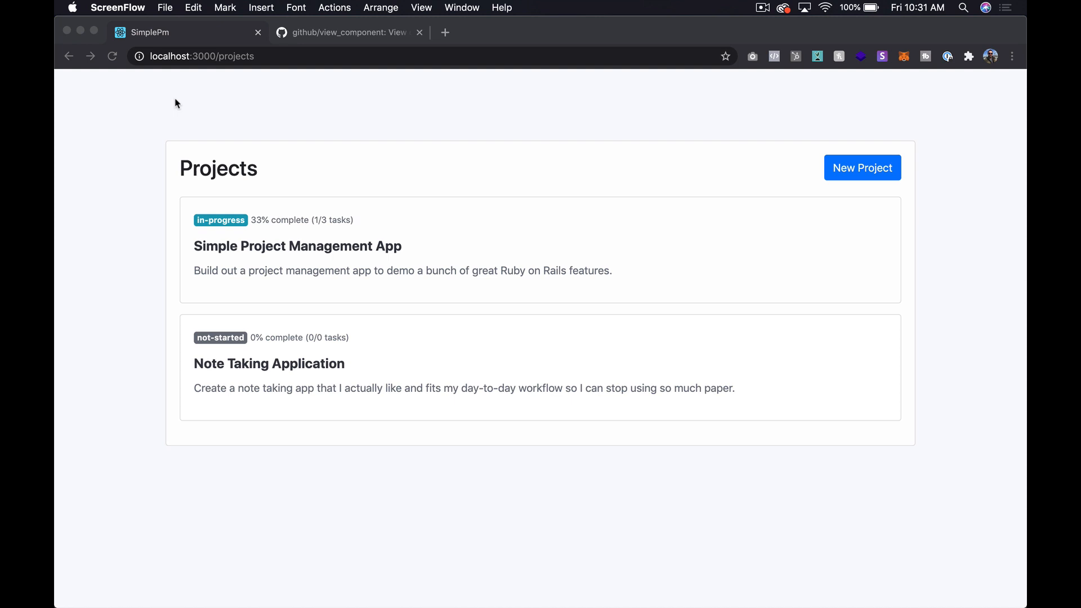
pyautogui.moveTo(376, 80)
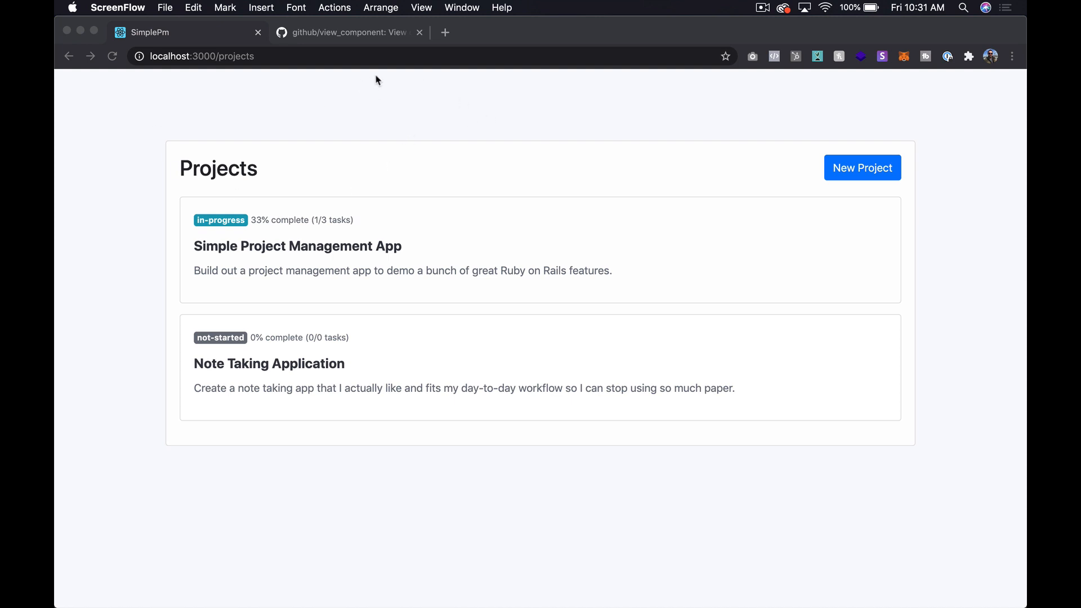
pyautogui.moveTo(295, 76)
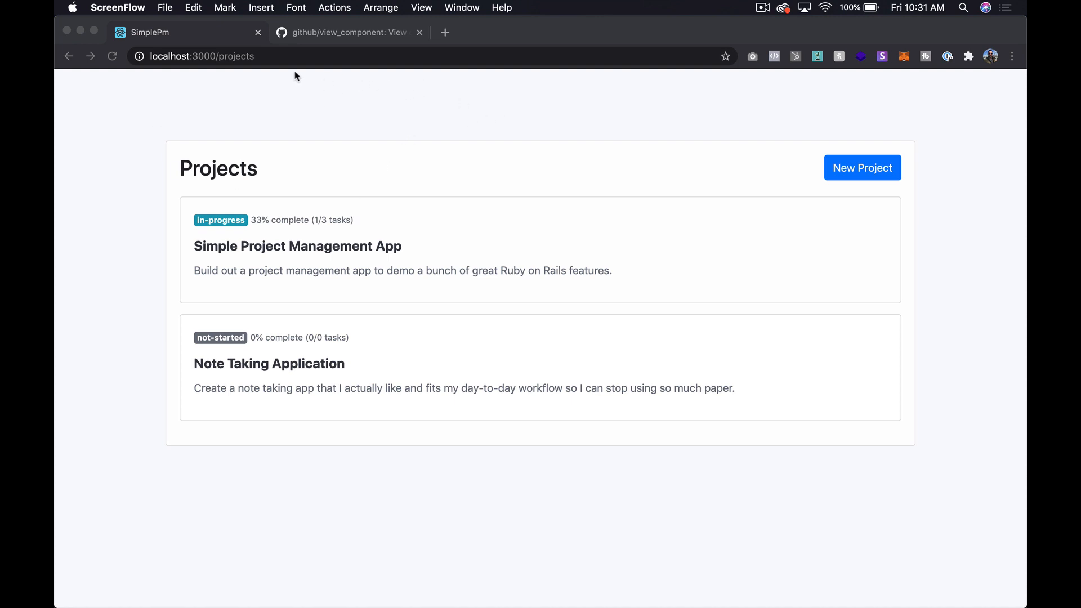
# Switch to the github/view_component tab and scroll the README down to its Installation section
pyautogui.click(344, 31)
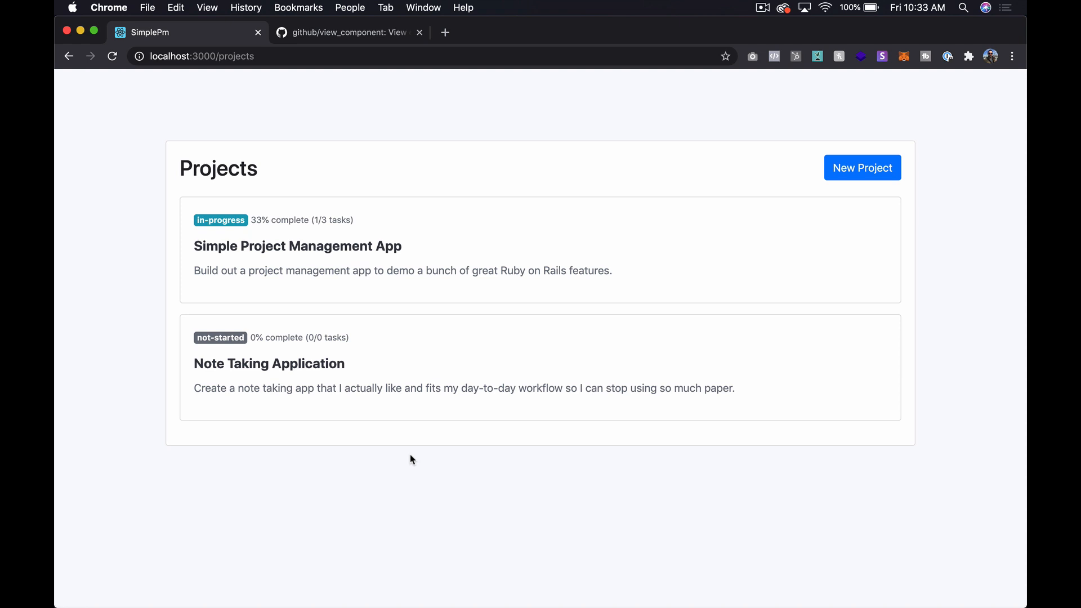
pyautogui.moveTo(848, 546)
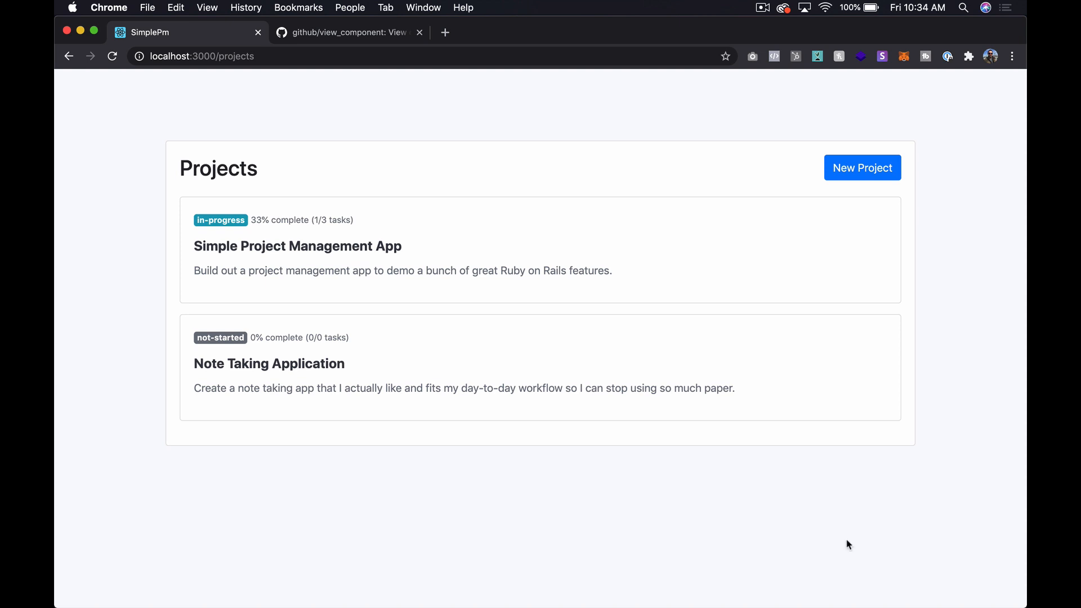
pyautogui.click(348, 31)
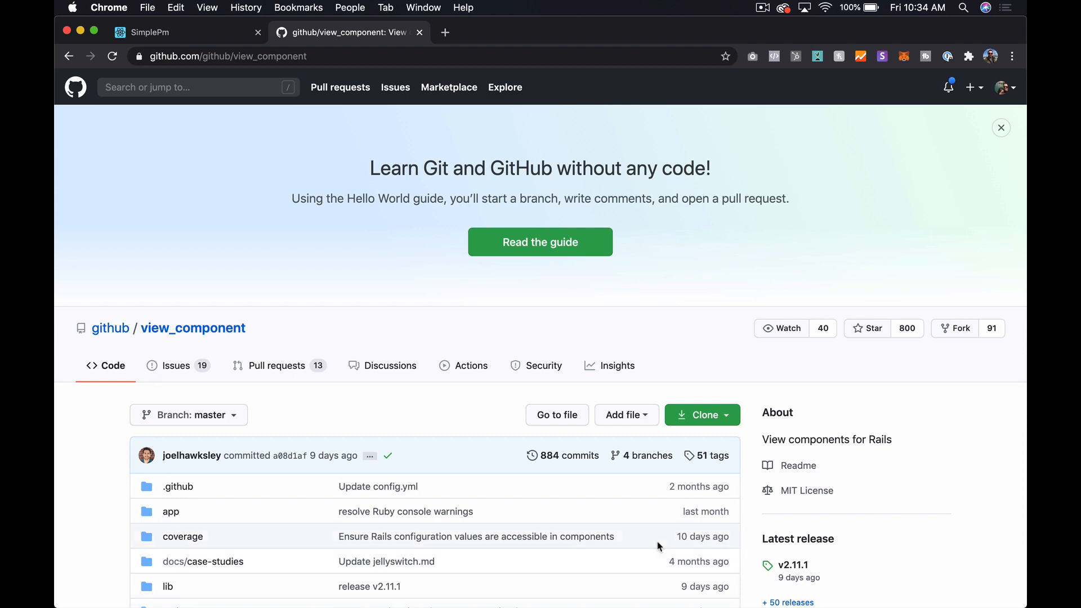
pyautogui.scroll(-3)
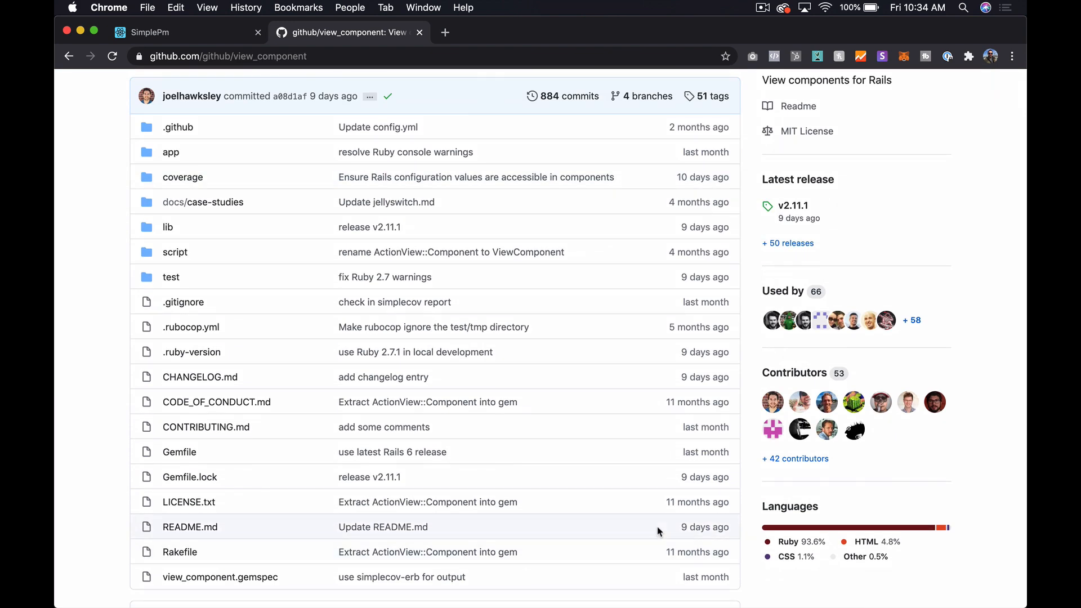
pyautogui.scroll(-3)
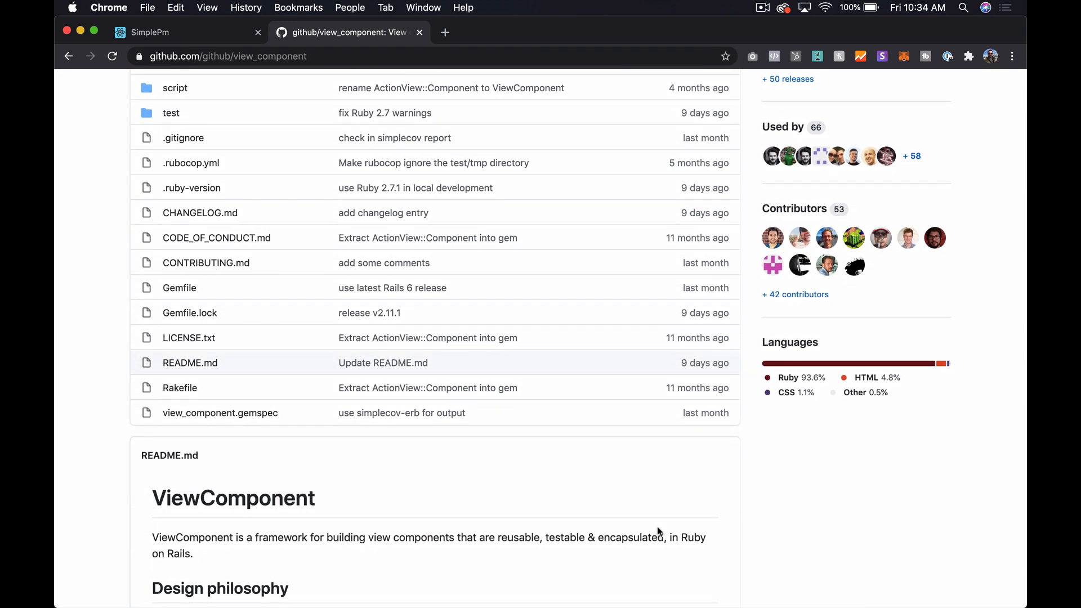
pyautogui.scroll(-3)
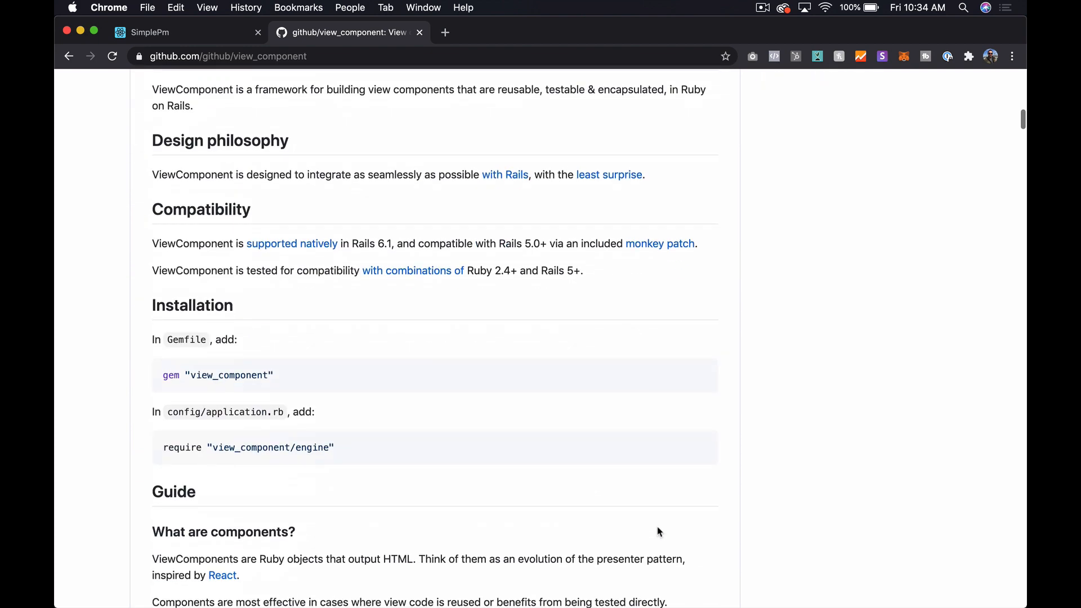
pyautogui.scroll(-3)
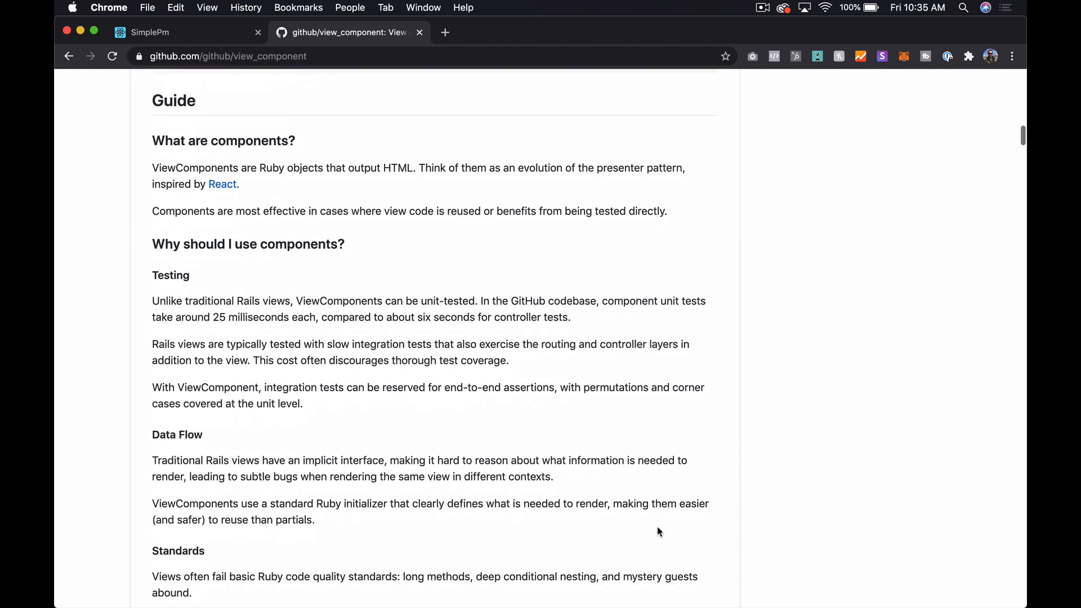
pyautogui.scroll(-3)
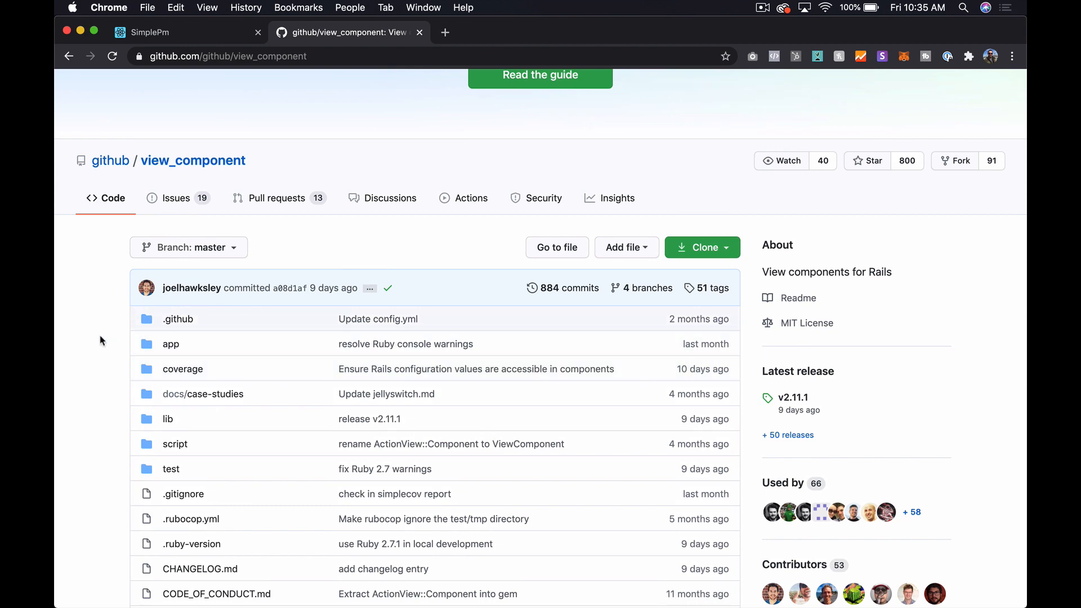
pyautogui.scroll(-3)
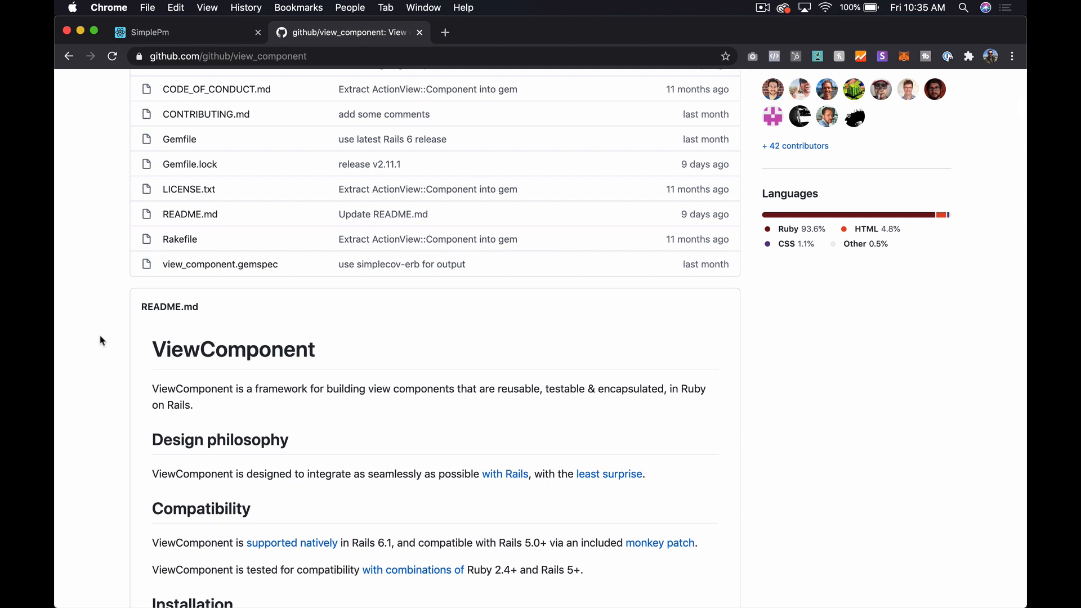
pyautogui.scroll(-3)
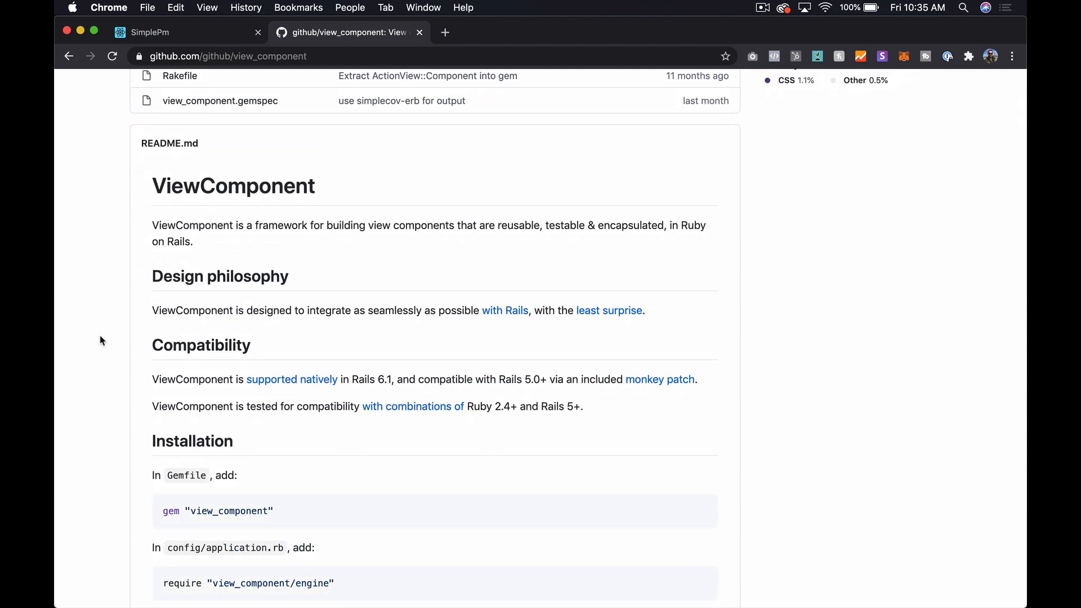
pyautogui.scroll(-3)
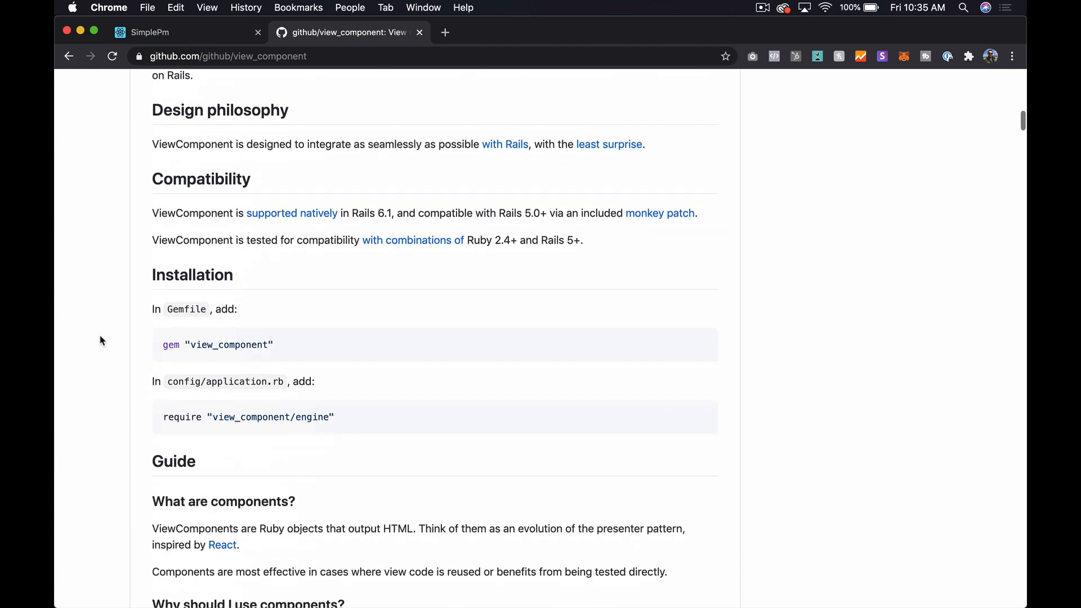
pyautogui.scroll(-3)
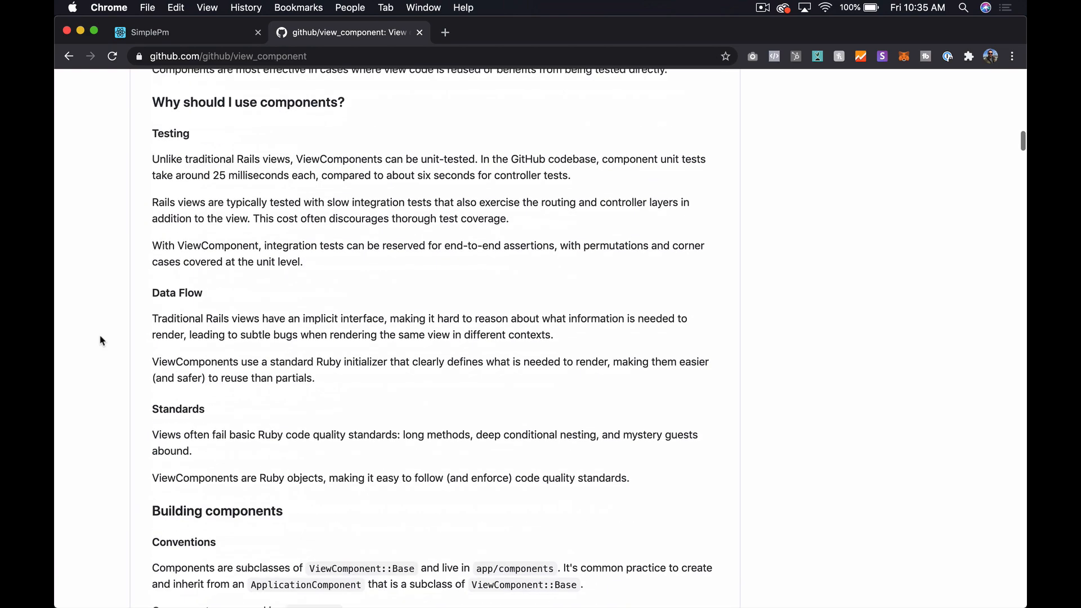
pyautogui.scroll(-3)
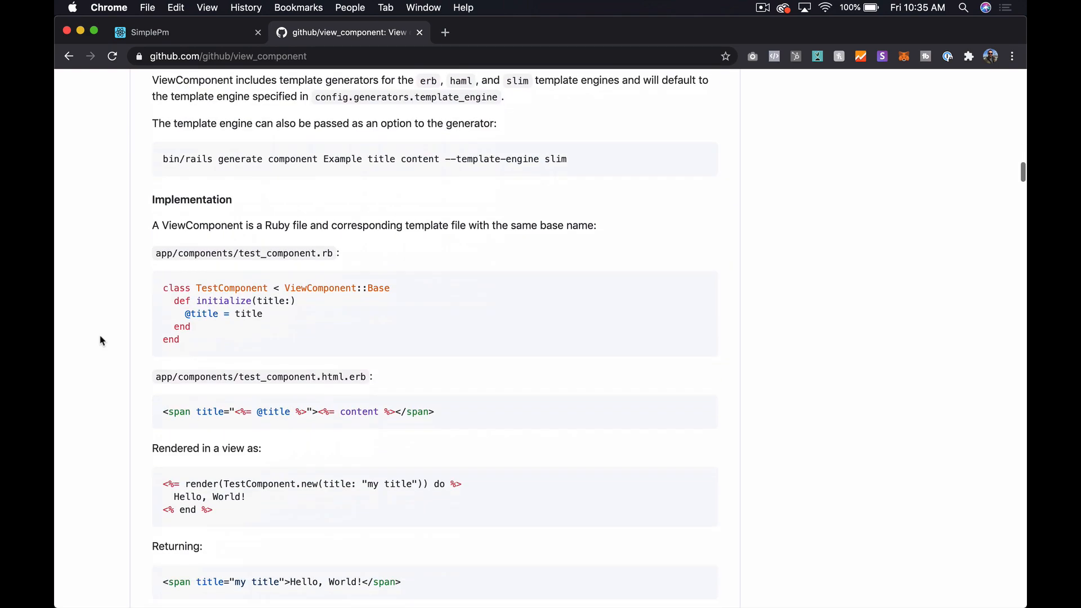
pyautogui.scroll(-3)
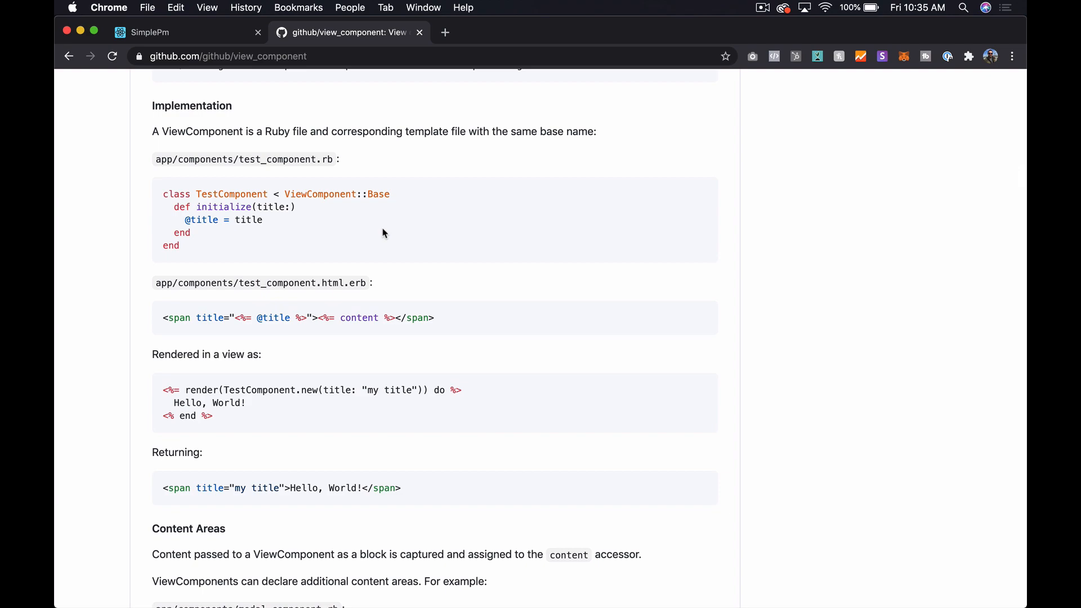
pyautogui.scroll(-3)
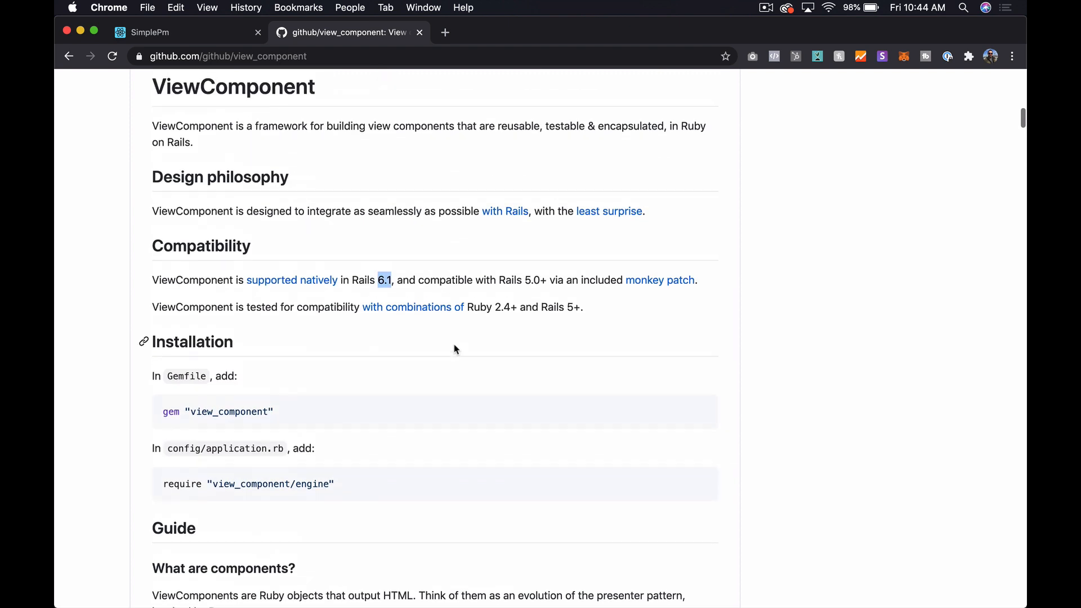
pyautogui.scroll(-3)
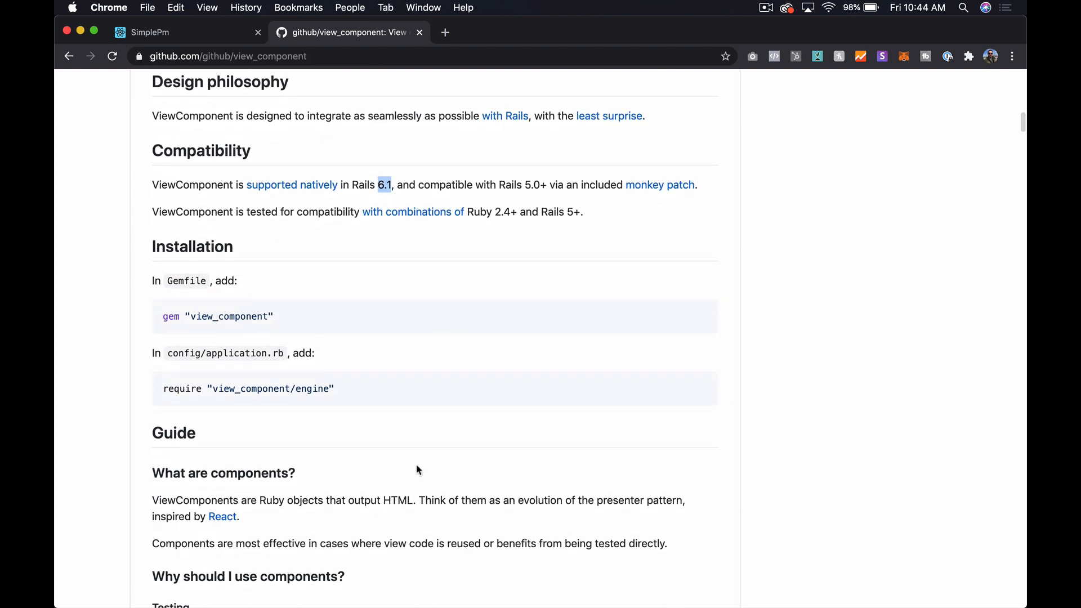
pyautogui.moveTo(449, 423)
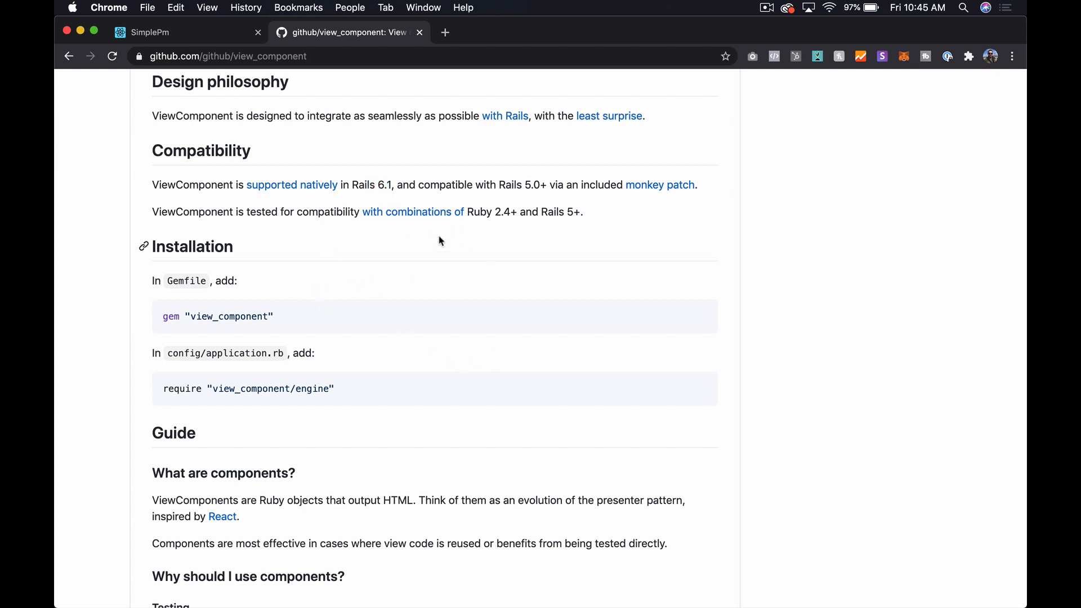
pyautogui.moveTo(359, 185); pyautogui.dragTo(390, 185)
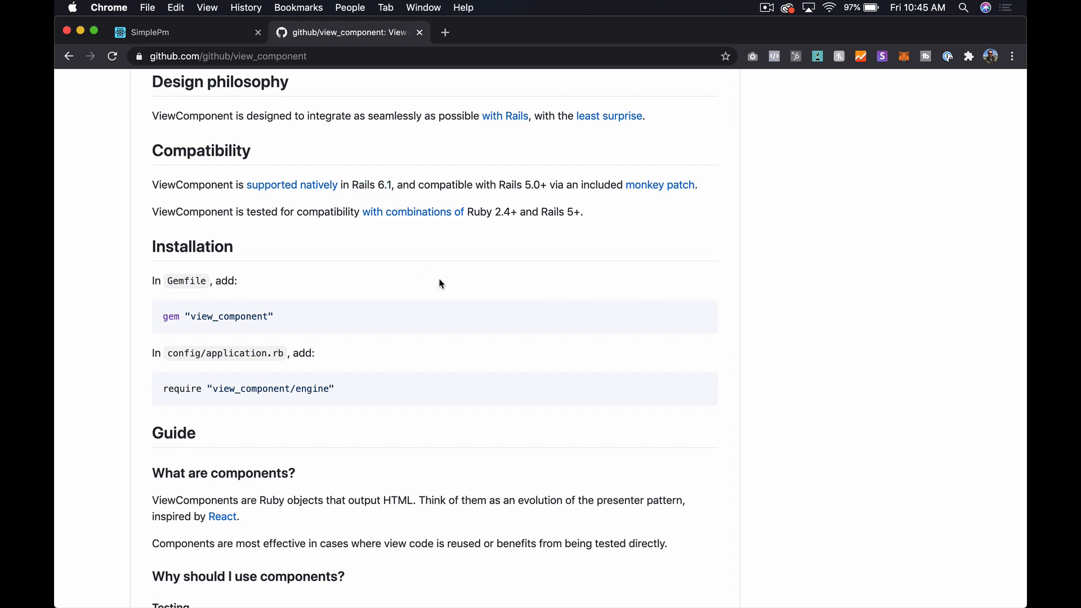
pyautogui.moveTo(621, 203)
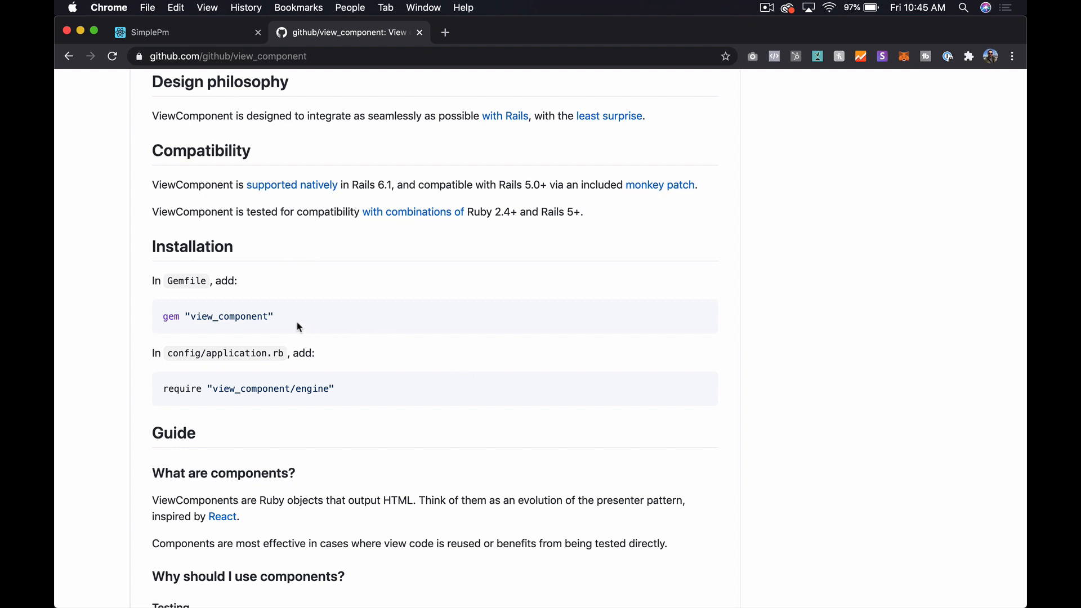
# Copy the gem line from the README and add gem "view_component" to the Gemfile
pyautogui.tripleClick(218, 316)
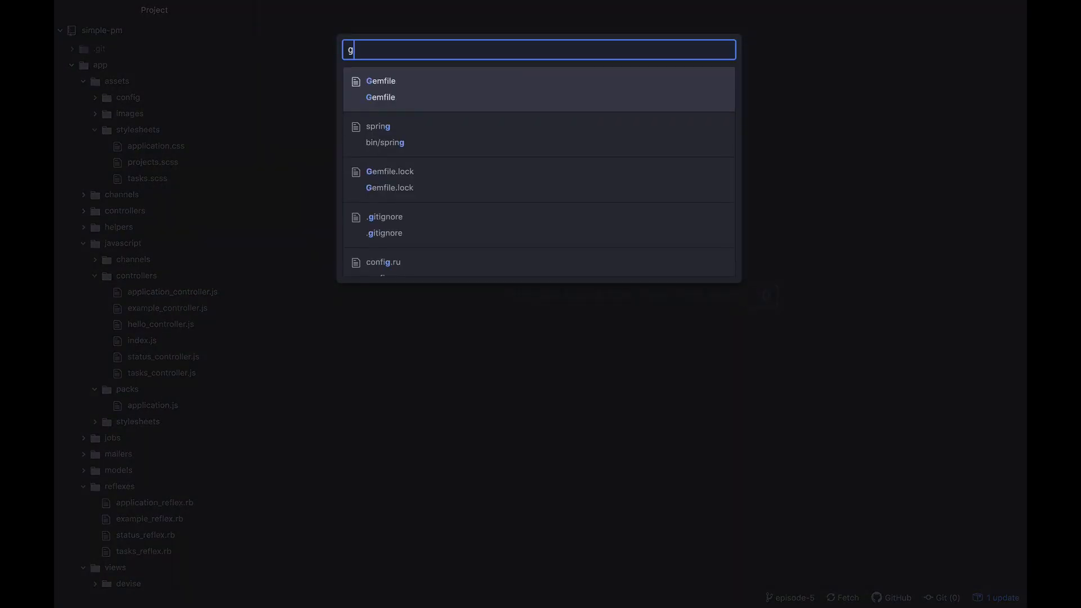
pyautogui.click(380, 89)
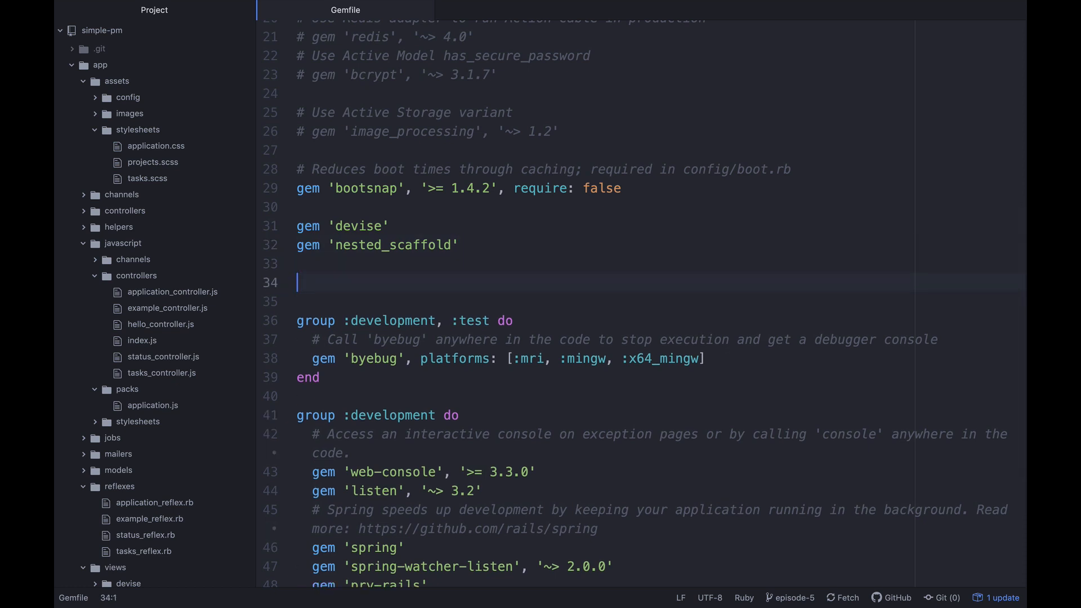
pyautogui.write('gem "view_component"')
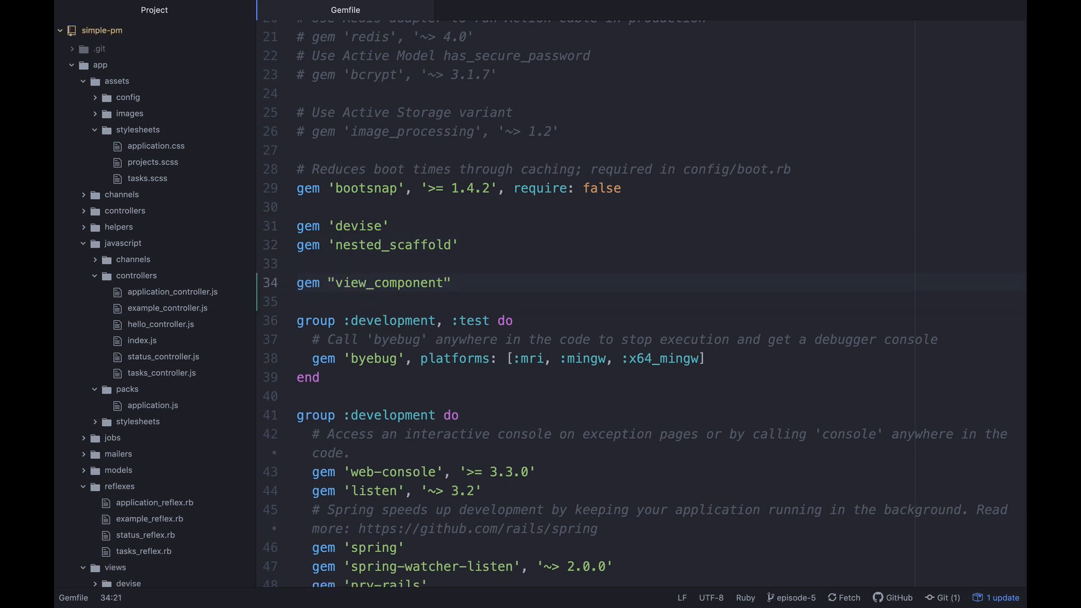
# Add require "view_component/engine" to config/application.rb
pyautogui.press('cmd+tab')
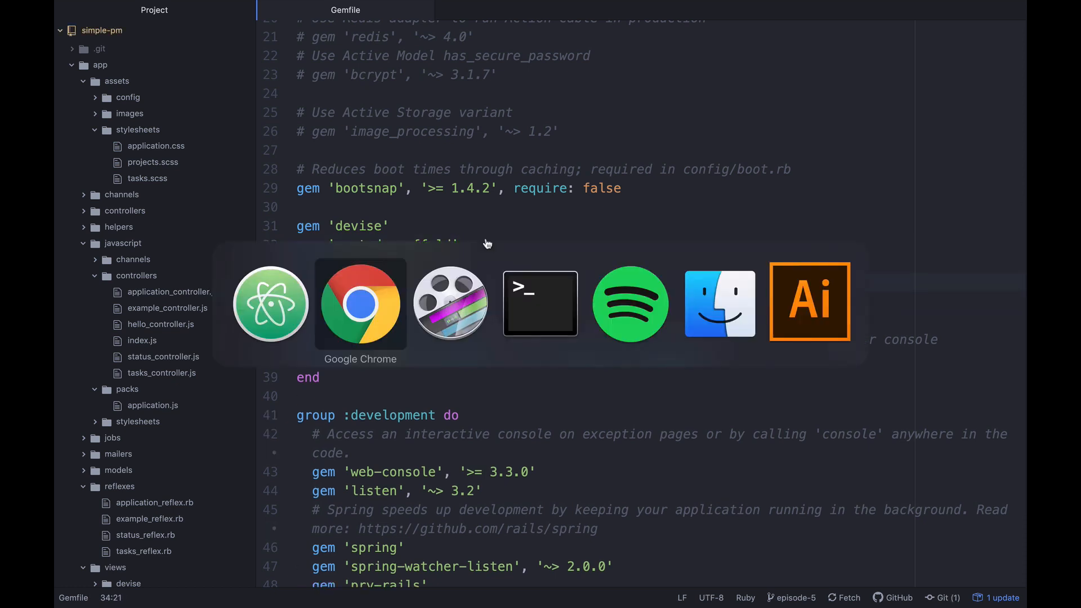
pyautogui.click(360, 303)
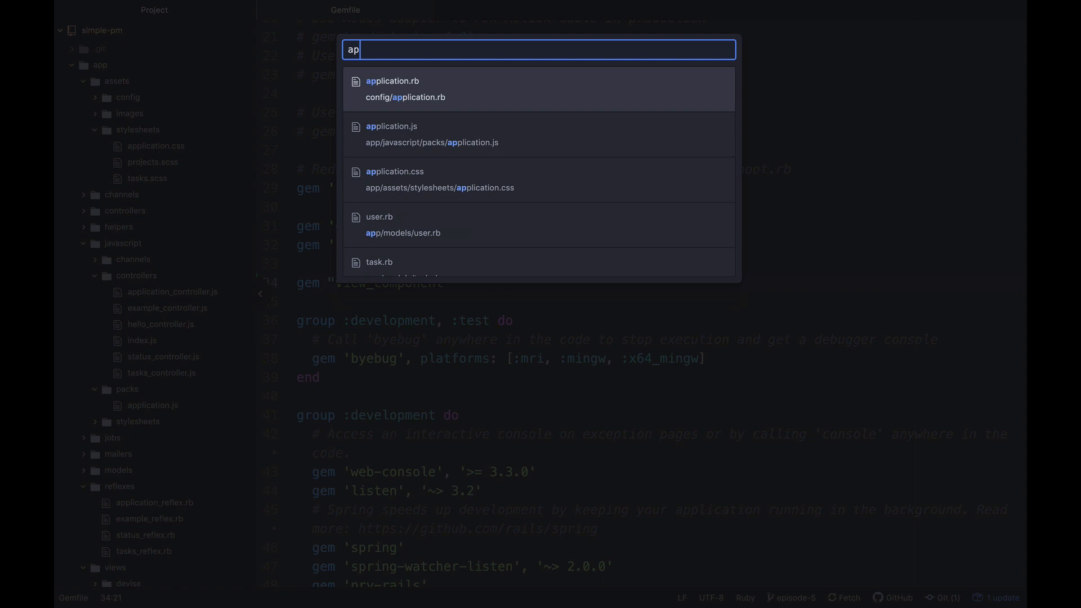
pyautogui.click(392, 88)
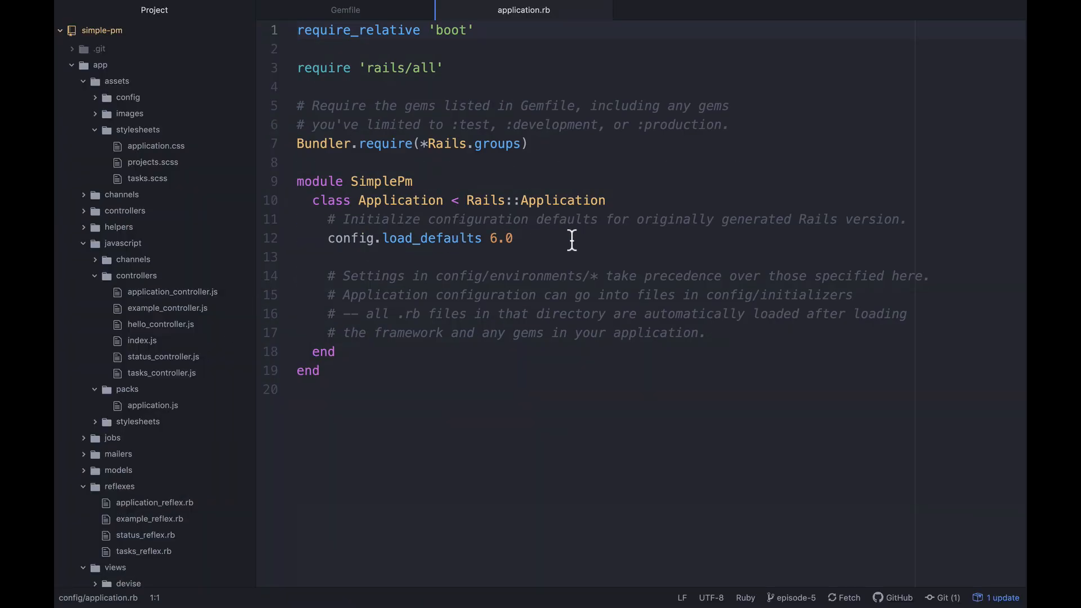
pyautogui.write('require "view_component/engine"')
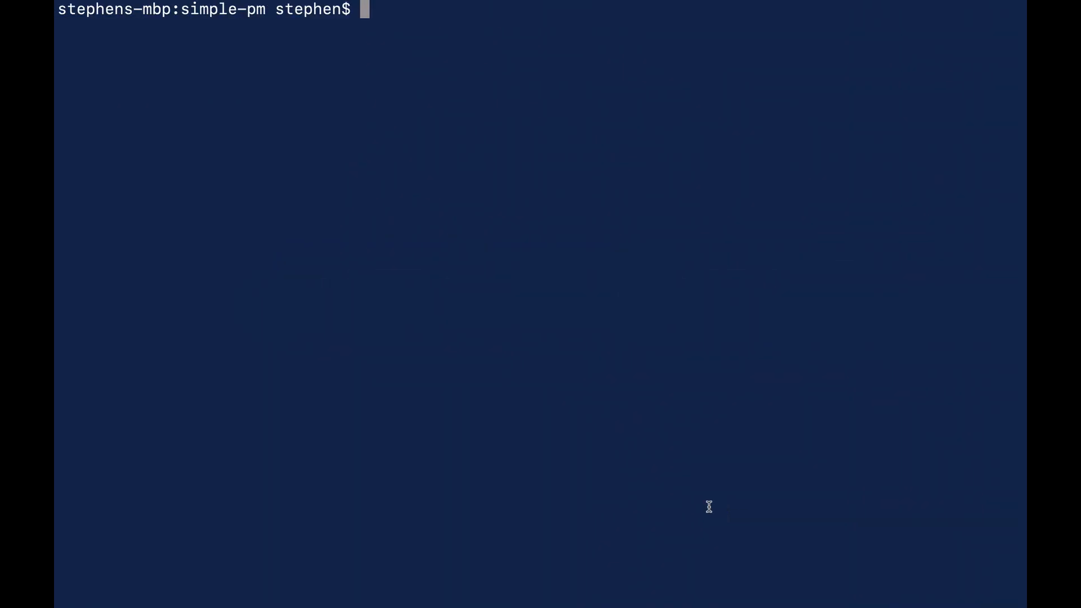
# Run bundle in the simple-pm project directory
pyautogui.write('bundle')
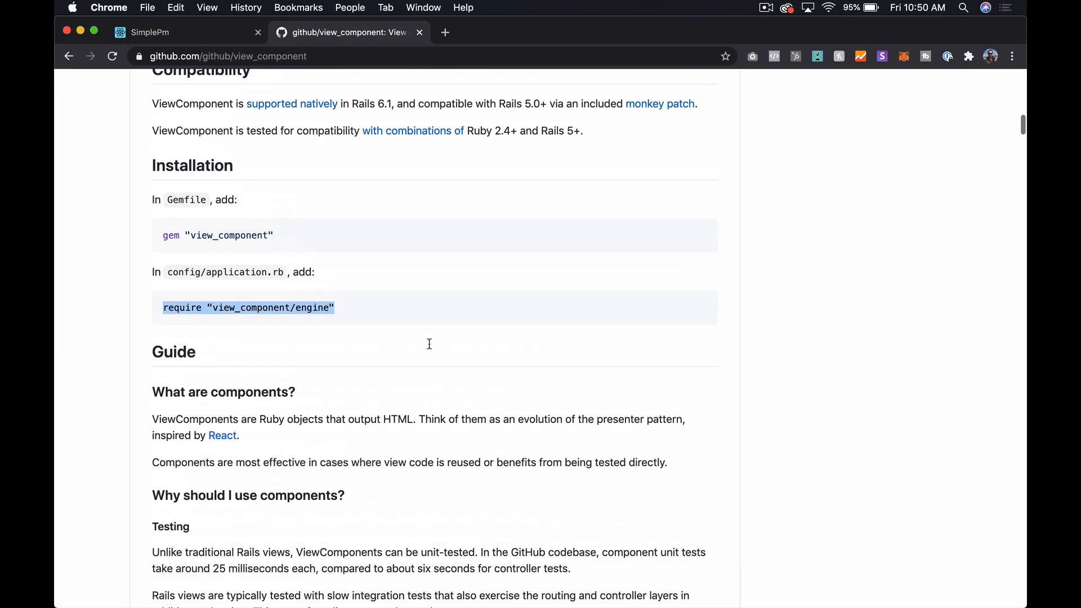
# Scroll to Quick start, highlight the generator's title content arguments, then read Implementation
pyautogui.scroll(-3)
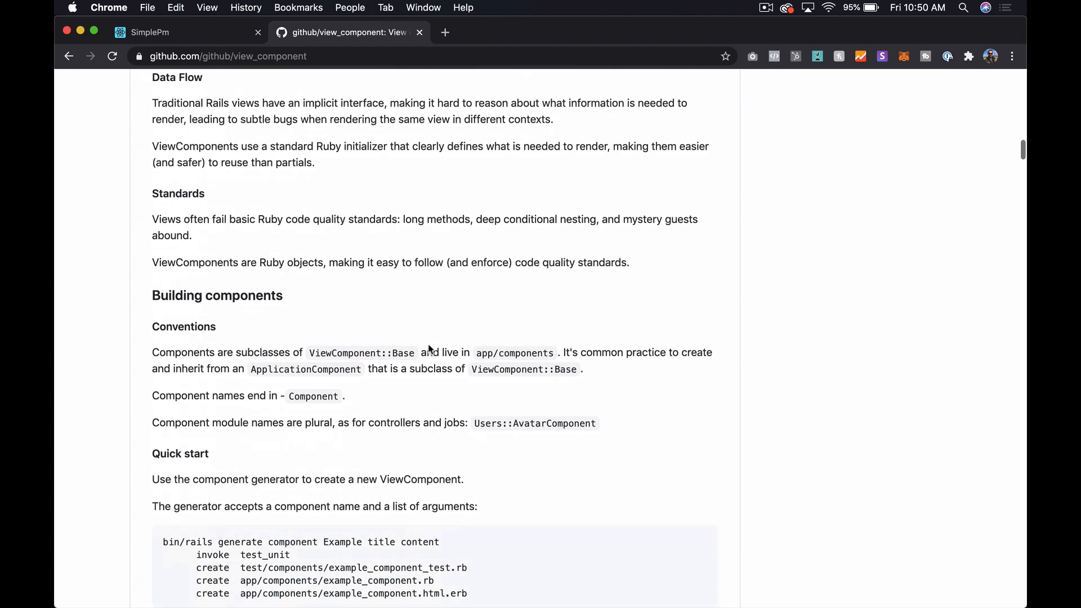
pyautogui.scroll(-3)
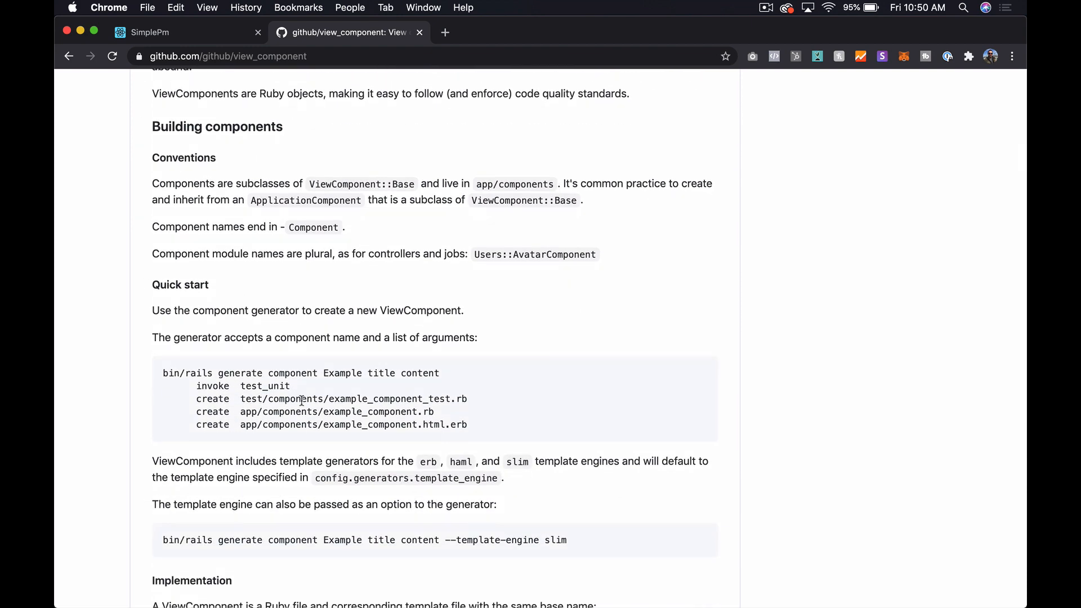
pyautogui.scroll(-3)
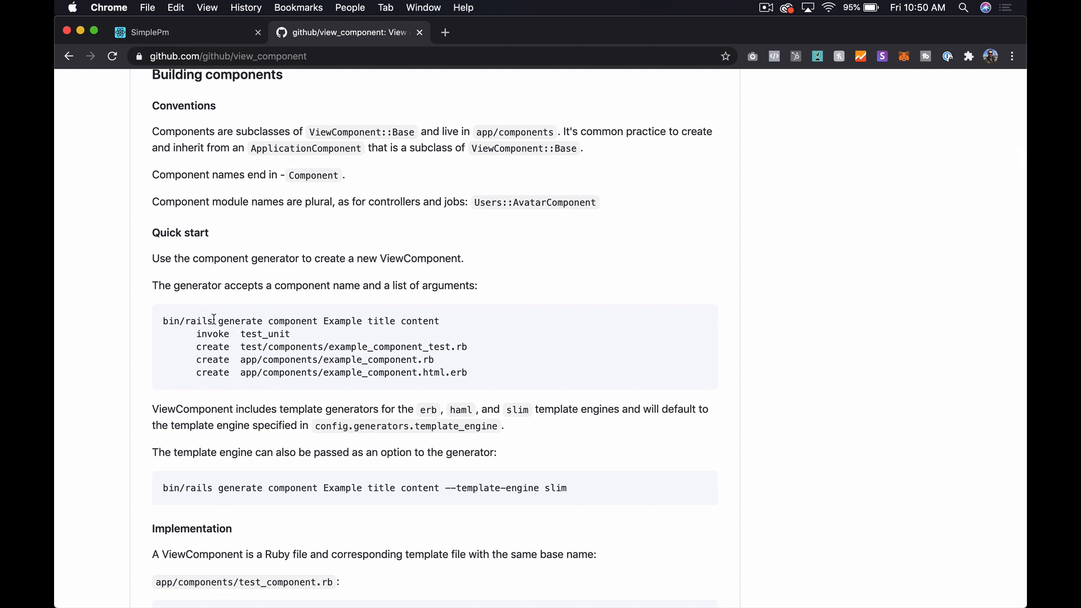
pyautogui.doubleClick(342, 320)
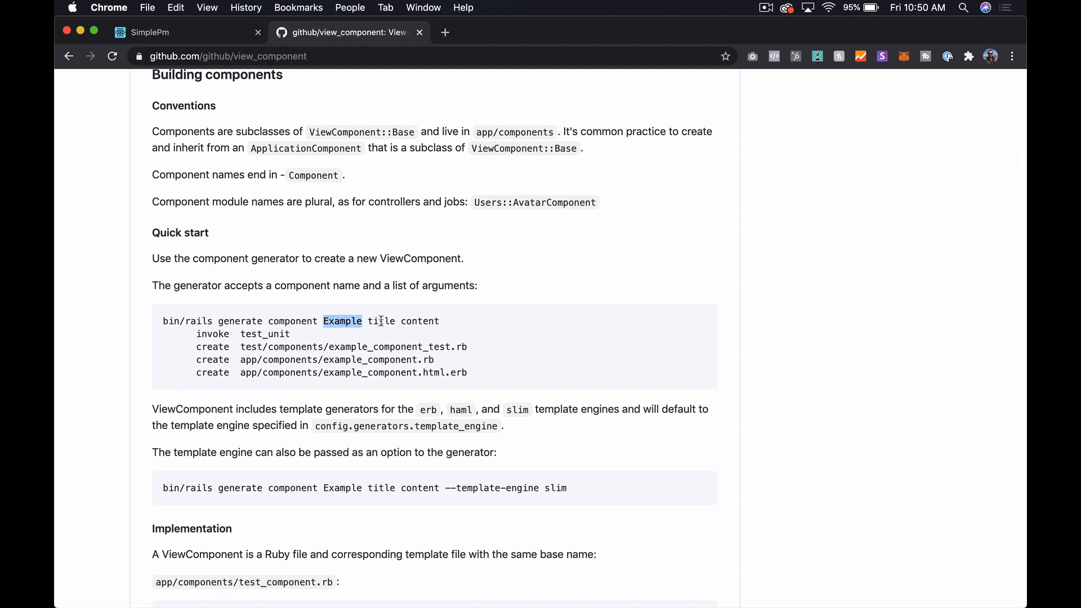
pyautogui.moveTo(343, 320); pyautogui.dragTo(440, 320)
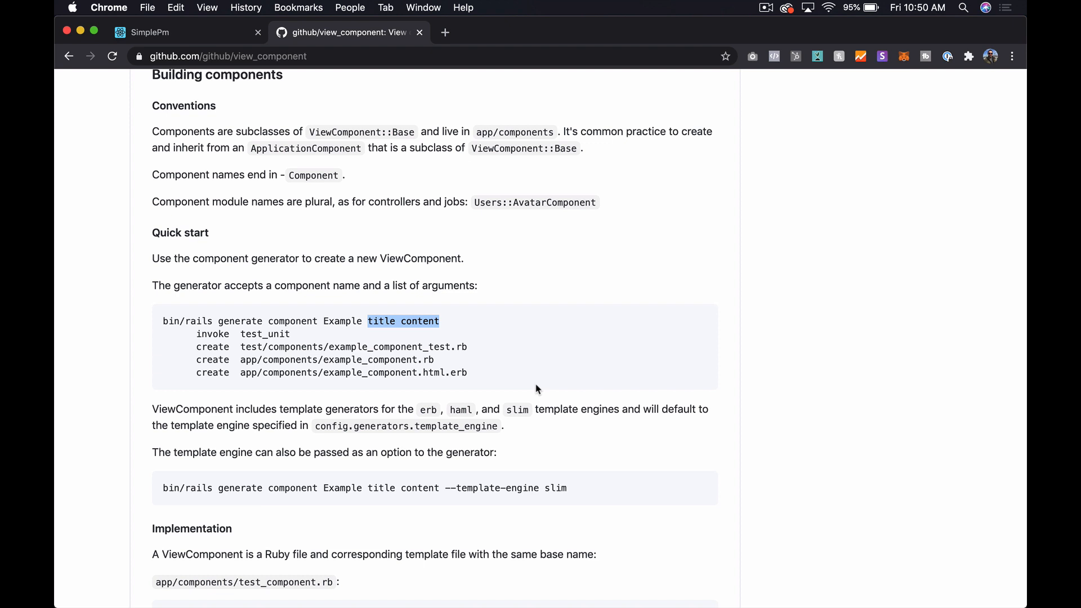
pyautogui.scroll(-3)
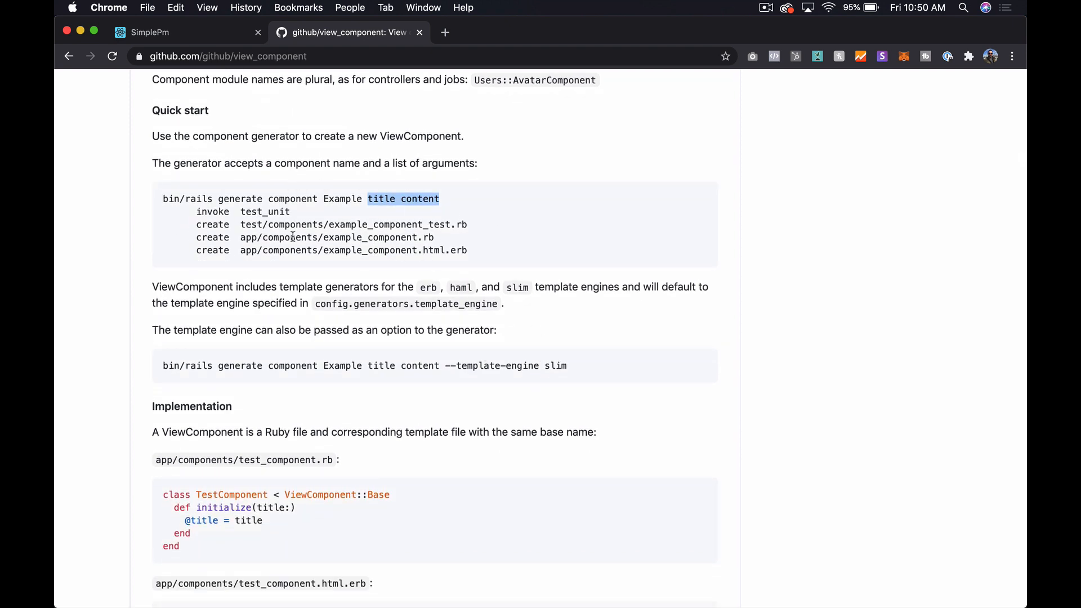
pyautogui.scroll(-3)
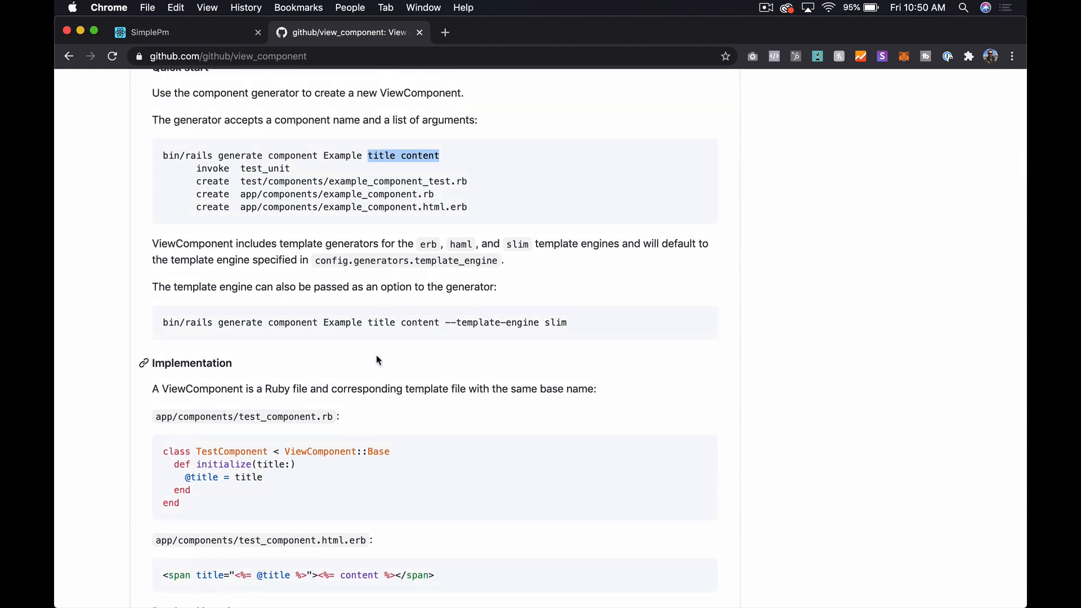
# Switch to the SimplePm tab showing the localhost:3000/projects list
pyautogui.click(147, 32)
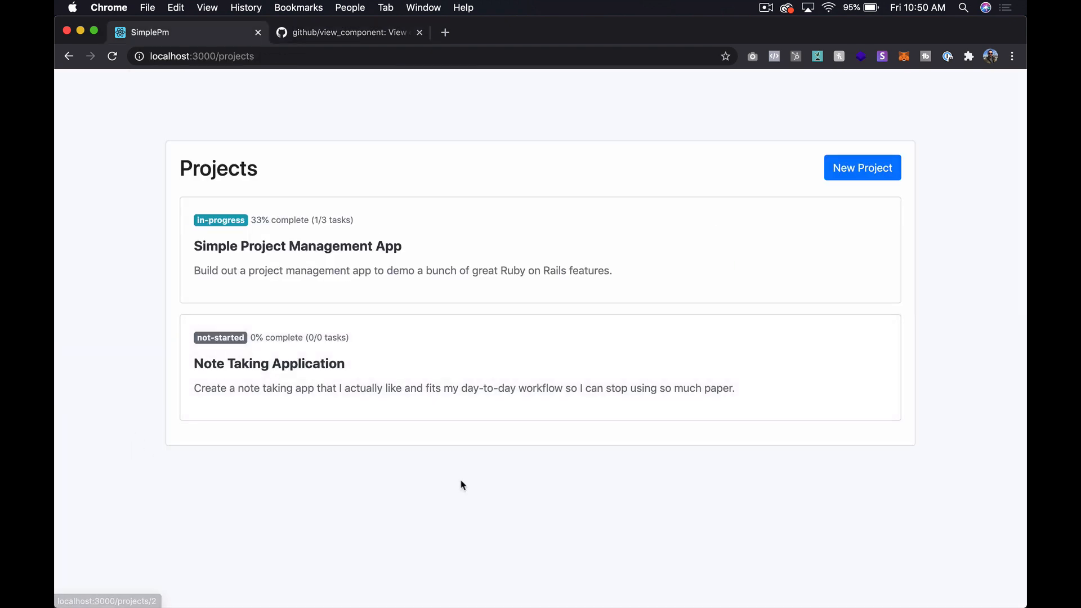
pyautogui.moveTo(362, 271)
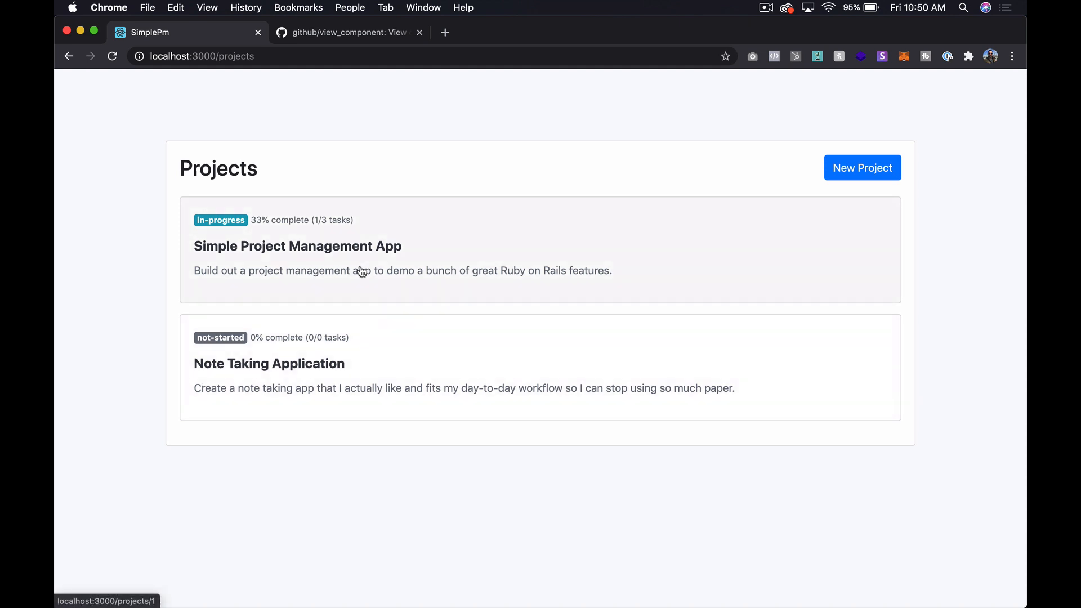
pyautogui.moveTo(226, 269)
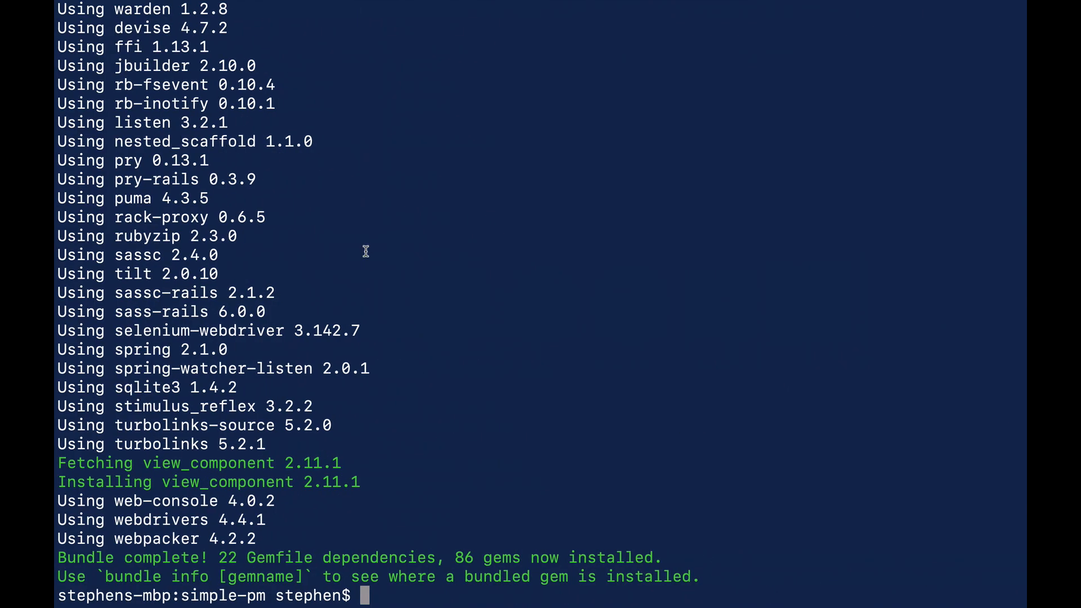
# Start the Rails server with rails s
pyautogui.write('rails s')
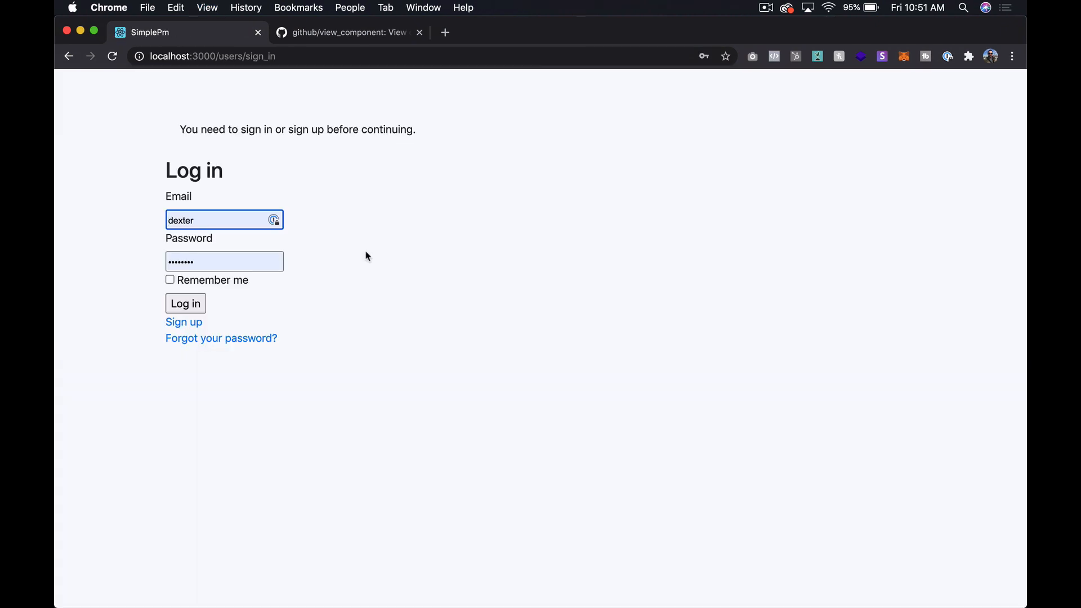
pyautogui.write('step')
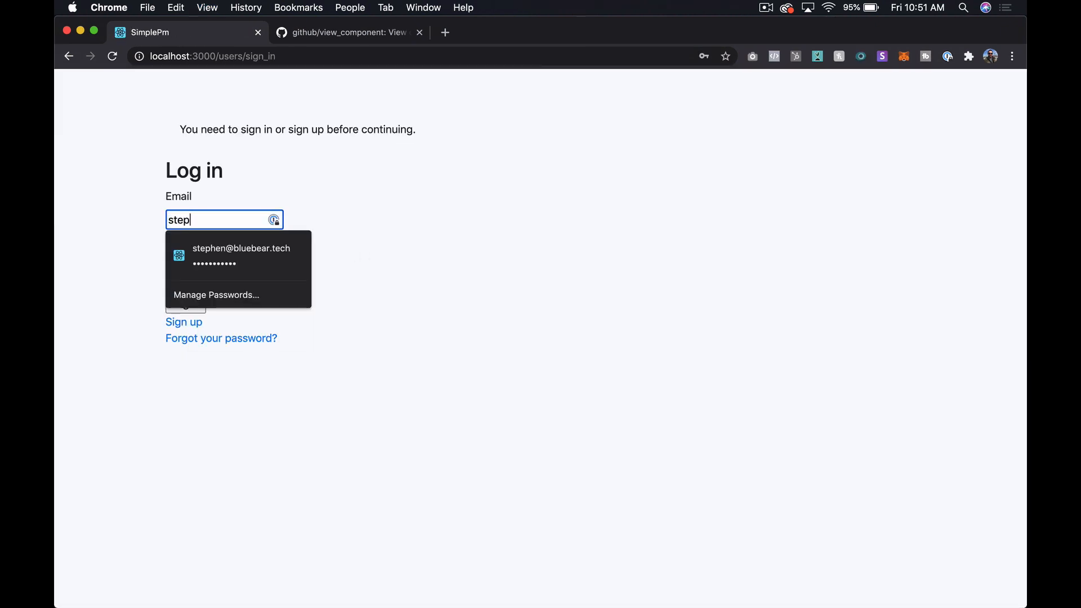
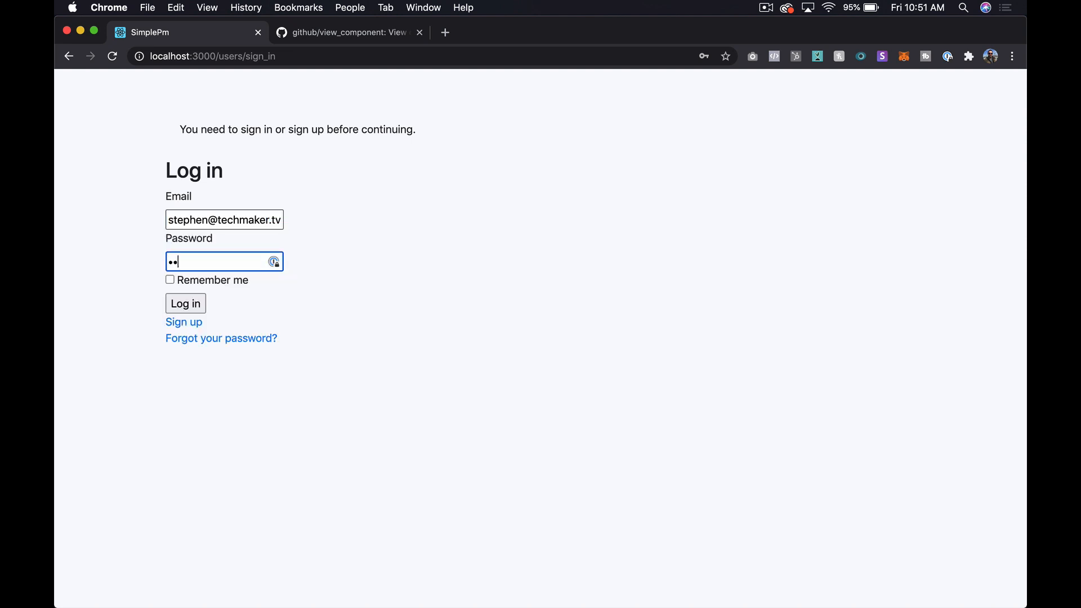
pyautogui.click(185, 304)
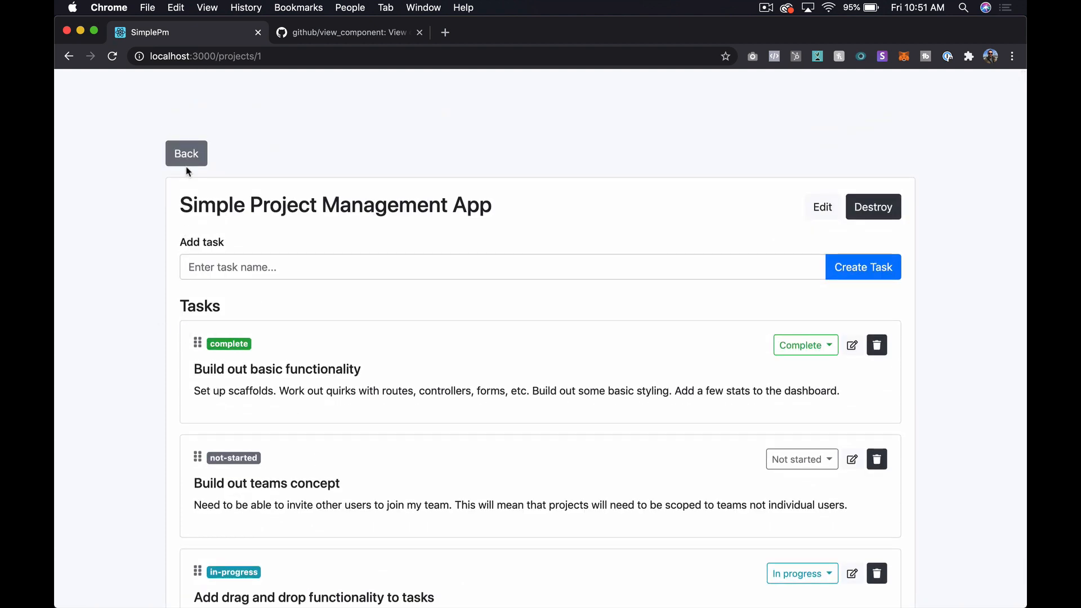
pyautogui.click(187, 153)
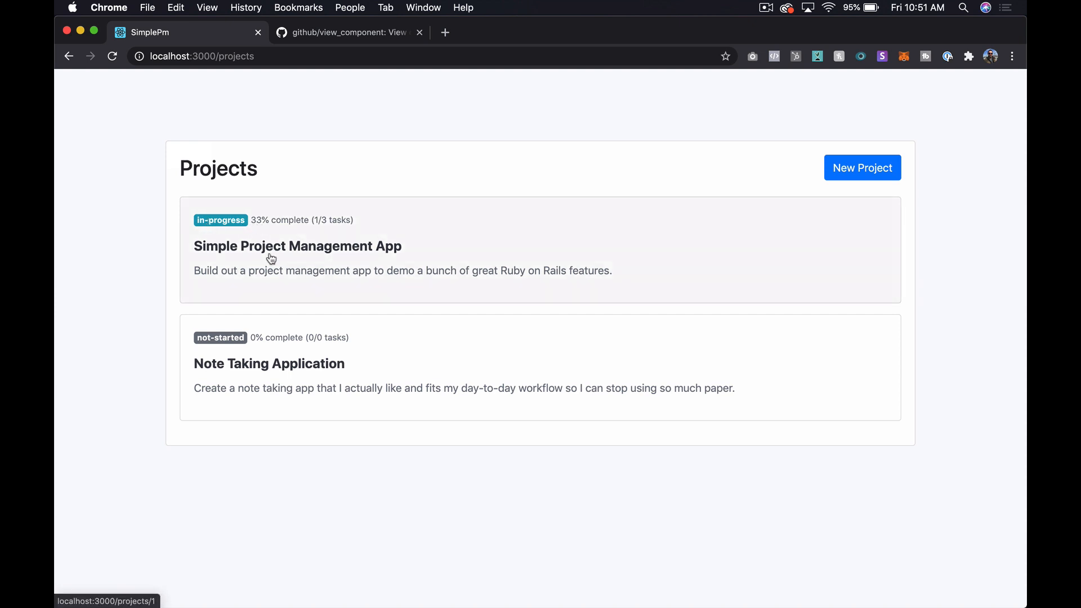
pyautogui.click(297, 246)
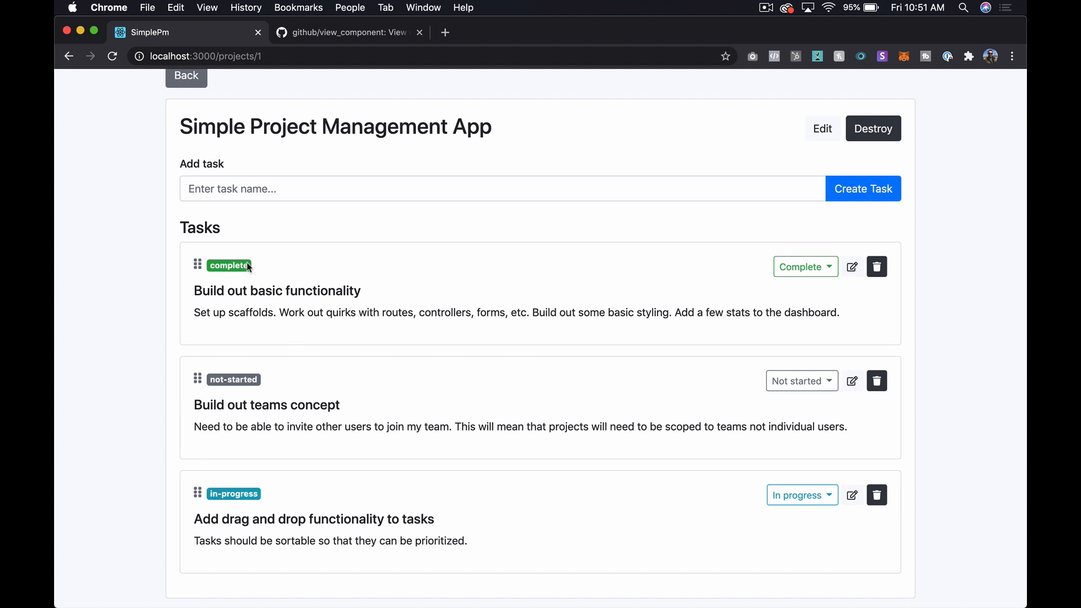
pyautogui.moveTo(262, 322)
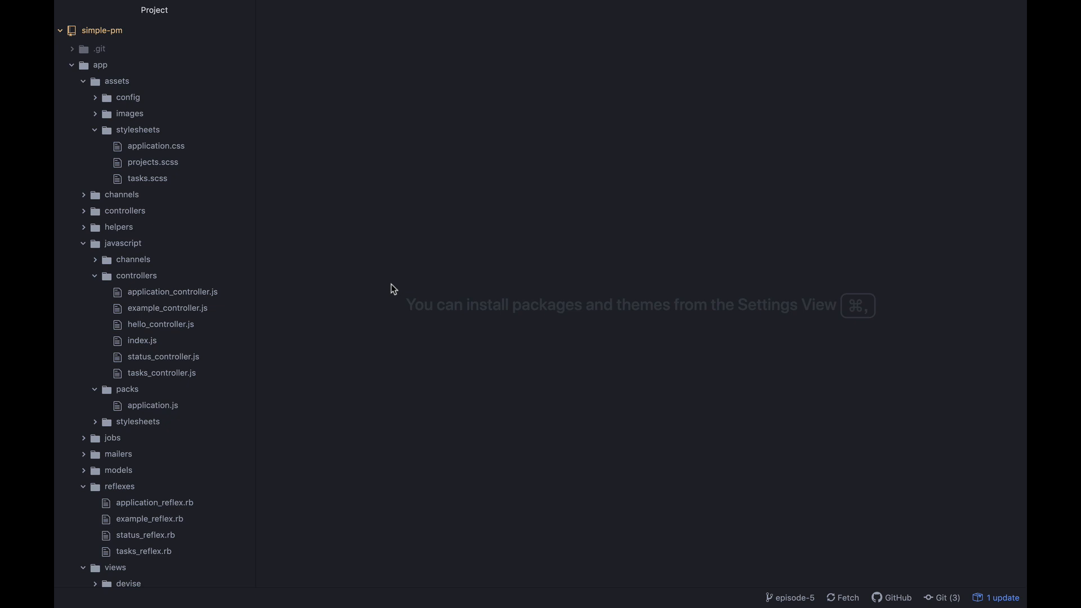
# Open the projects index.html.erb view and select its status badge markup
pyautogui.press('cmd+p')
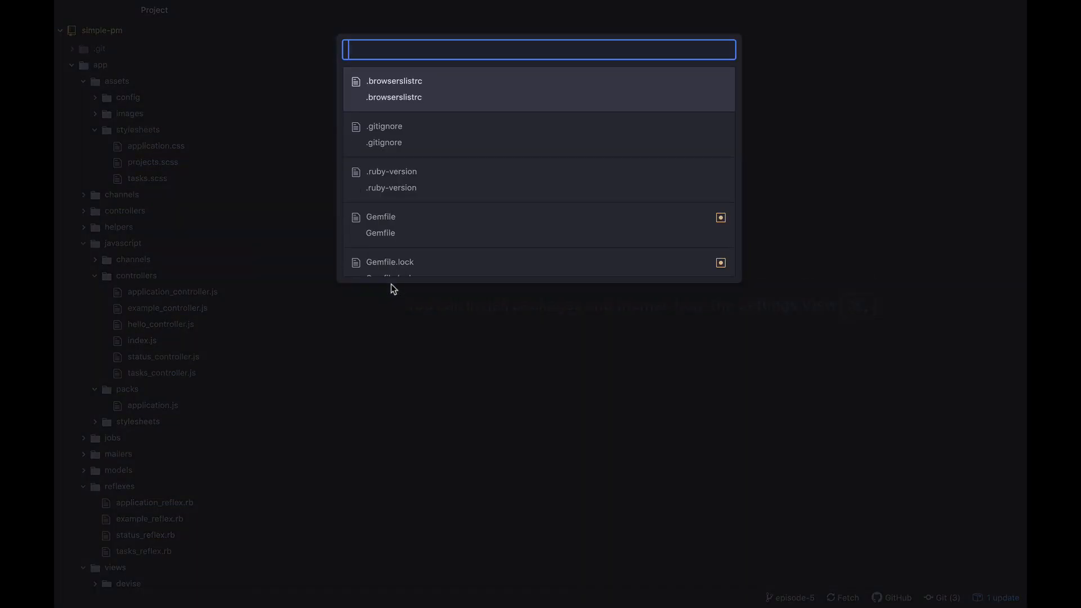
pyautogui.write('projects ind')
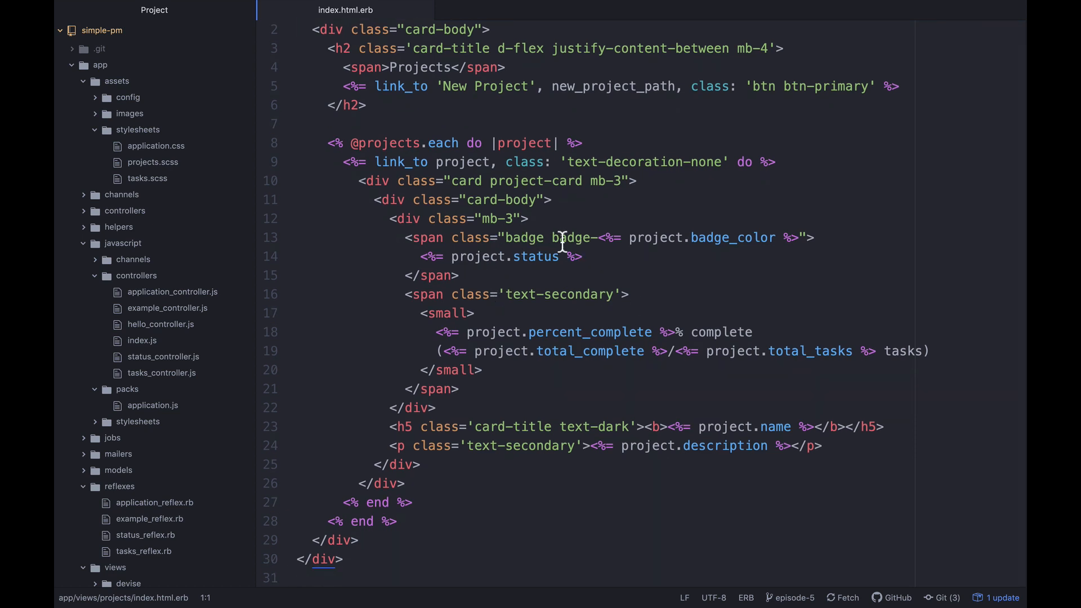
pyautogui.doubleClick(731, 237)
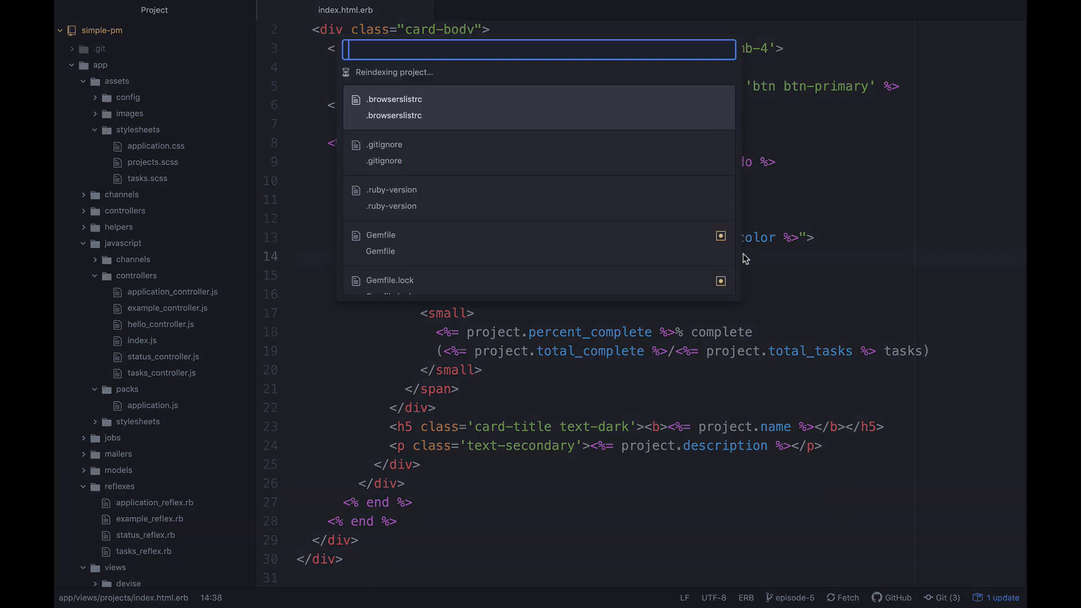
# Open project.rb and scroll through its badge_color and status methods
pyautogui.write('project')
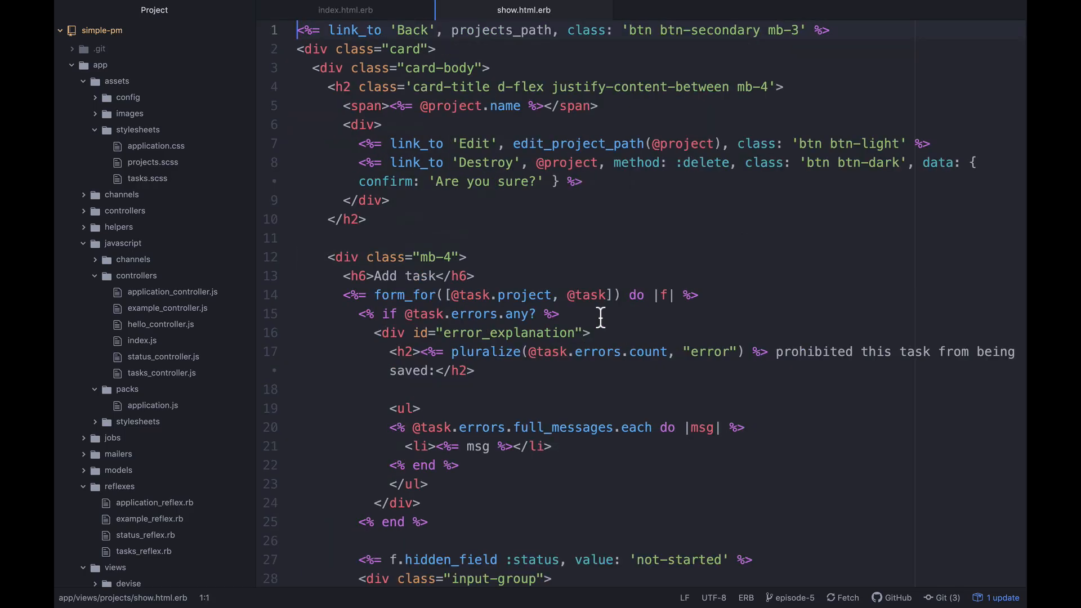
pyautogui.scroll(-3)
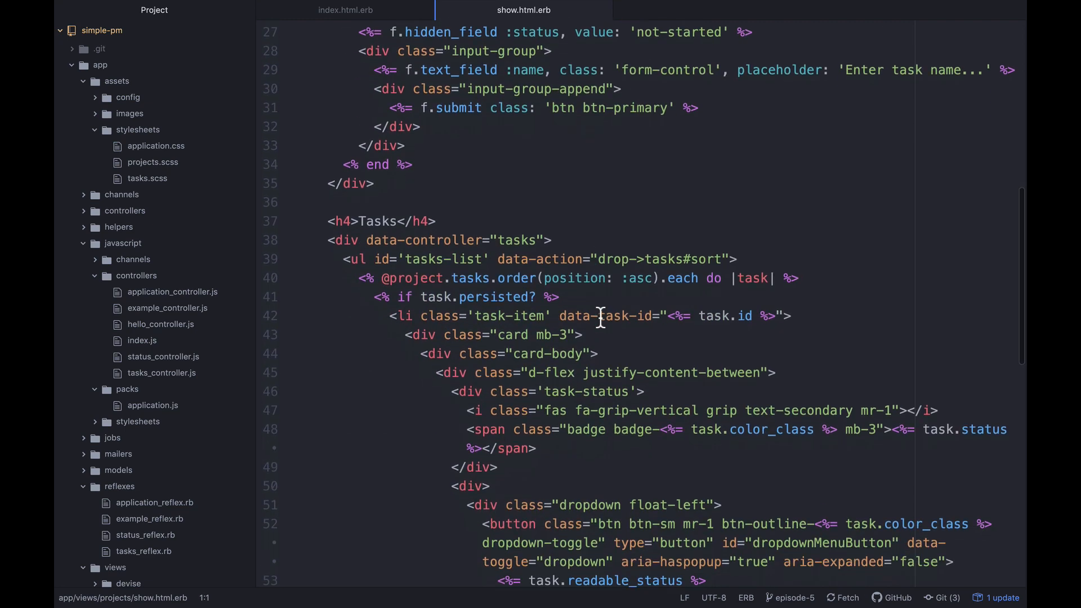
pyautogui.scroll(-3)
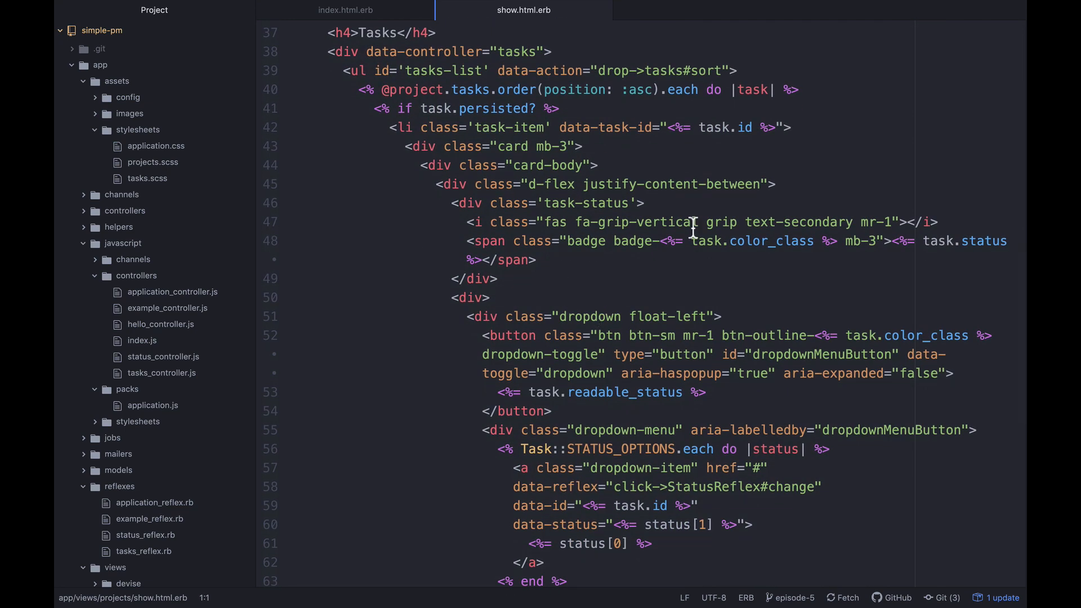
pyautogui.moveTo(555, 240)
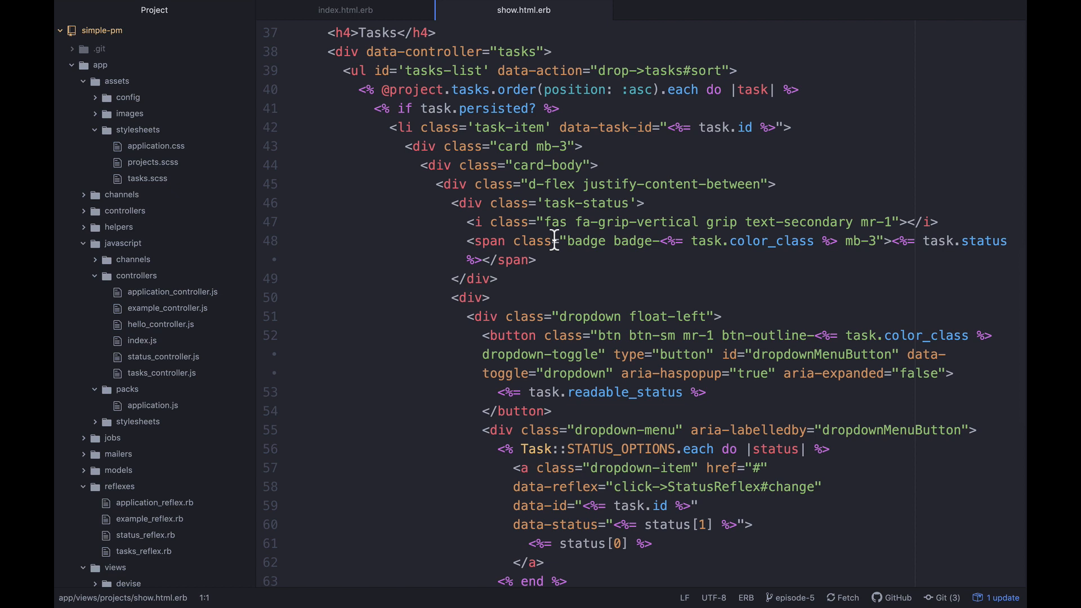
pyautogui.moveTo(614, 244)
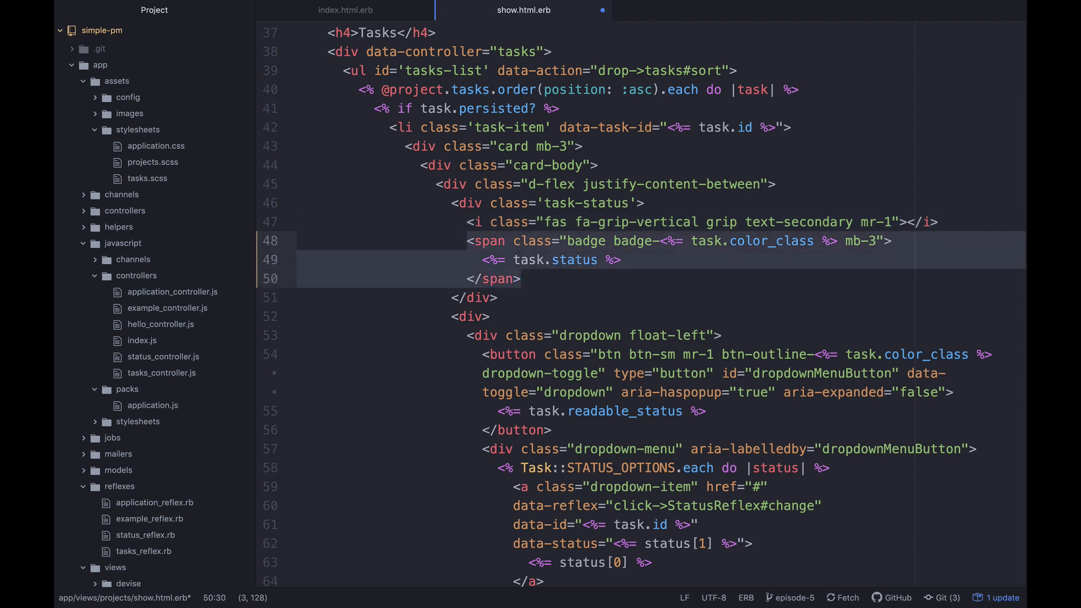
pyautogui.press('cmd+p')
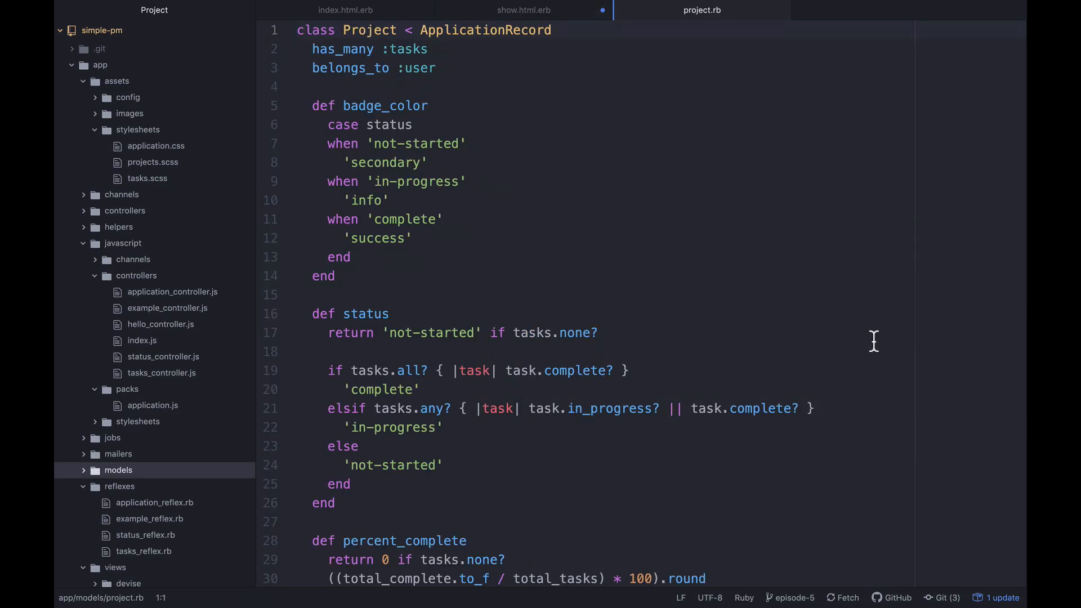
pyautogui.scroll(-3)
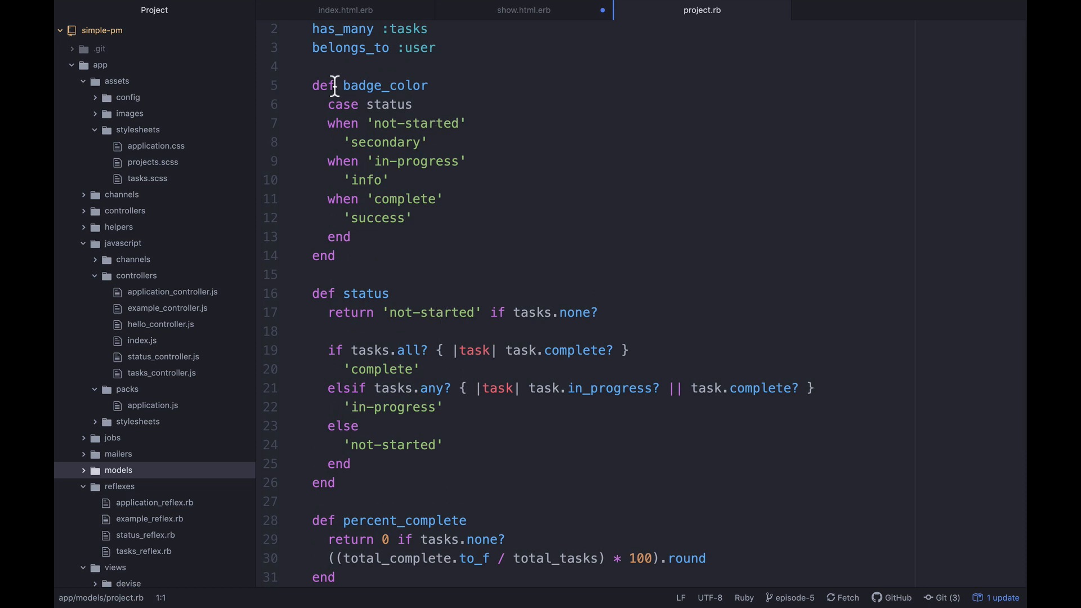
pyautogui.moveTo(495, 264)
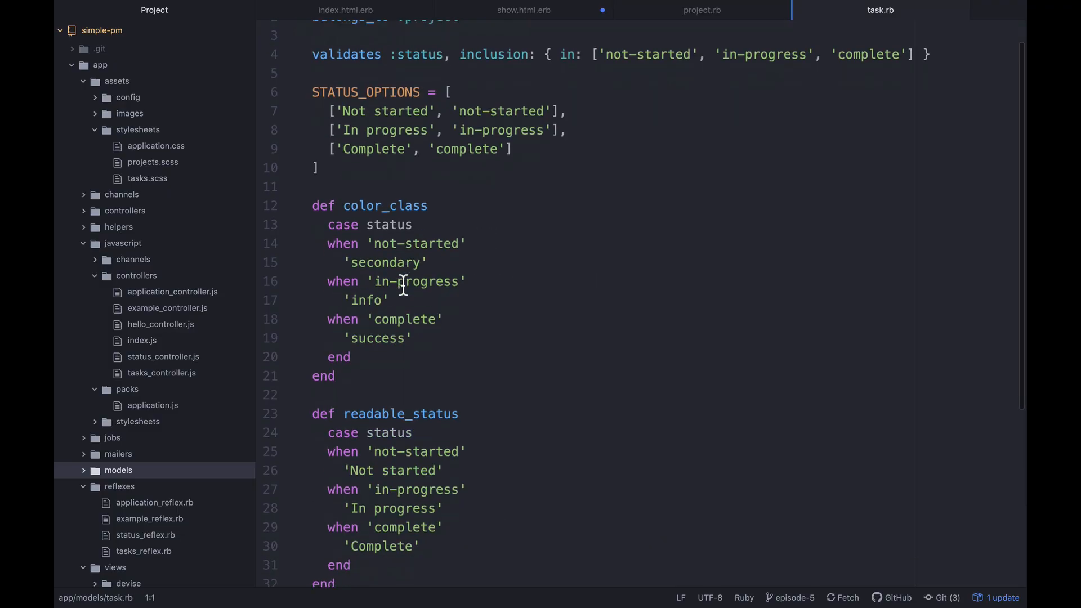
pyautogui.scroll(-3)
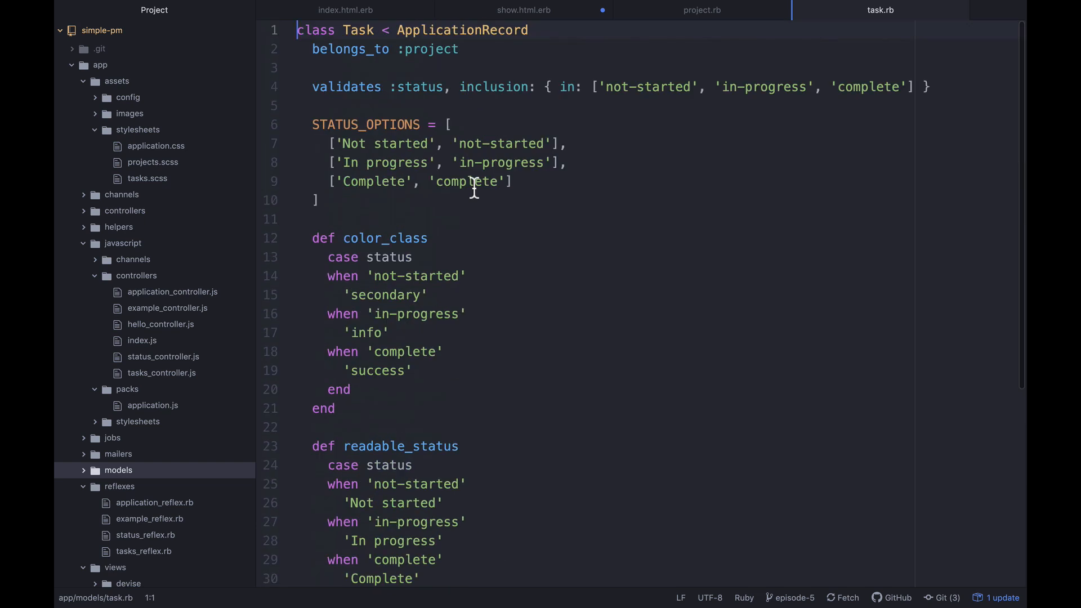
pyautogui.click(700, 10)
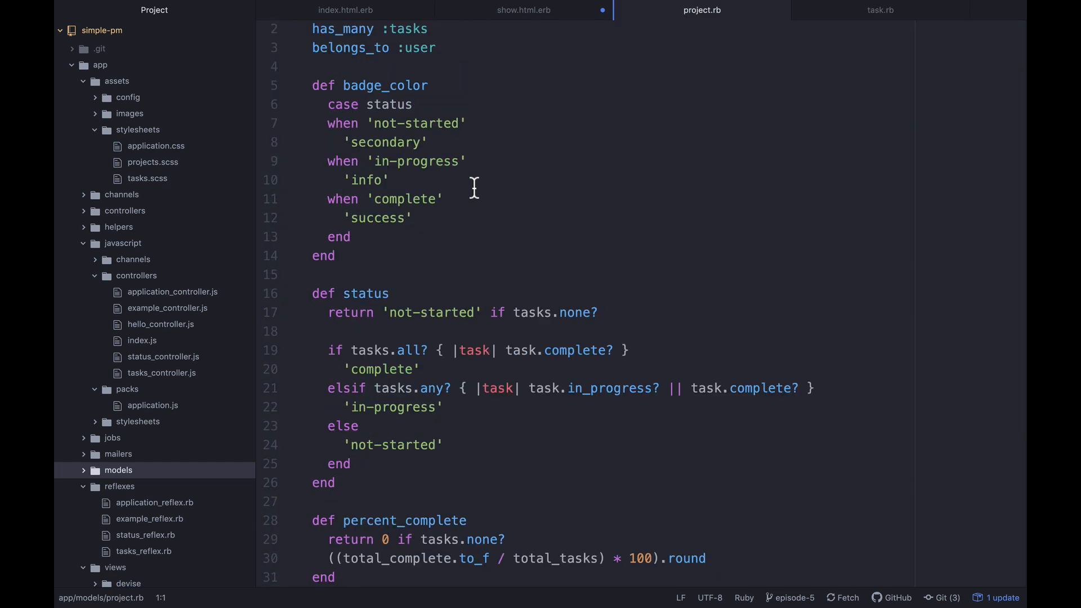
pyautogui.click(523, 10)
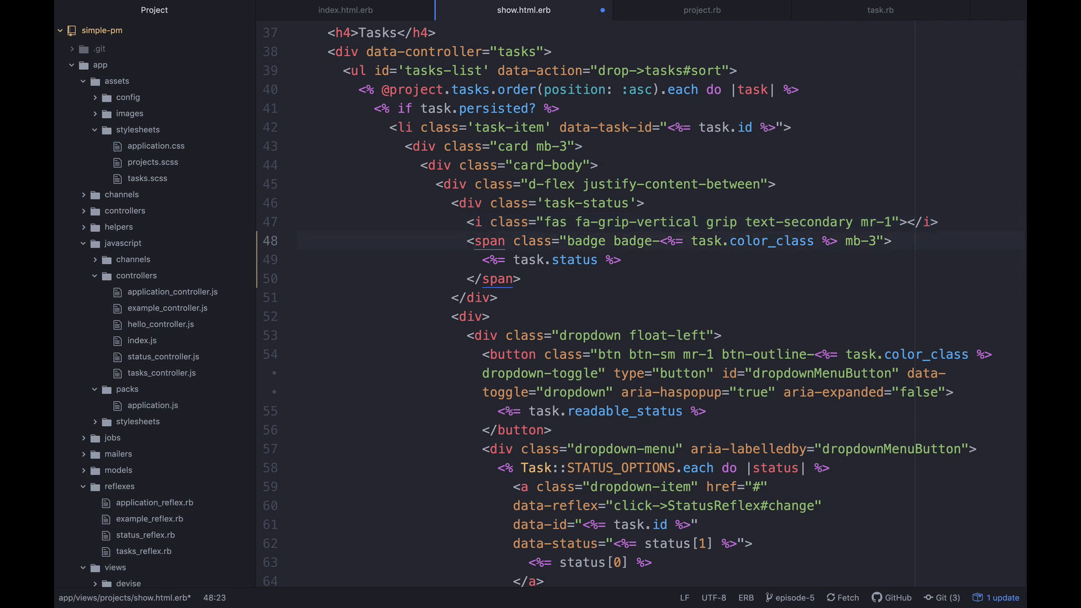
pyautogui.click(468, 240)
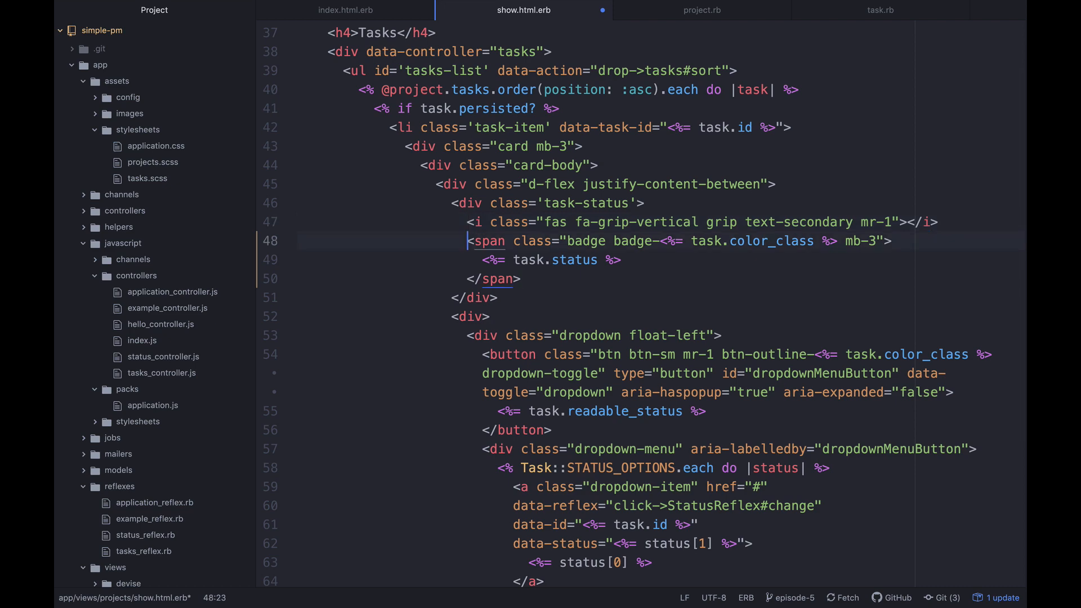
pyautogui.click(345, 10)
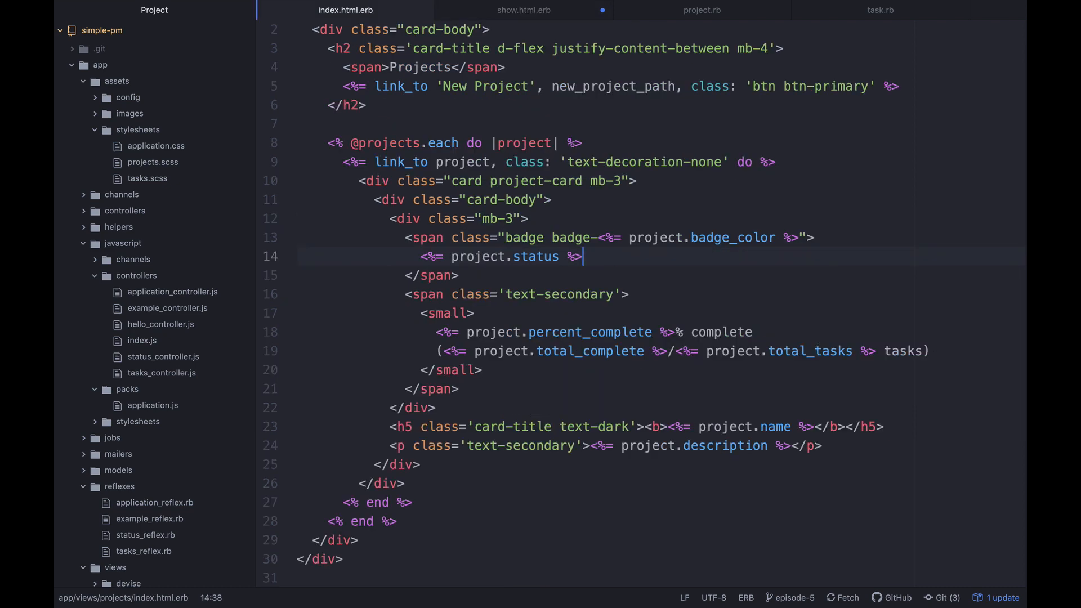
pyautogui.click(523, 10)
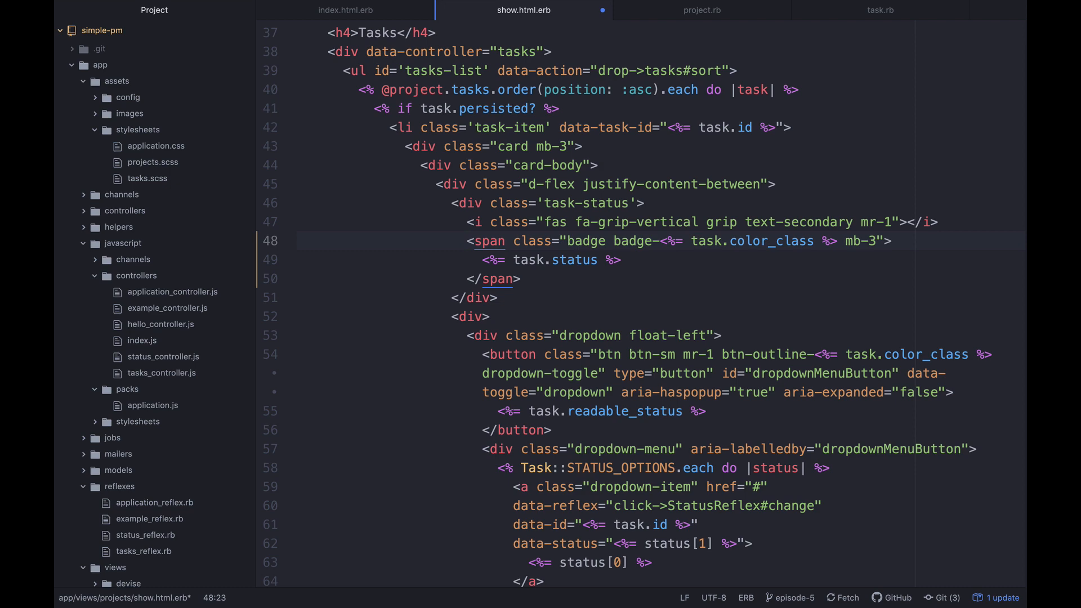
pyautogui.click(701, 10)
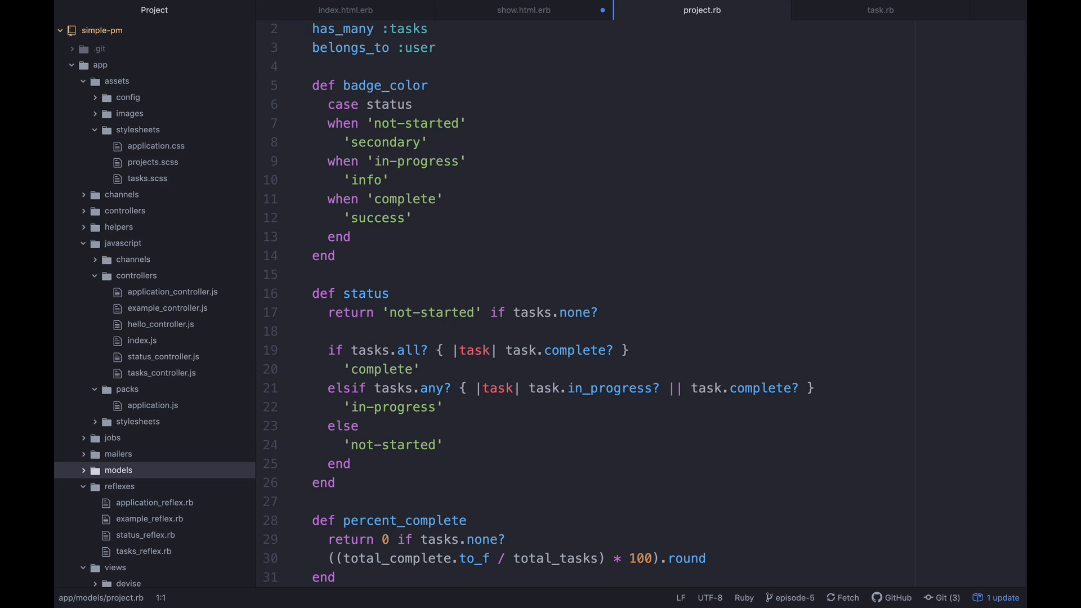
pyautogui.click(880, 9)
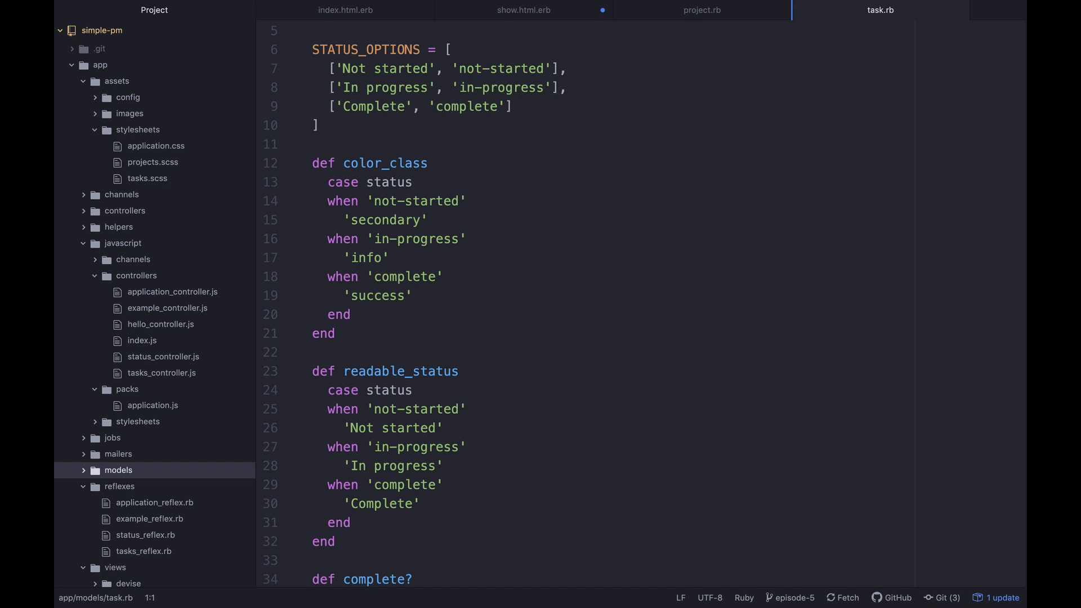
pyautogui.click(701, 9)
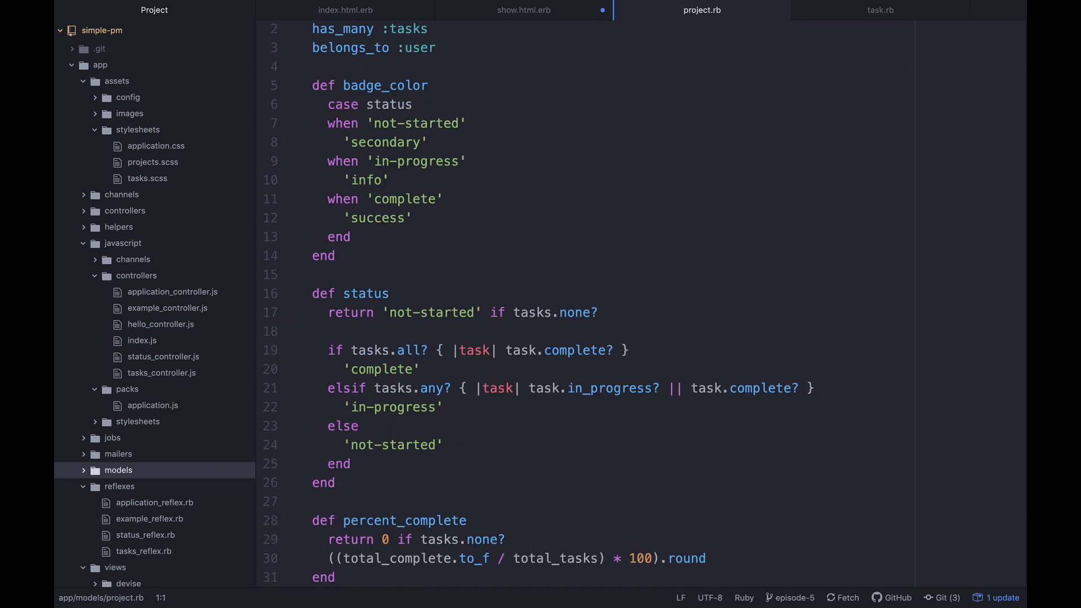
pyautogui.click(523, 10)
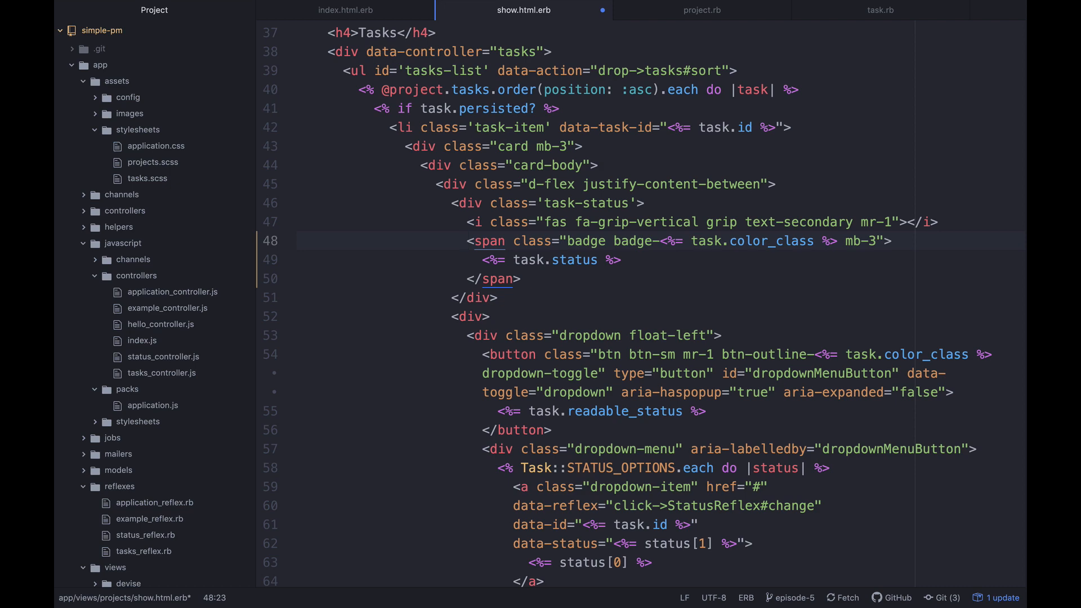
pyautogui.click(700, 10)
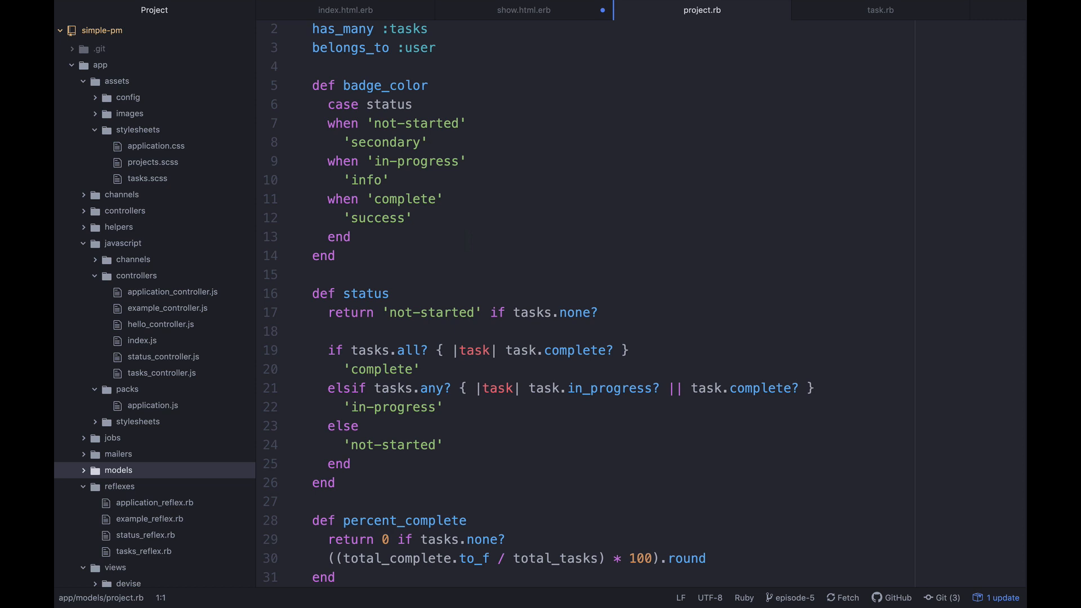
pyautogui.click(881, 9)
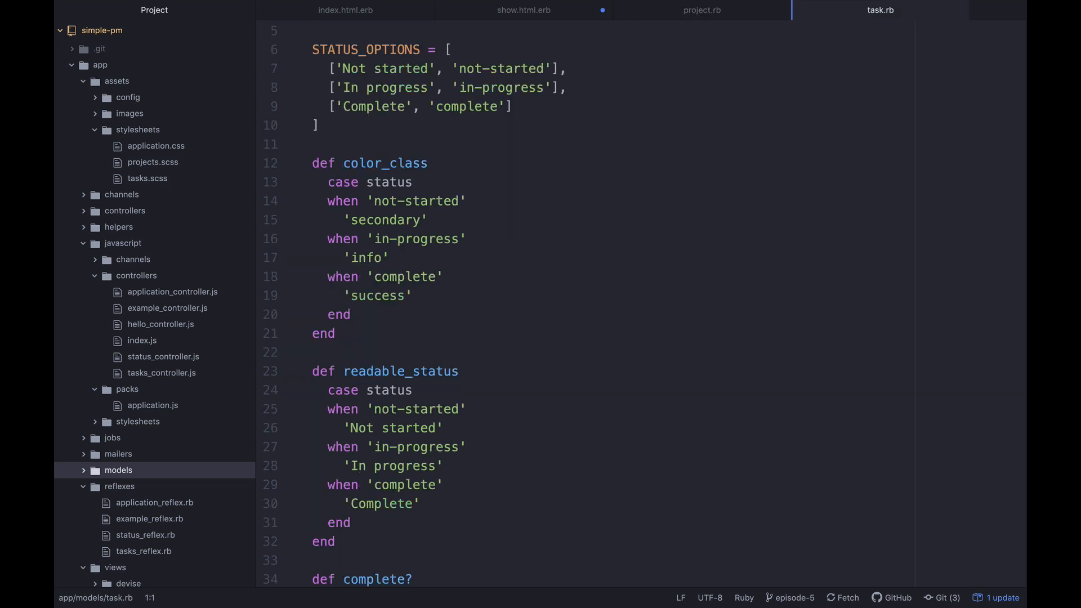
pyautogui.click(701, 10)
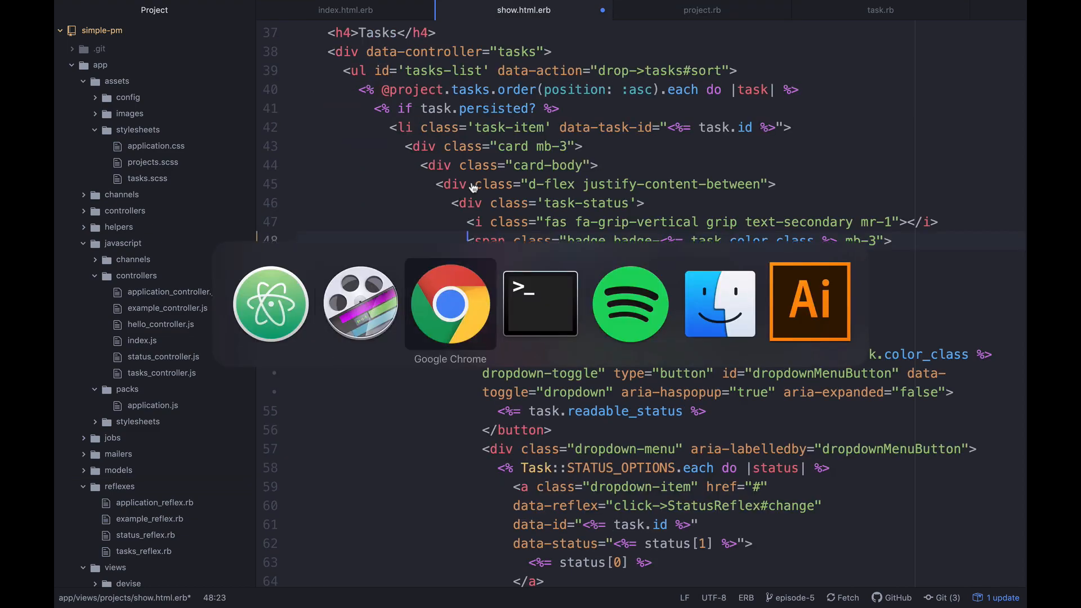
# Run rails g component ProgressBadge status and review the generated class, template and test files
pyautogui.click(540, 303)
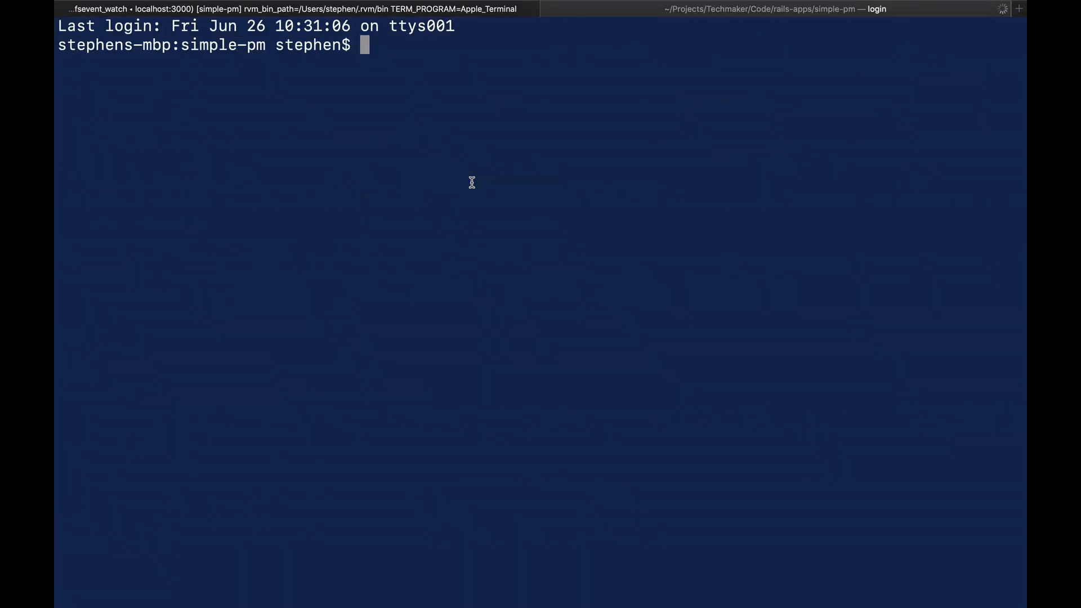
pyautogui.write('rails g C')
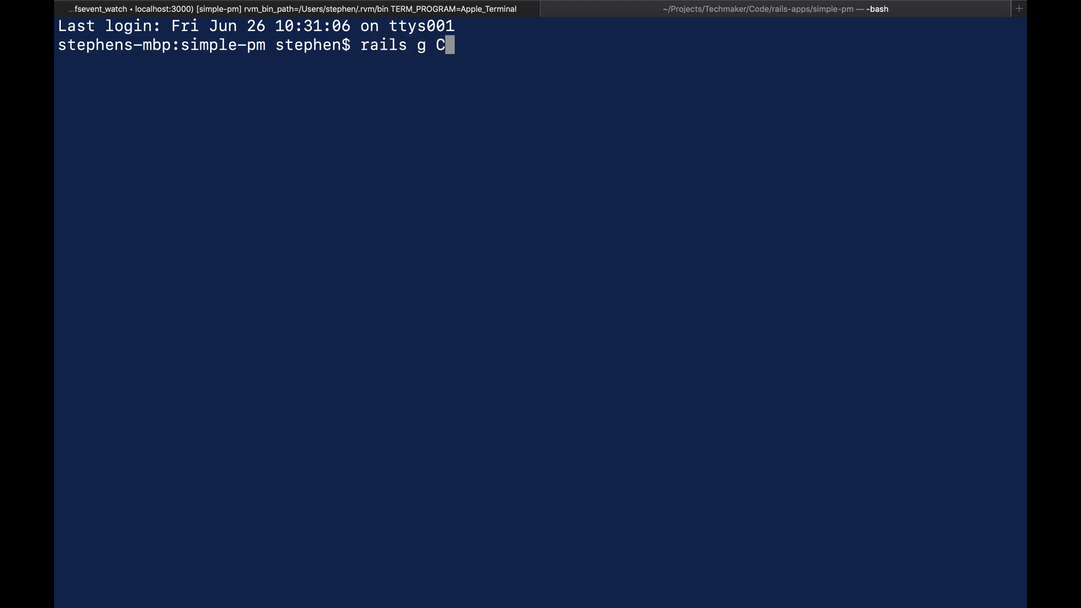
pyautogui.write('omponent')
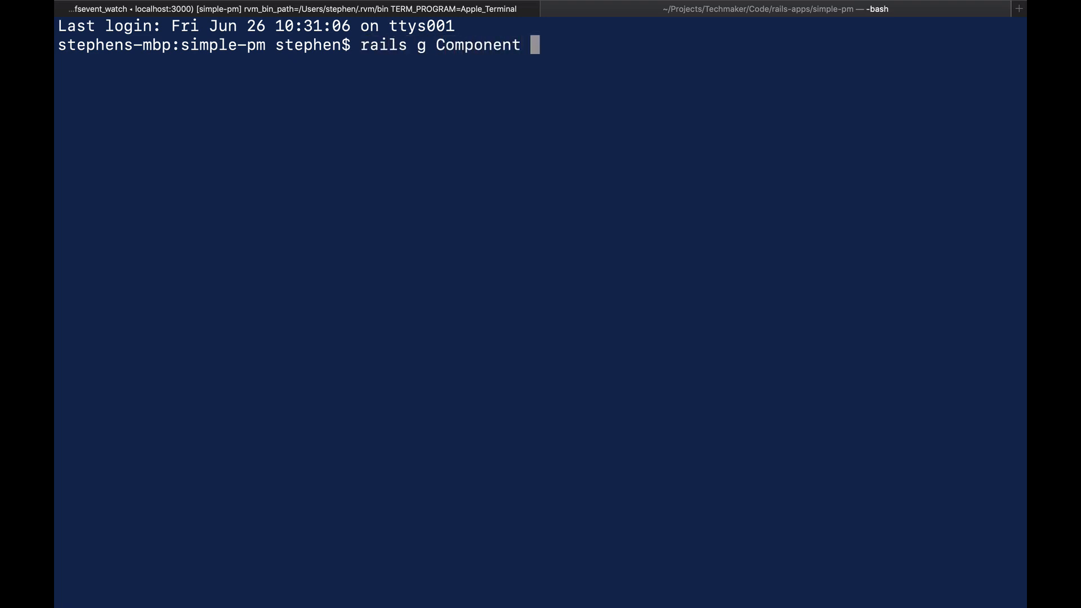
pyautogui.write('stat')
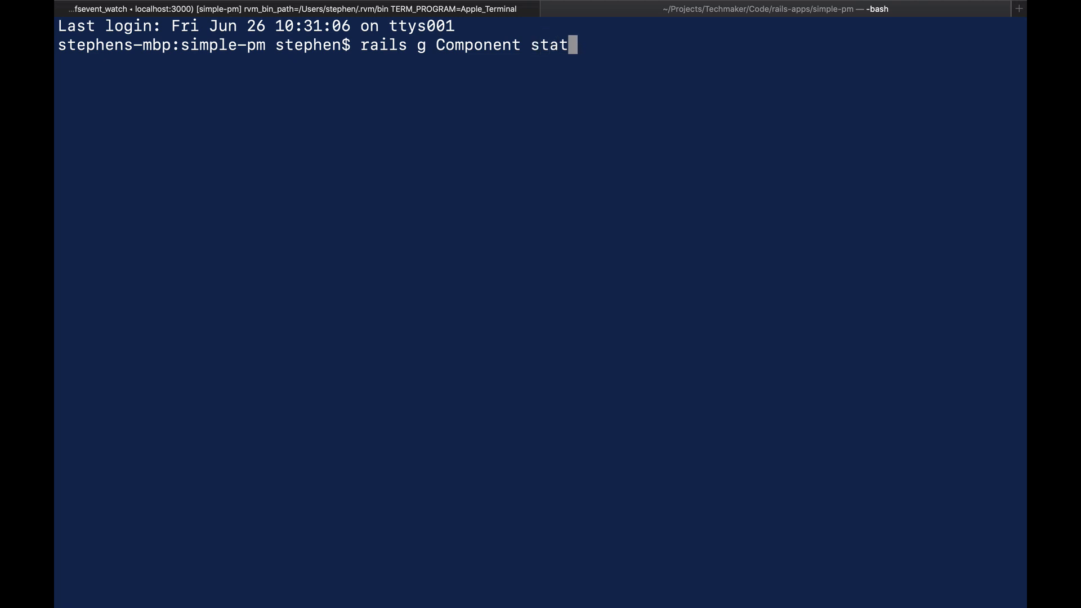
pyautogui.write('us')
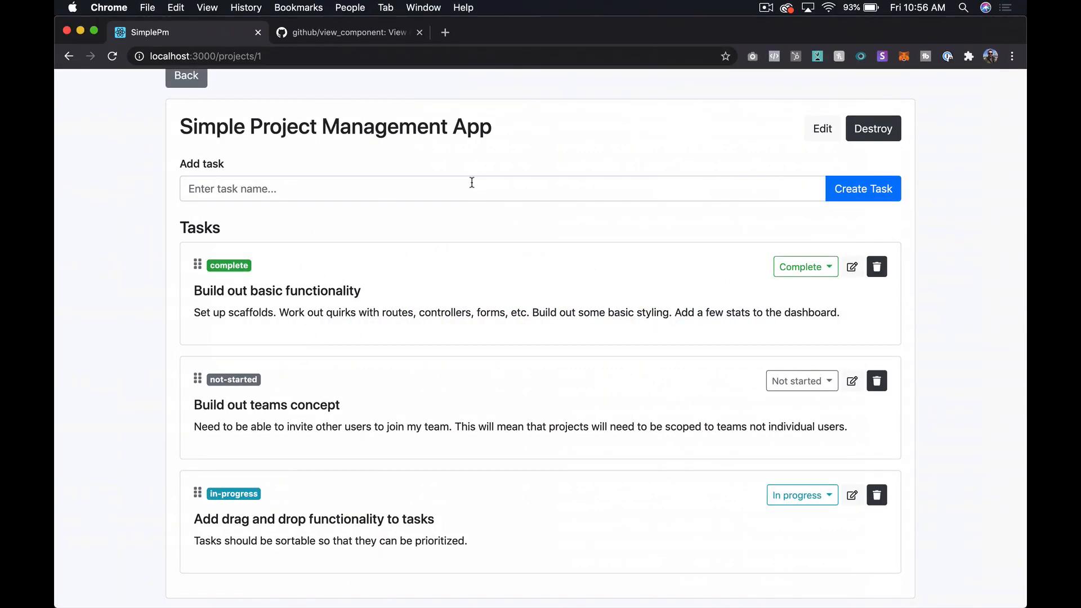
pyautogui.click(347, 31)
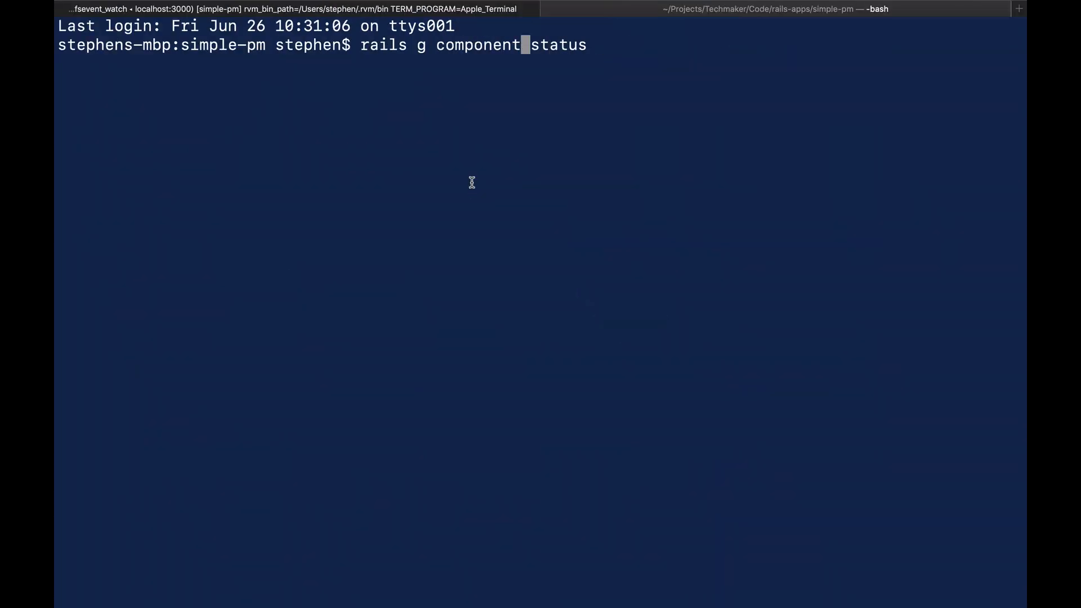
pyautogui.write('V')
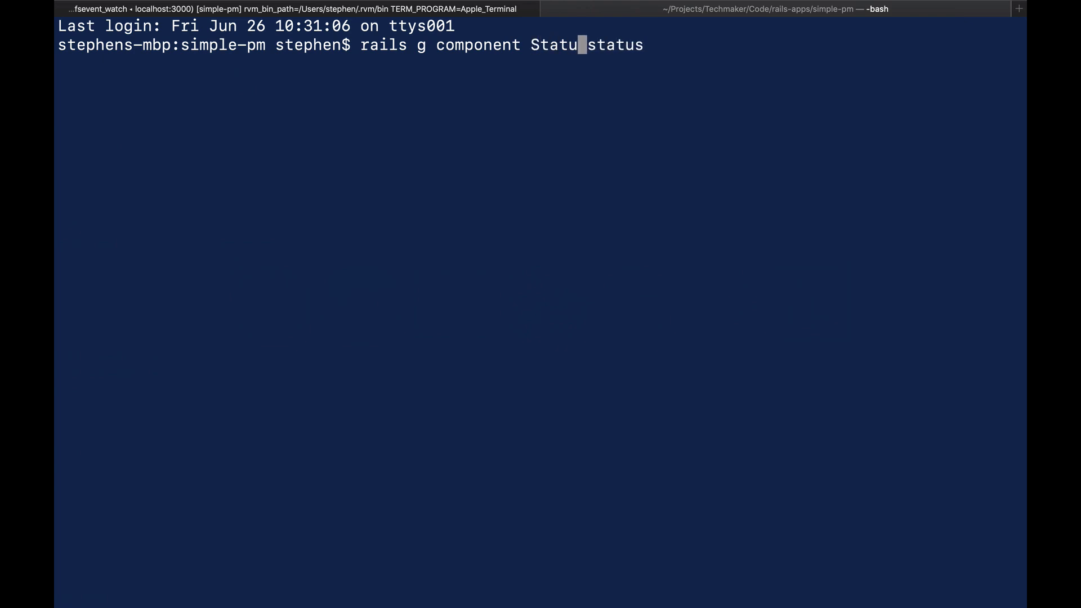
pyautogui.write('sBade')
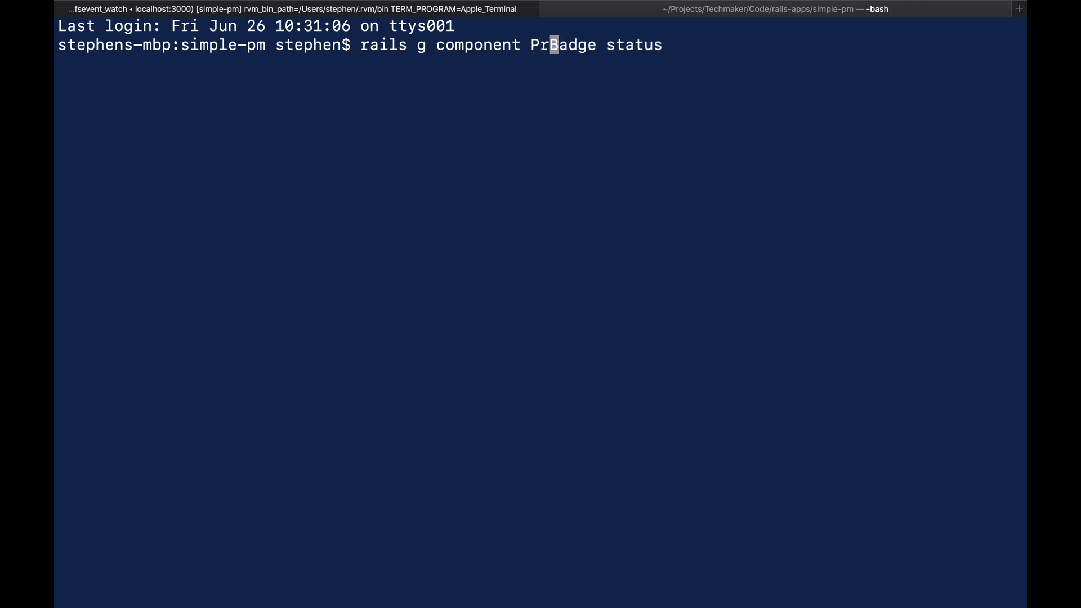
pyautogui.write('ogress')
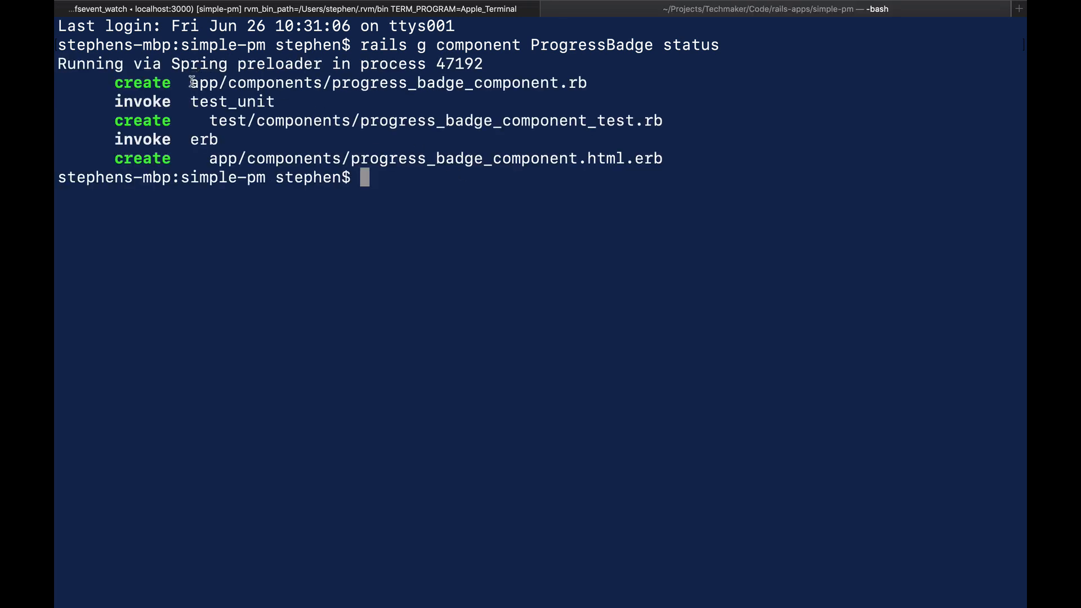
pyautogui.moveTo(191, 82); pyautogui.dragTo(341, 82)
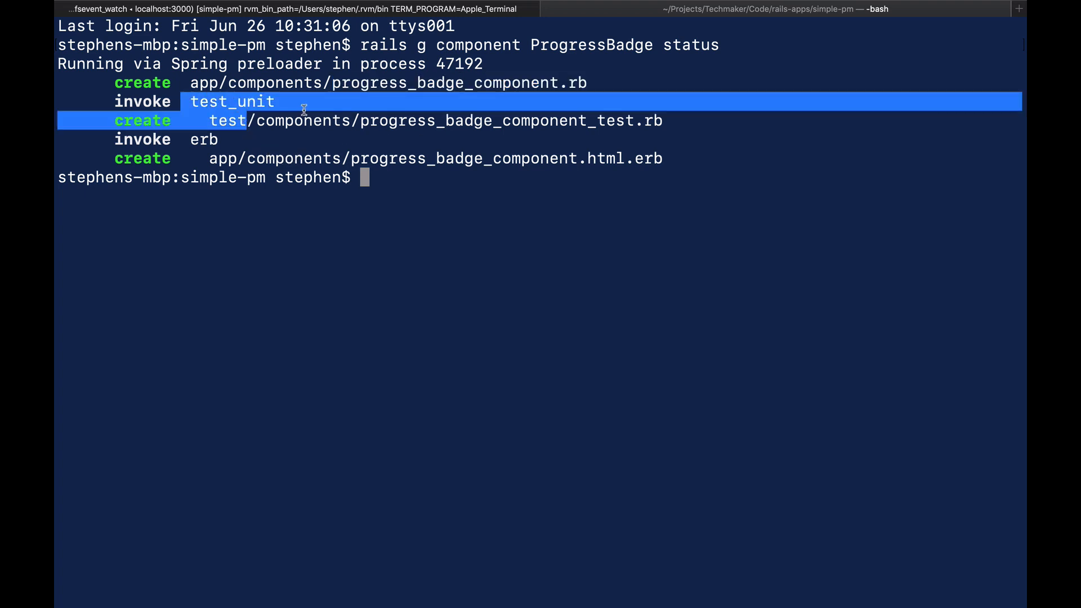
pyautogui.moveTo(535, 158)
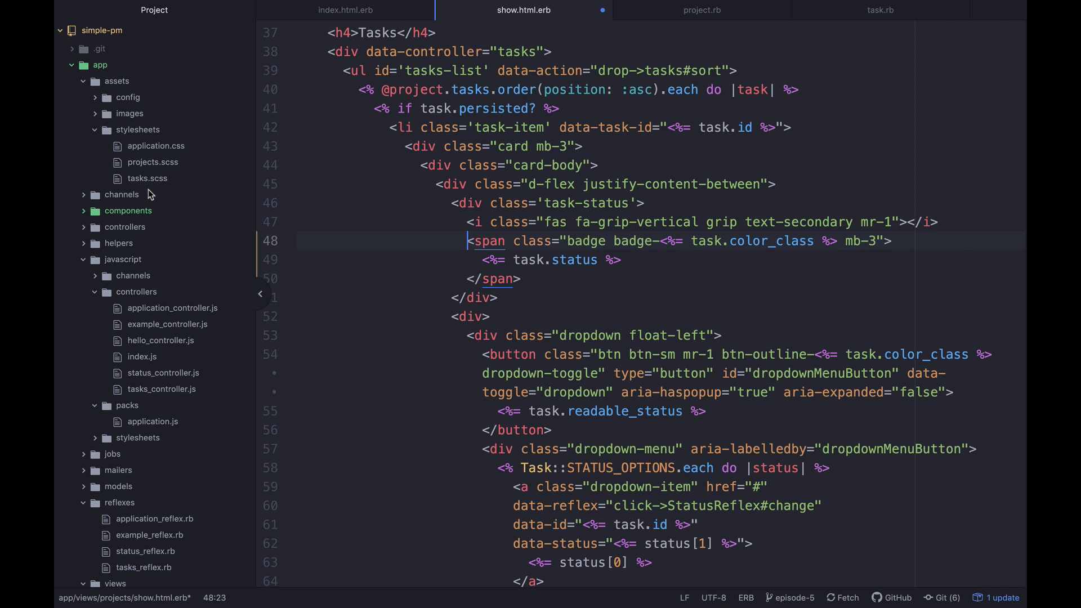
# Open progress_badge_component.html.erb and progress_badge_component.rb, then return to show.html.erb
pyautogui.click(128, 210)
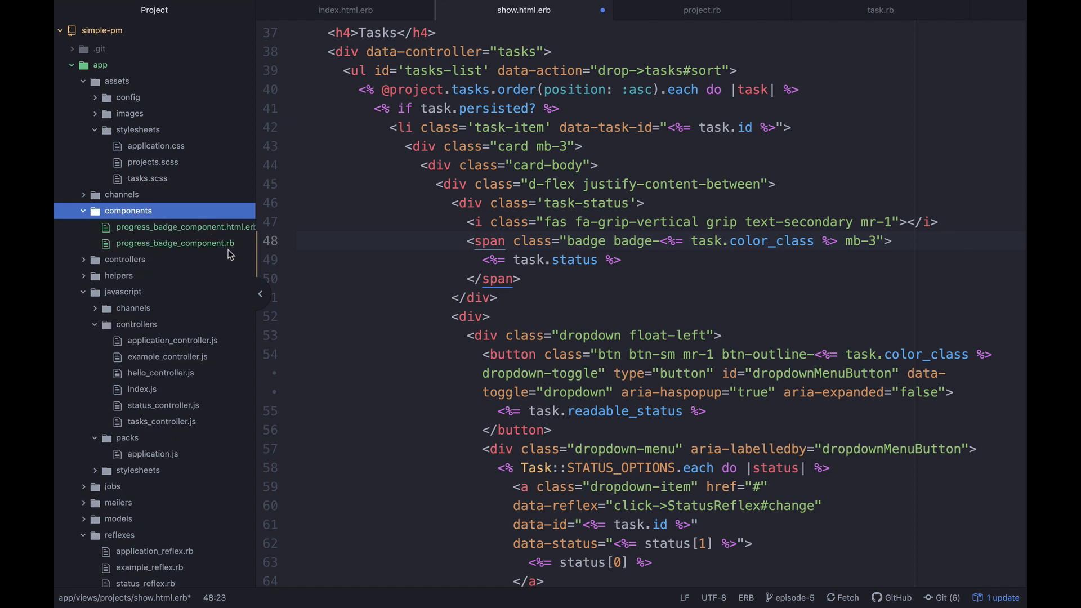
pyautogui.click(185, 227)
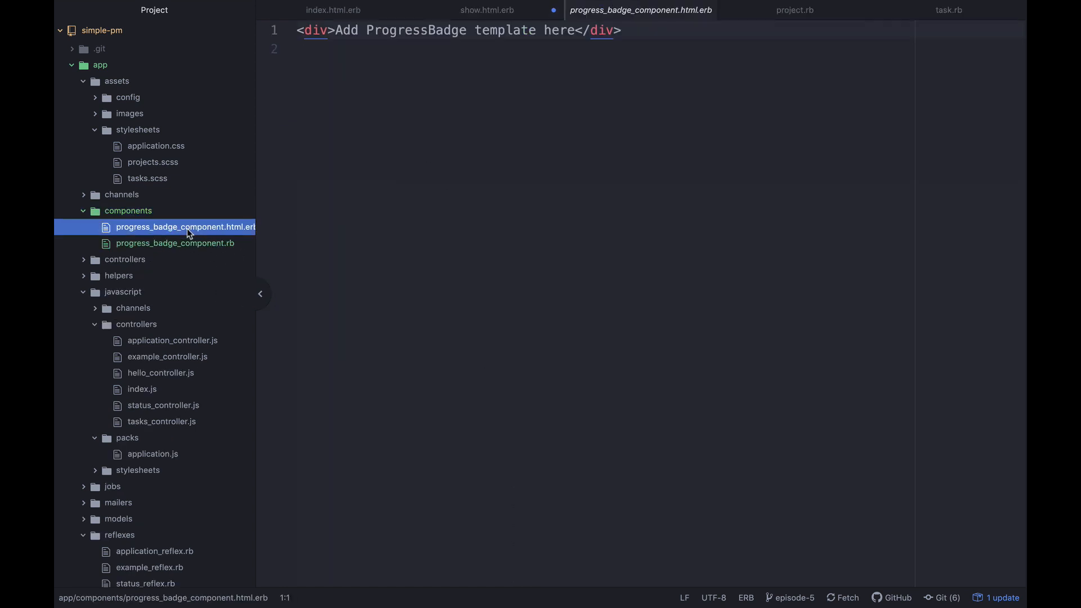
pyautogui.click(175, 243)
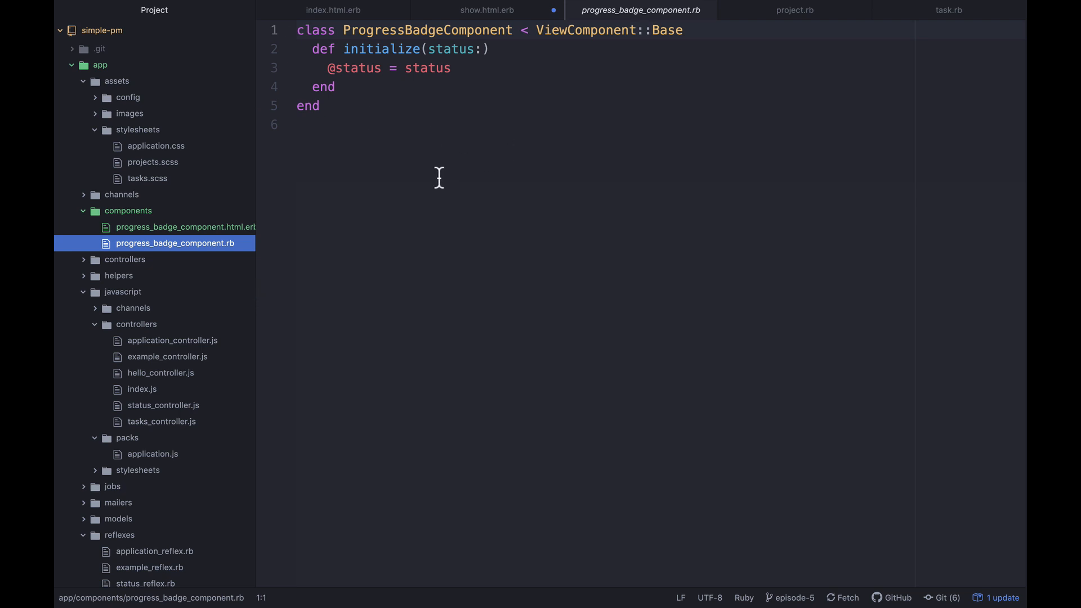
pyautogui.click(487, 9)
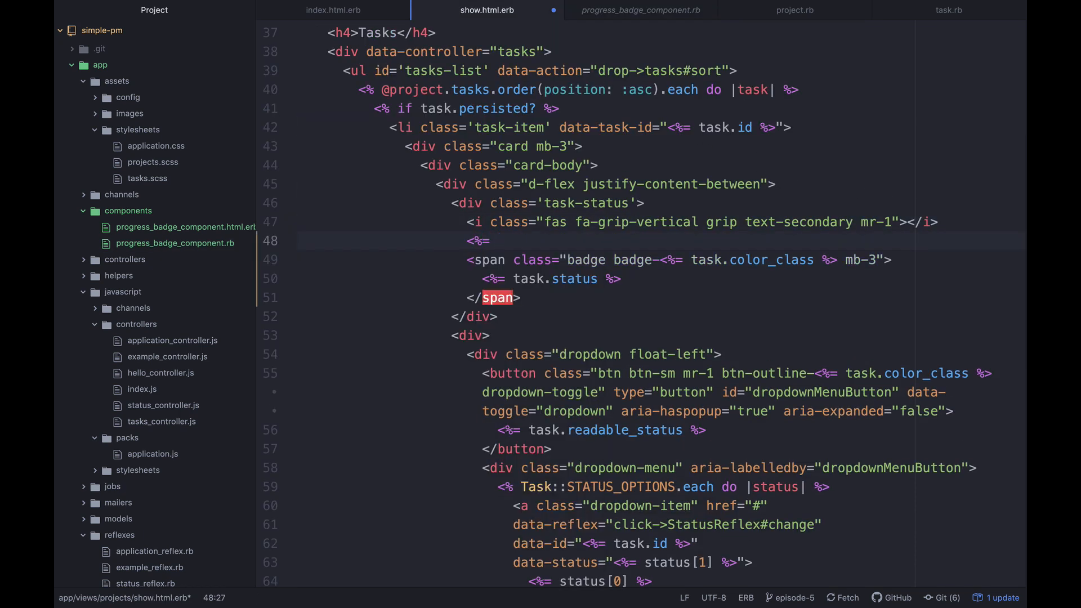
# On line 48 of show.html.erb, render ProgressBadgeComponent.new(status: "asdf") and save
pyautogui.write('render(')
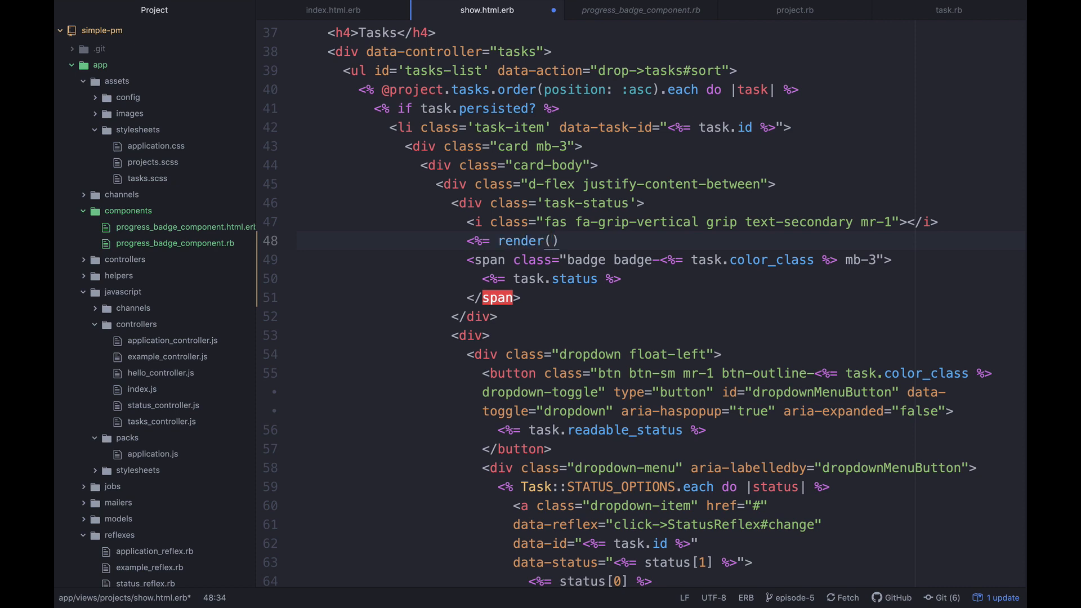
pyautogui.write('ProgressBadgeComponent')
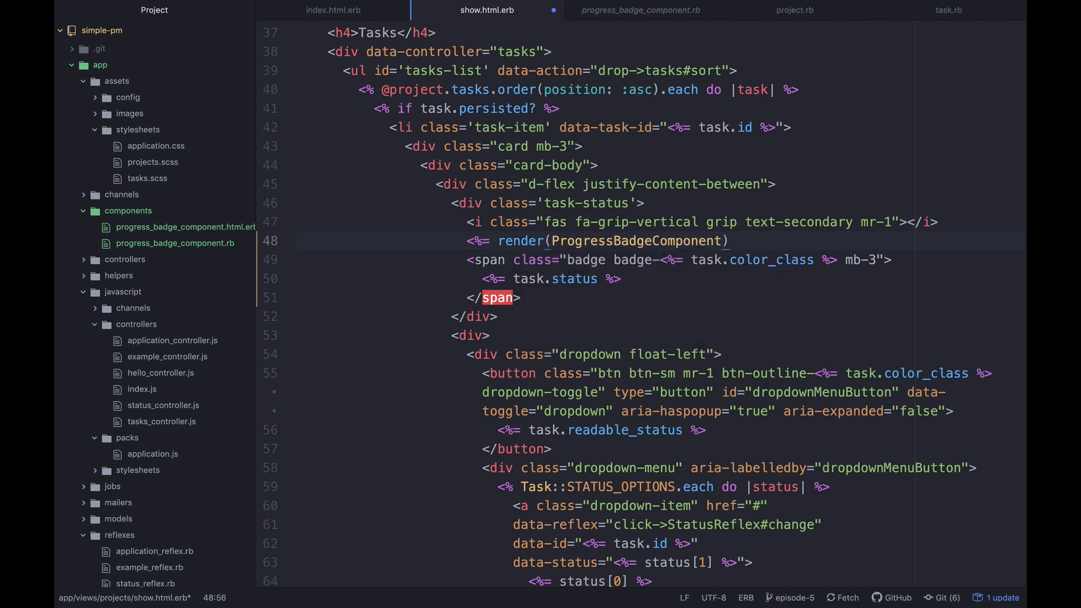
pyautogui.write('.new()')
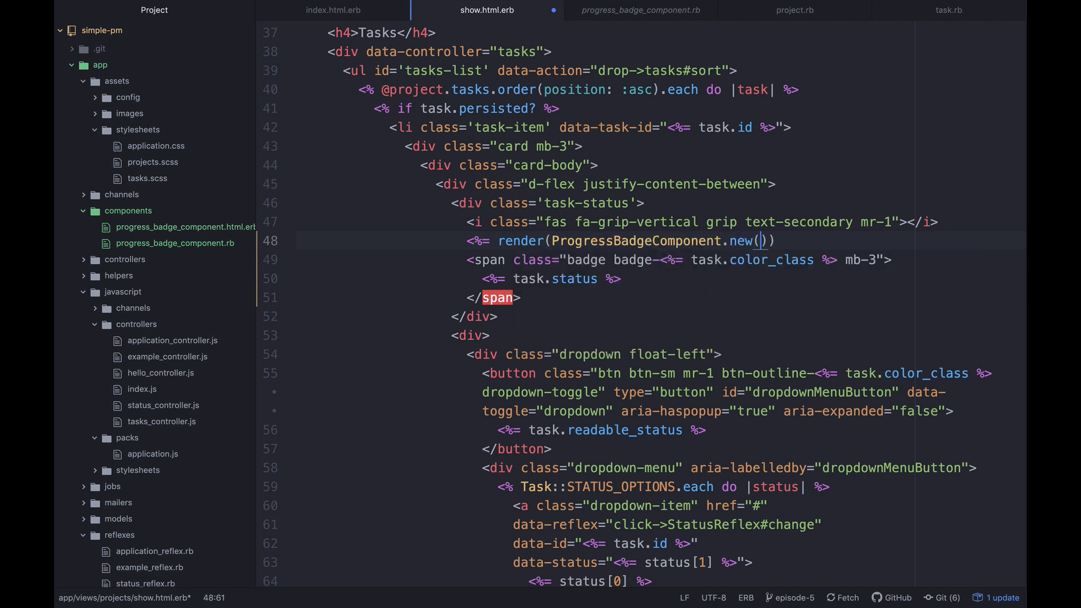
pyautogui.write('status: "asdf')
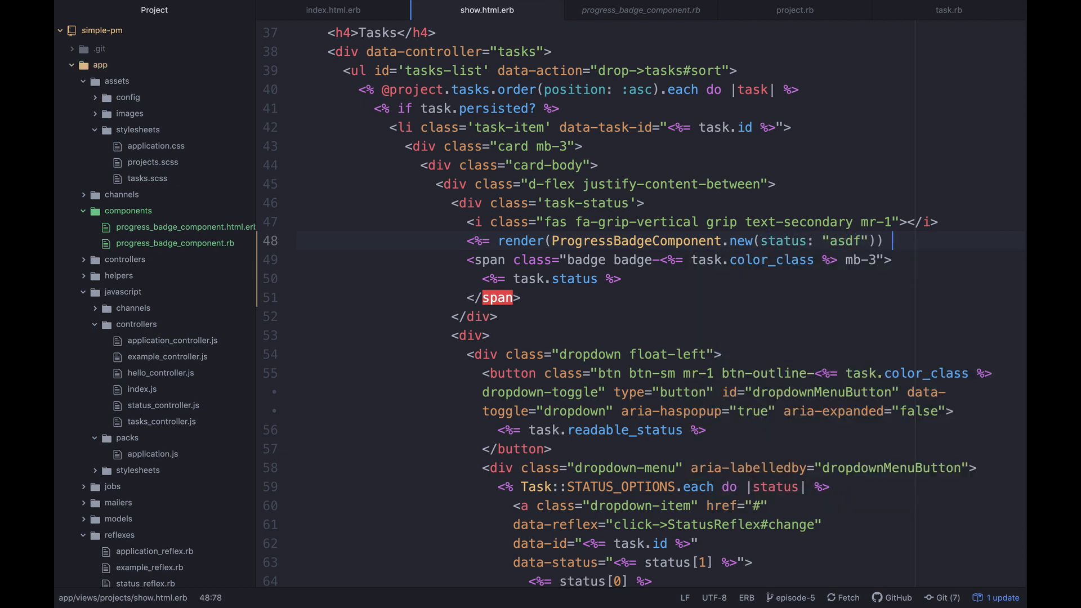
pyautogui.press('cmd+tab')
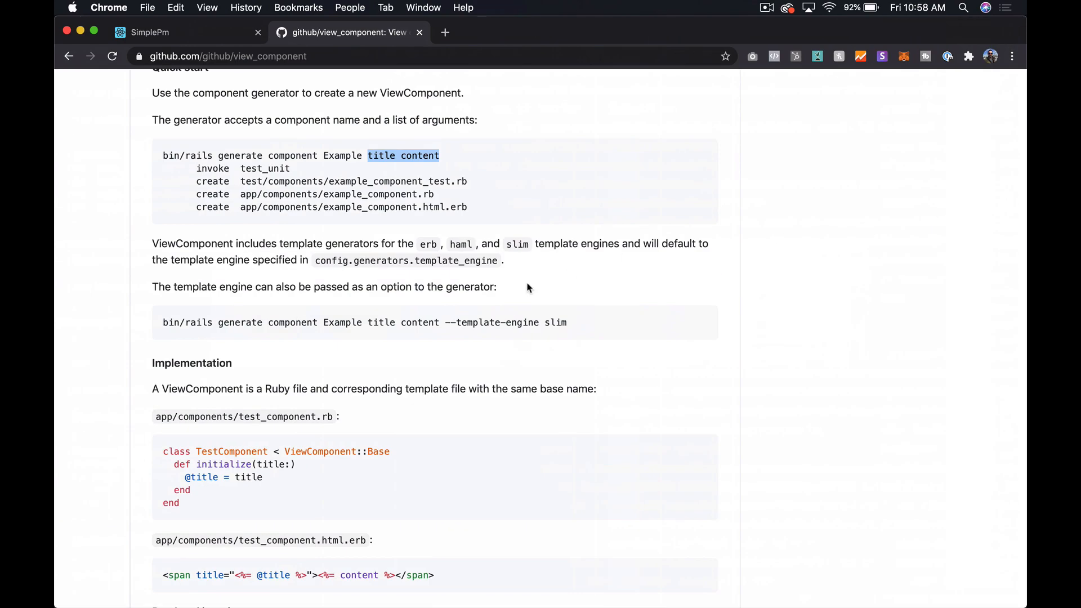
# Scroll the README to the rendering example and Content Areas, and highlight 'content'
pyautogui.scroll(-3)
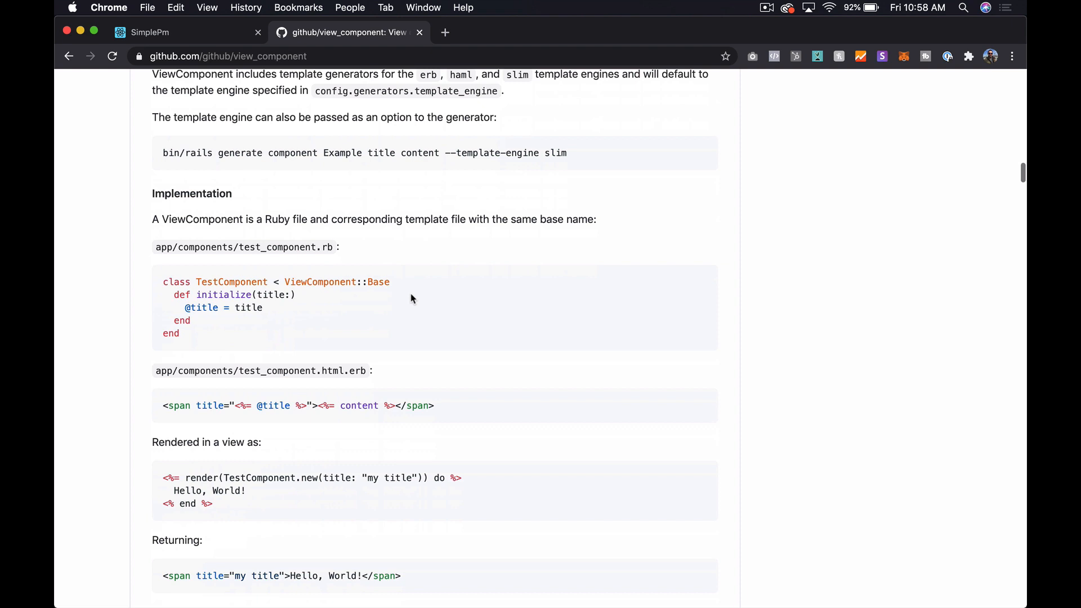
pyautogui.scroll(-3)
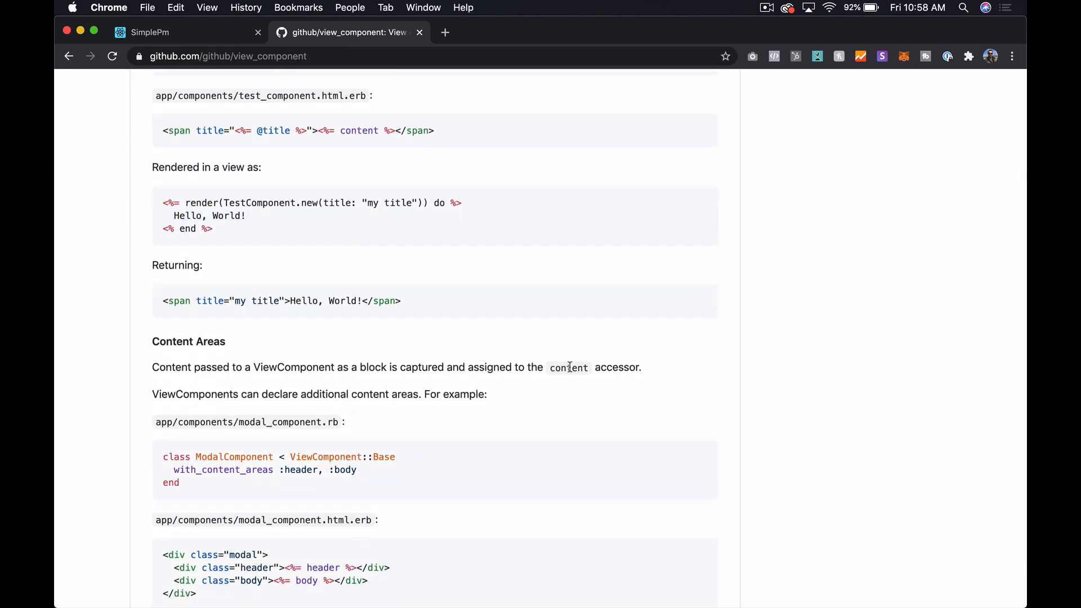
pyautogui.doubleClick(568, 366)
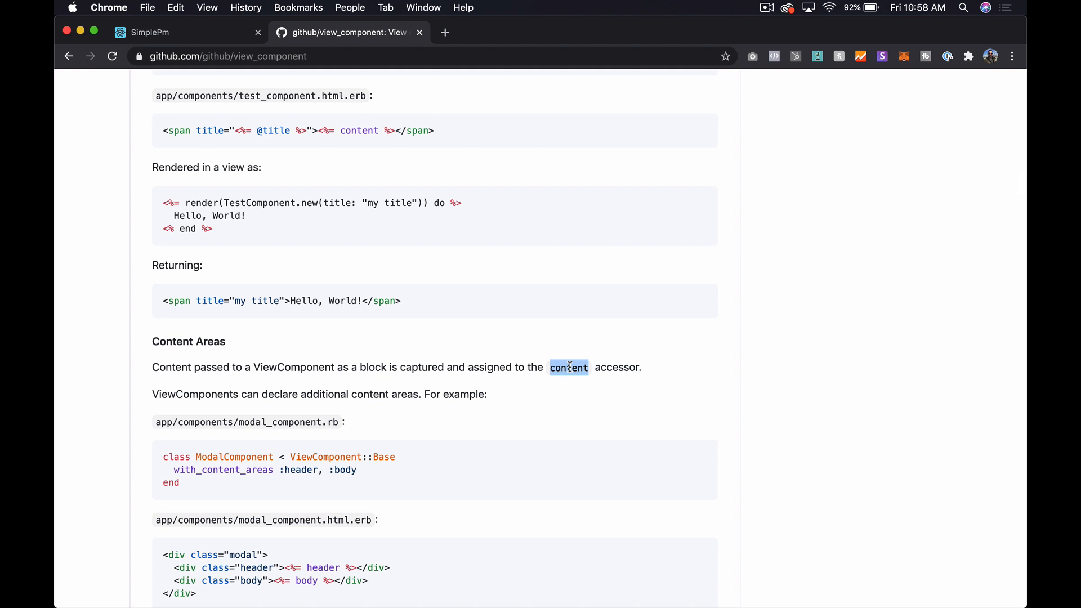
# Restart the errored Rails server in its Terminal tab with rails s
pyautogui.click(145, 31)
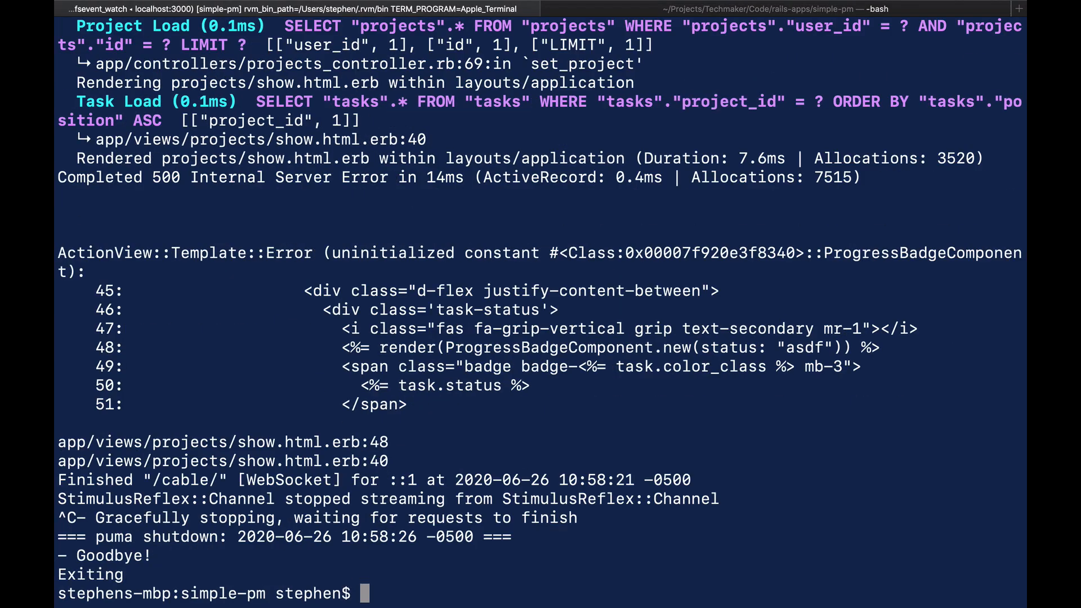
pyautogui.write('rails s')
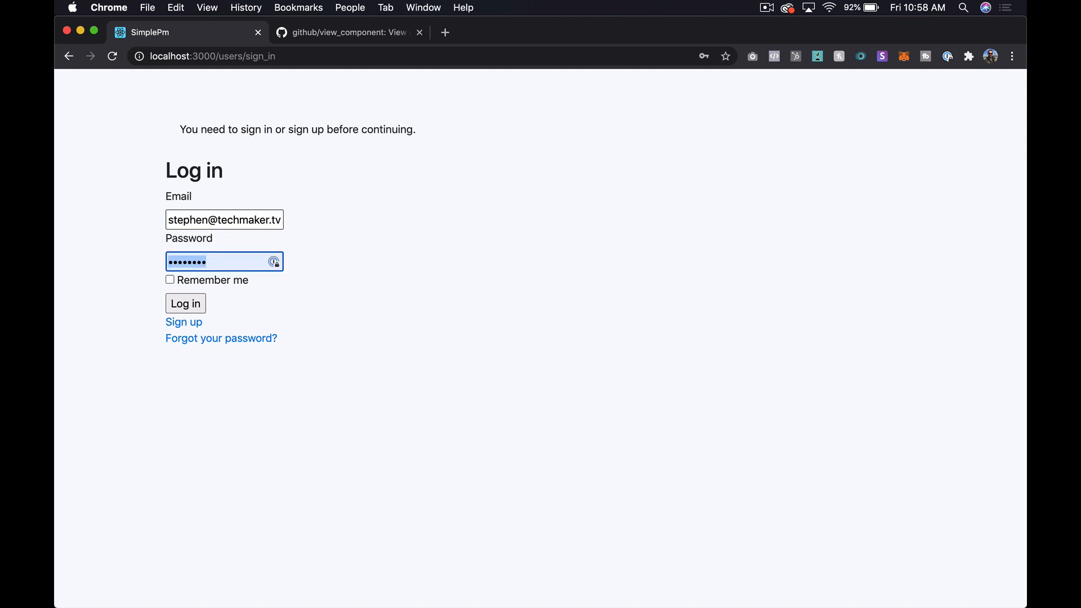
# Log in to SimplePm and scroll down to the task cards showing placeholder text
pyautogui.click(185, 303)
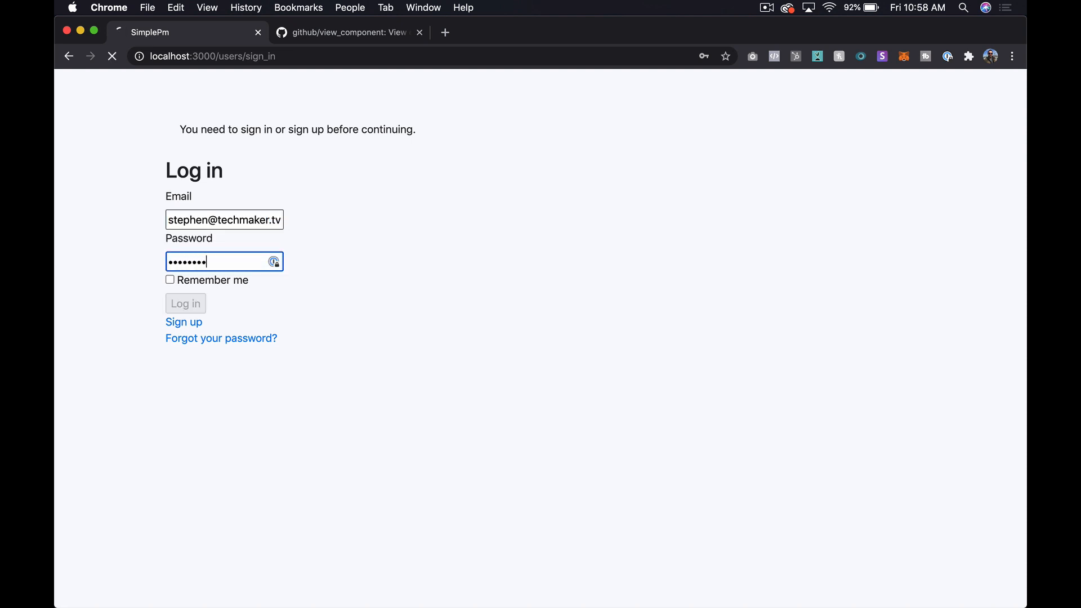
pyautogui.click(184, 304)
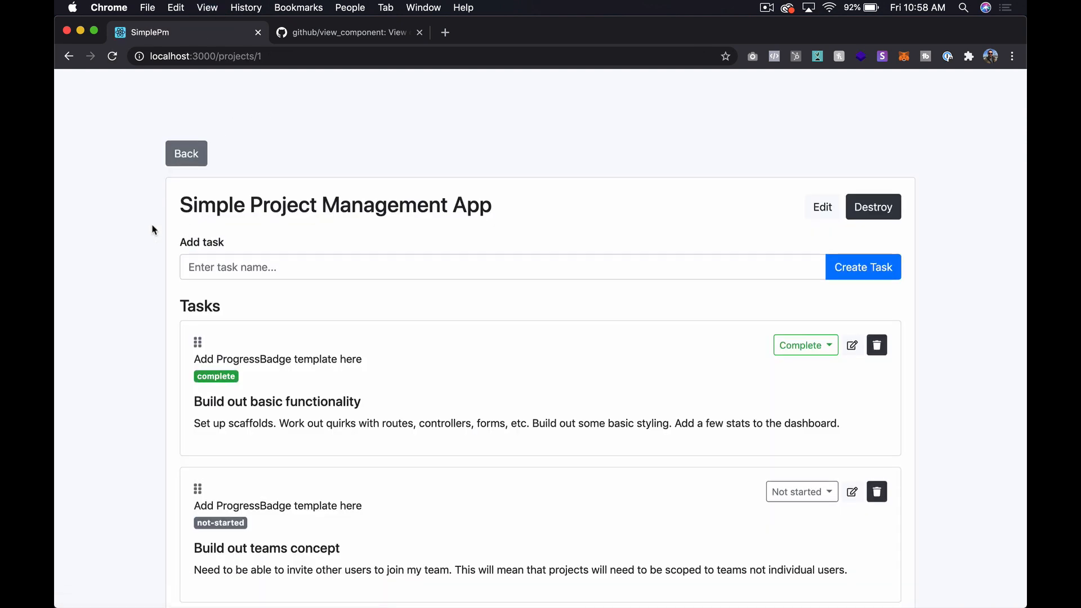
pyautogui.scroll(-3)
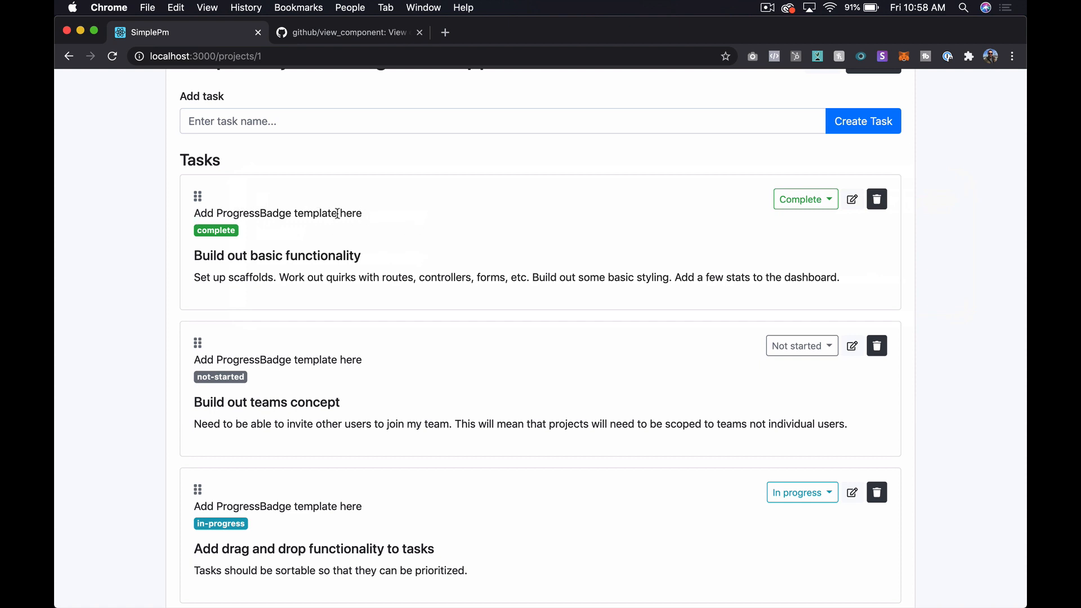
pyautogui.moveTo(392, 332)
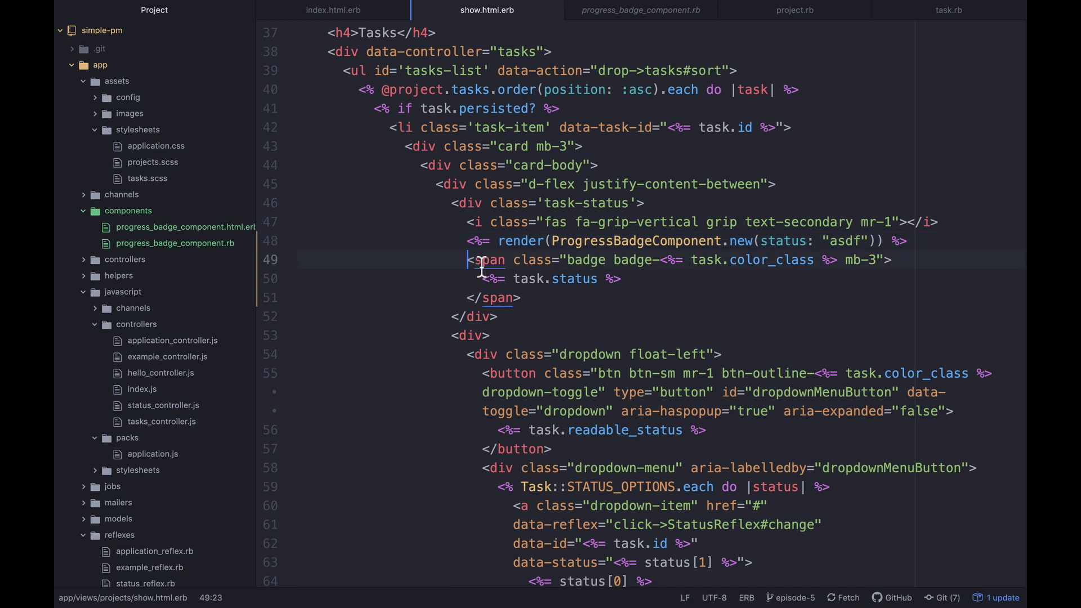
# In progress_badge_component.html.erb, type a badge span wrapping <%= content %>
pyautogui.click(891, 260)
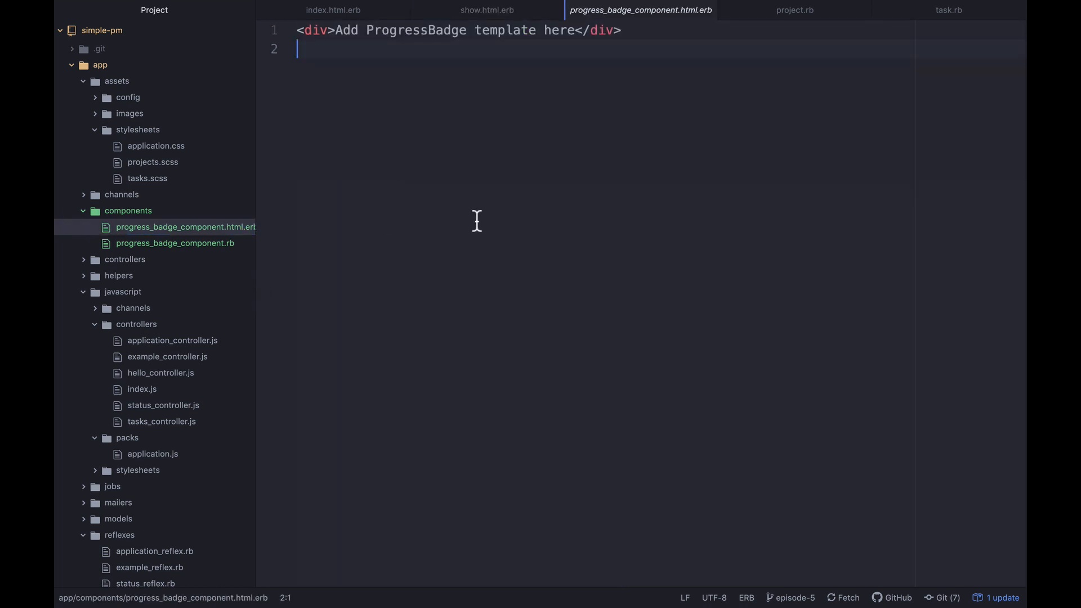
pyautogui.write('<span class="badge badge-<%= task.color_class %> mb-3">')
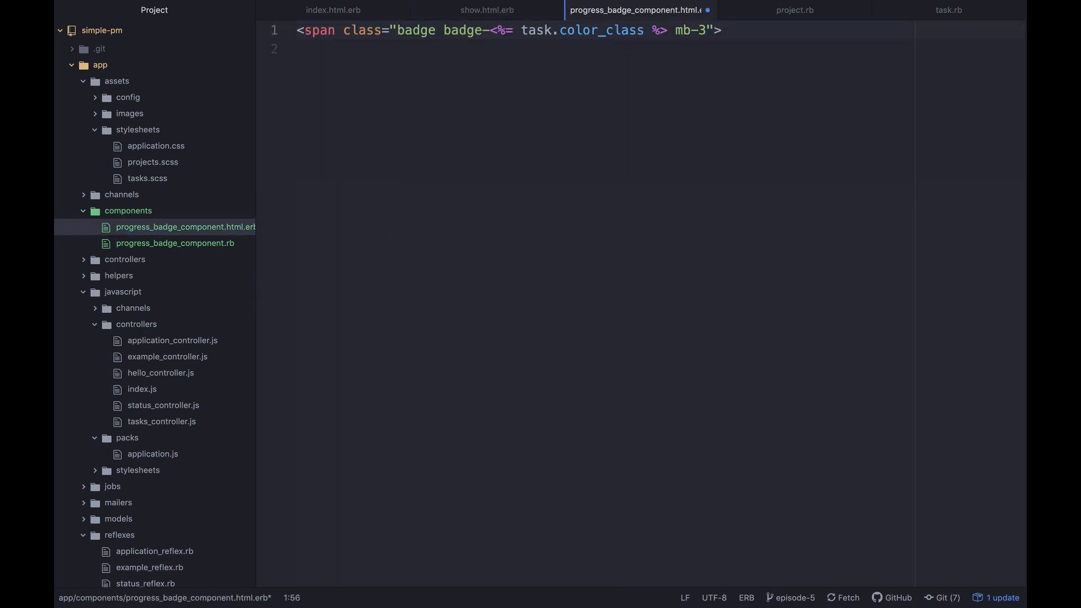
pyautogui.write('<%= content %>')
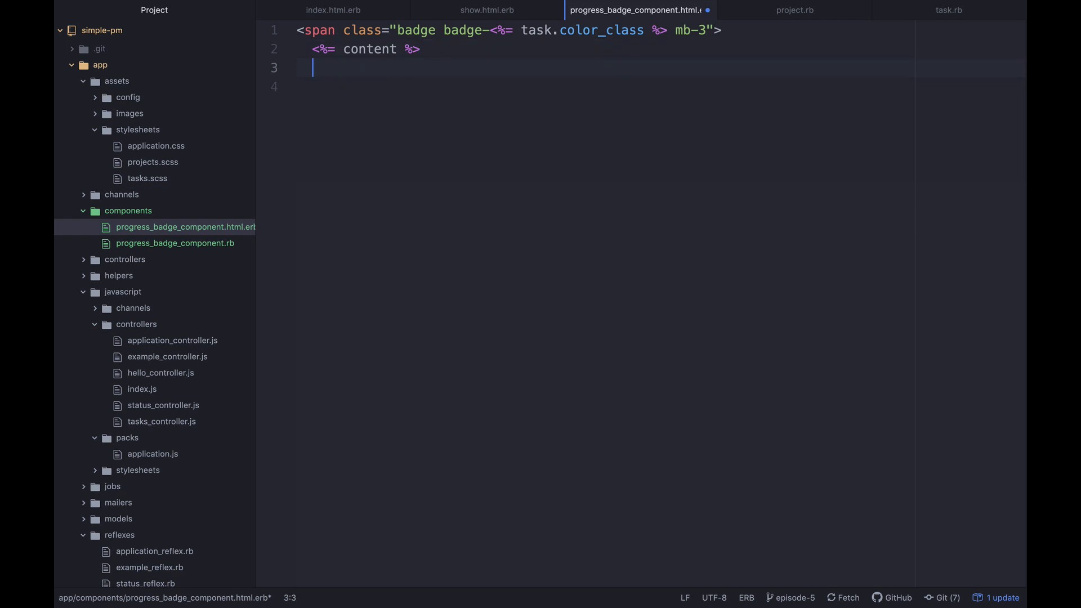
pyautogui.write('</span>')
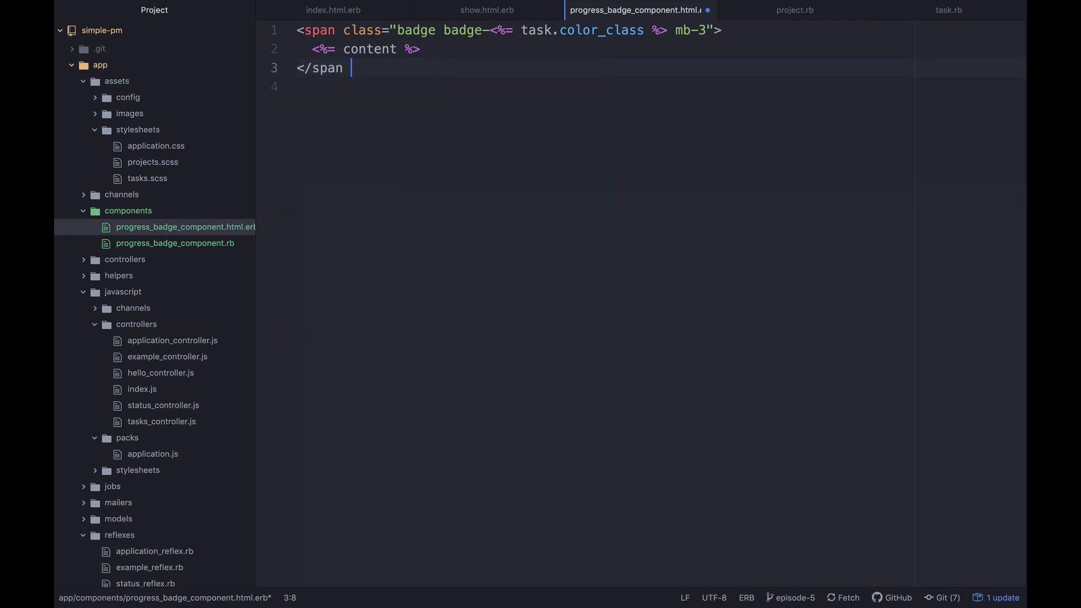
pyautogui.write('%')
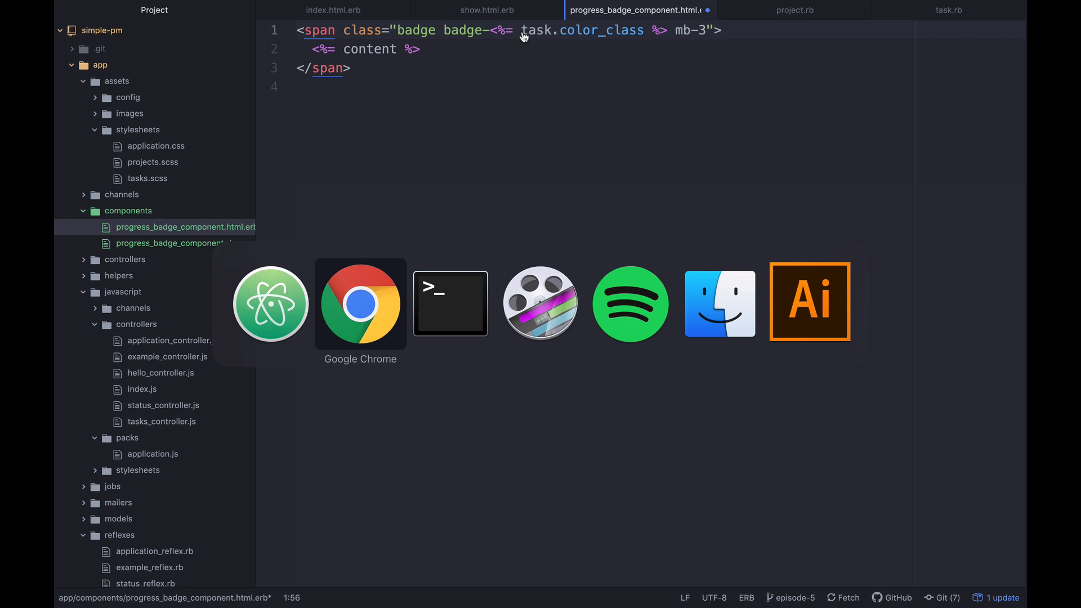
pyautogui.click(360, 304)
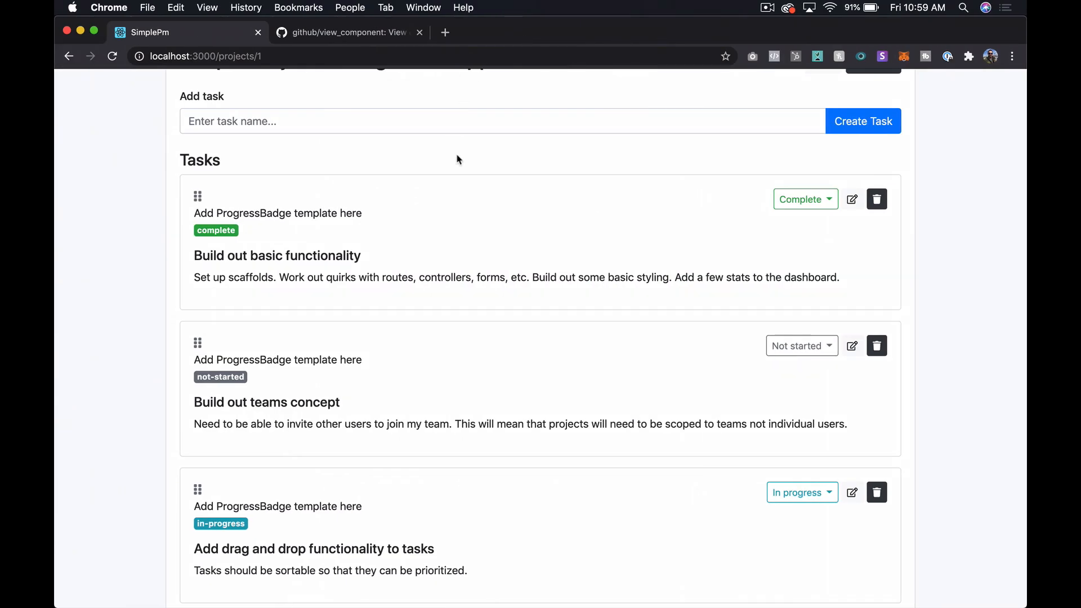
pyautogui.click(348, 31)
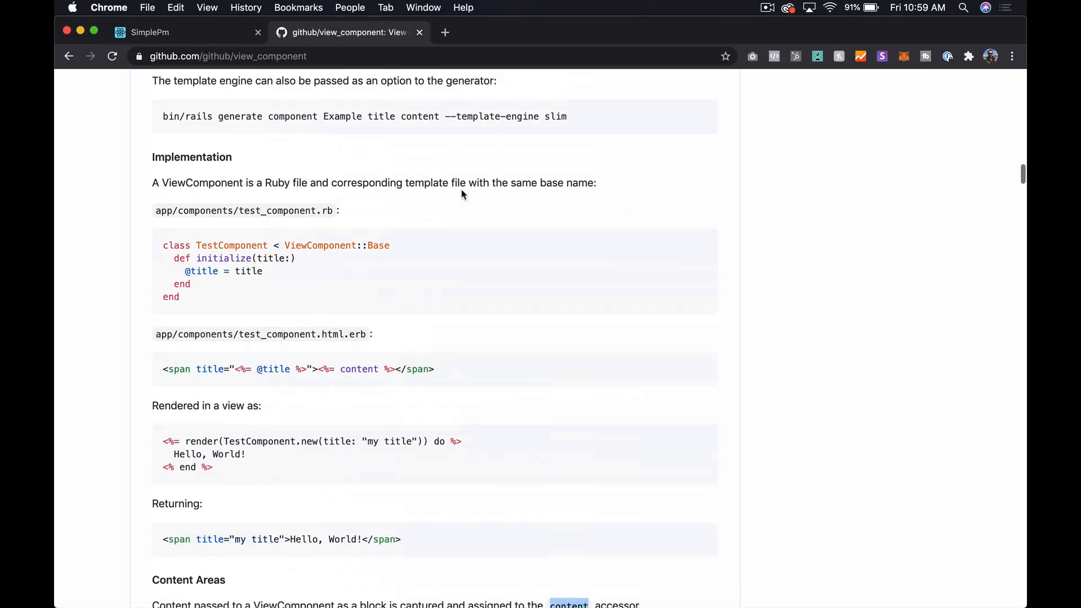
pyautogui.scroll(-3)
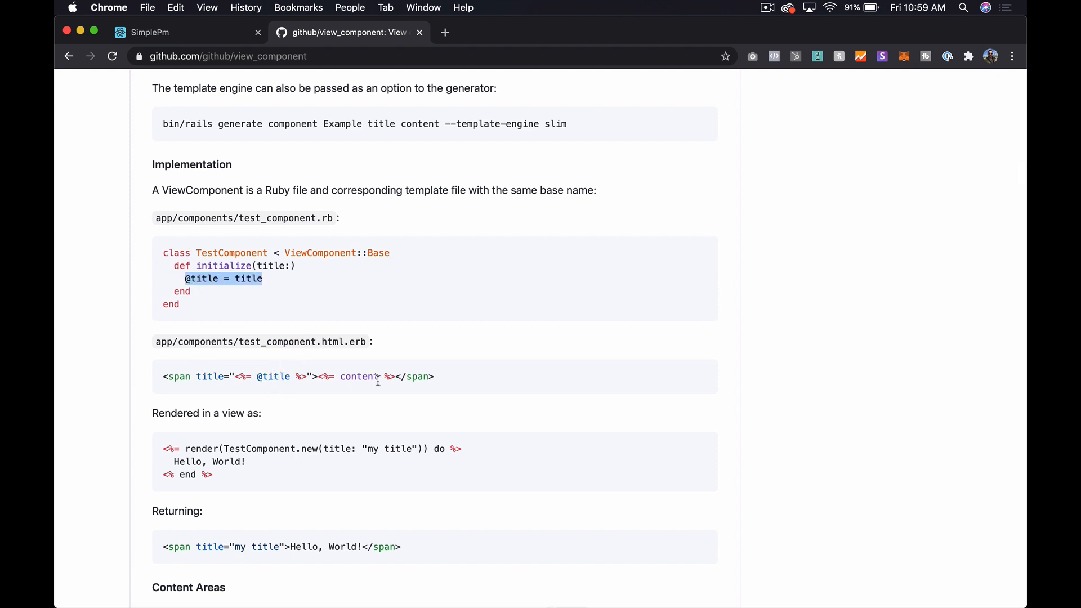
pyautogui.moveTo(424, 394)
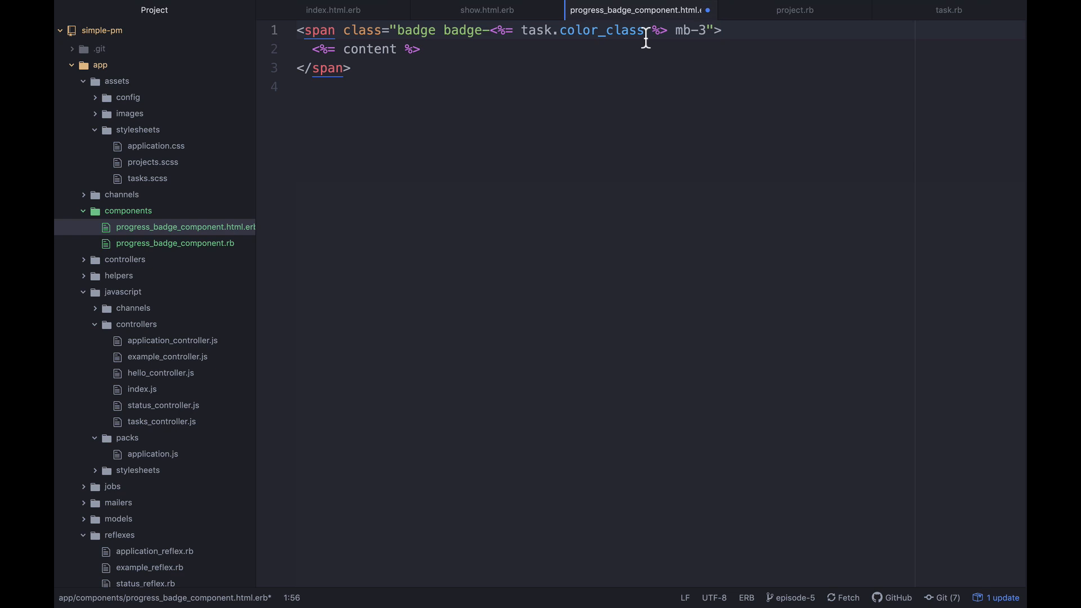
# Replace task.color_class with badge_color in the badge template's class attribute
pyautogui.write('@b')
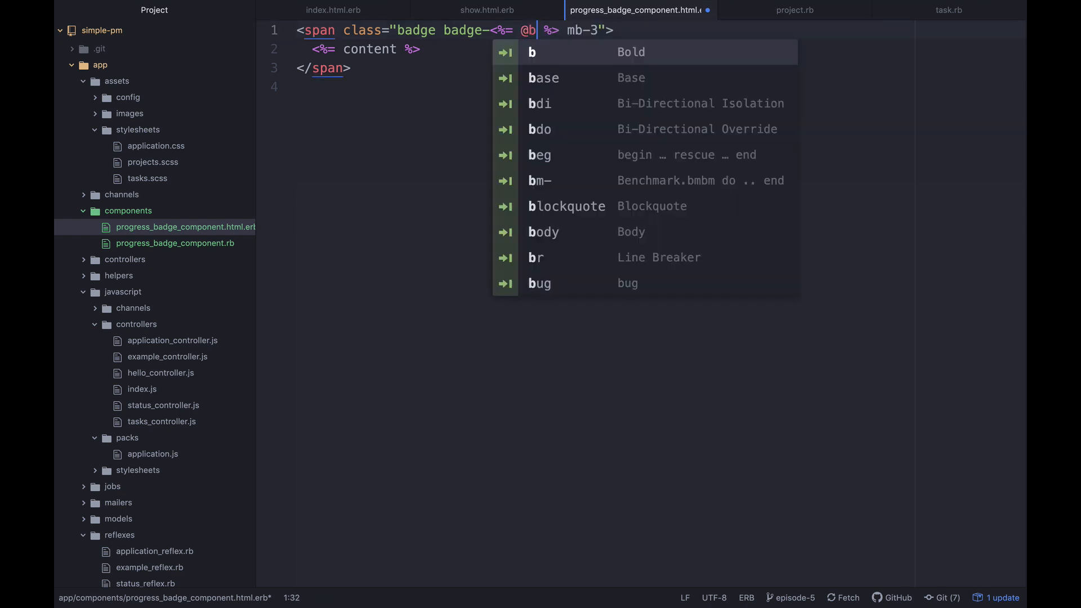
pyautogui.write('adge_color')
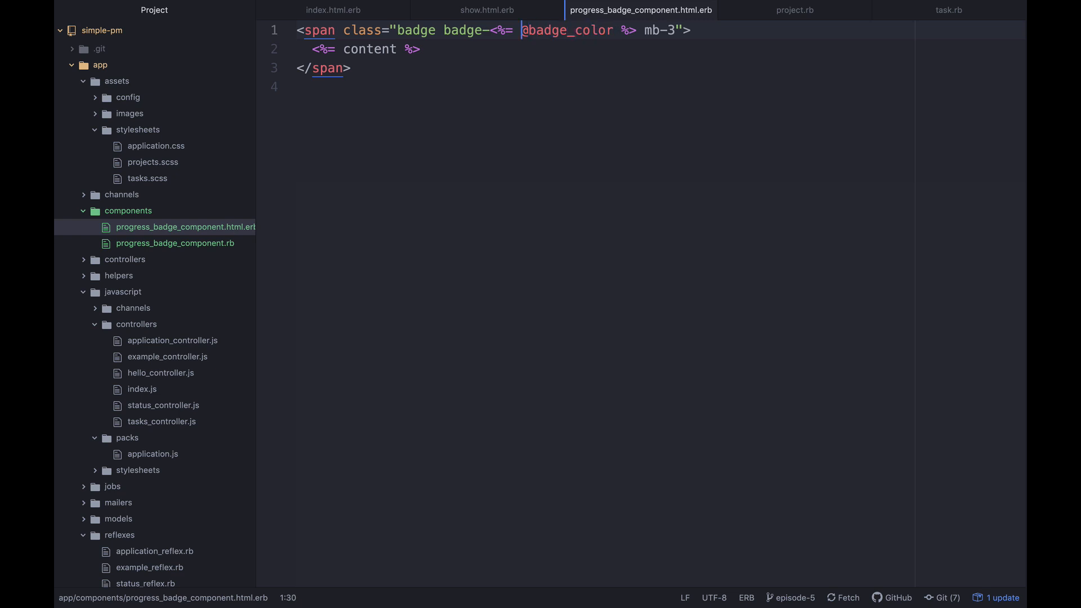
pyautogui.press('Backspace')
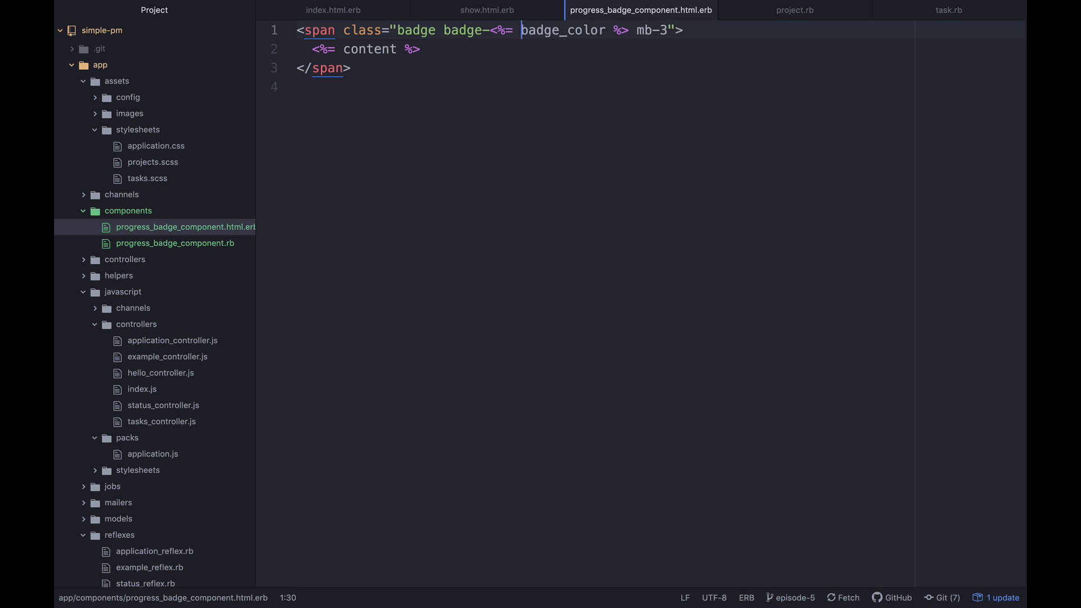
pyautogui.click(175, 243)
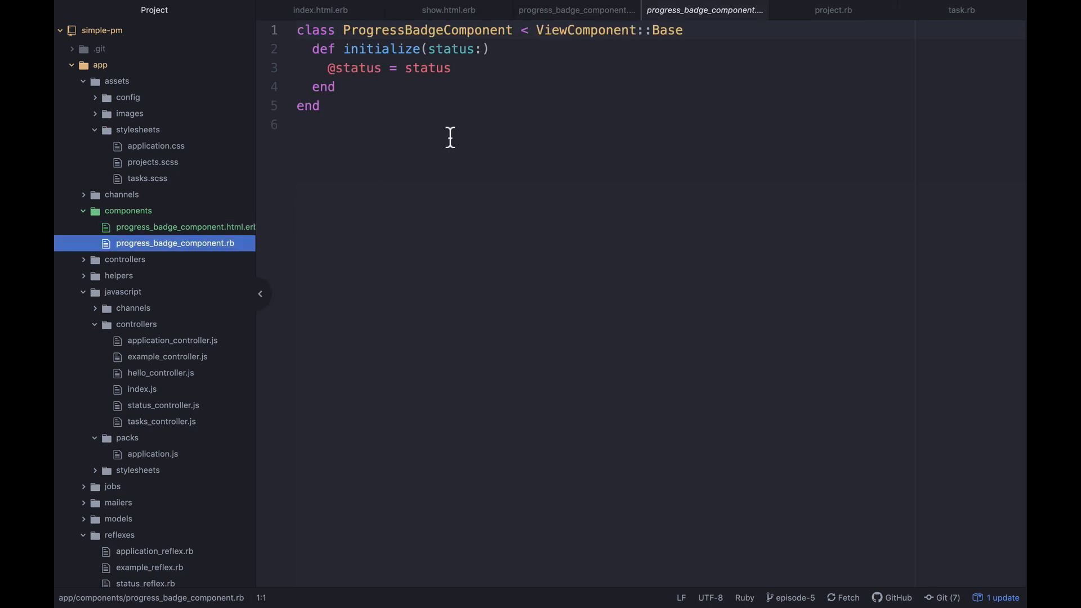
# Add a badge_color method using the status-to-colour case statement copied from project.rb
pyautogui.click(336, 87)
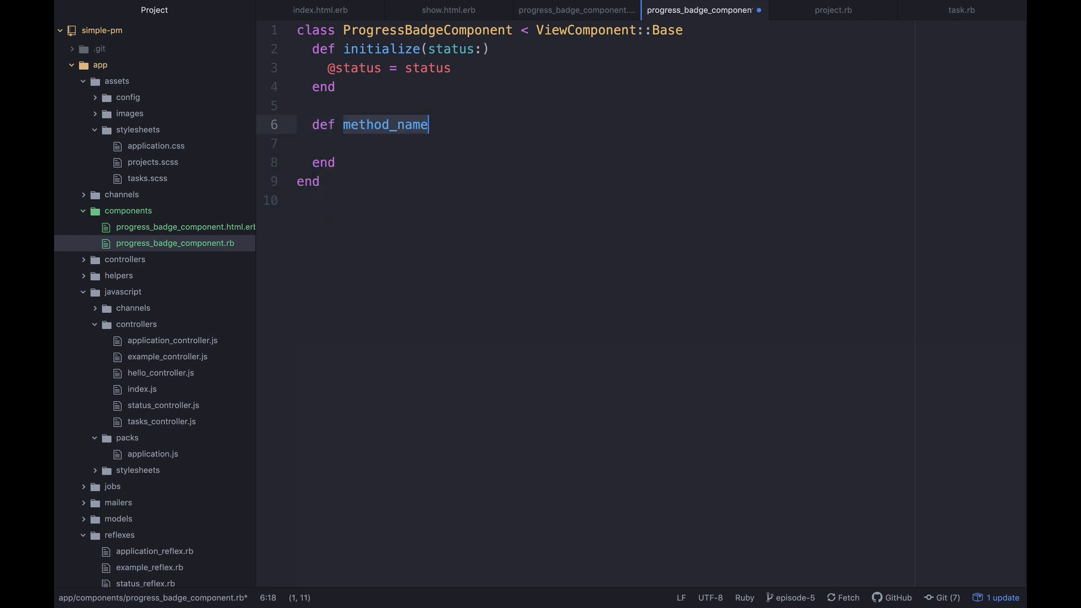
pyautogui.write('badge_color')
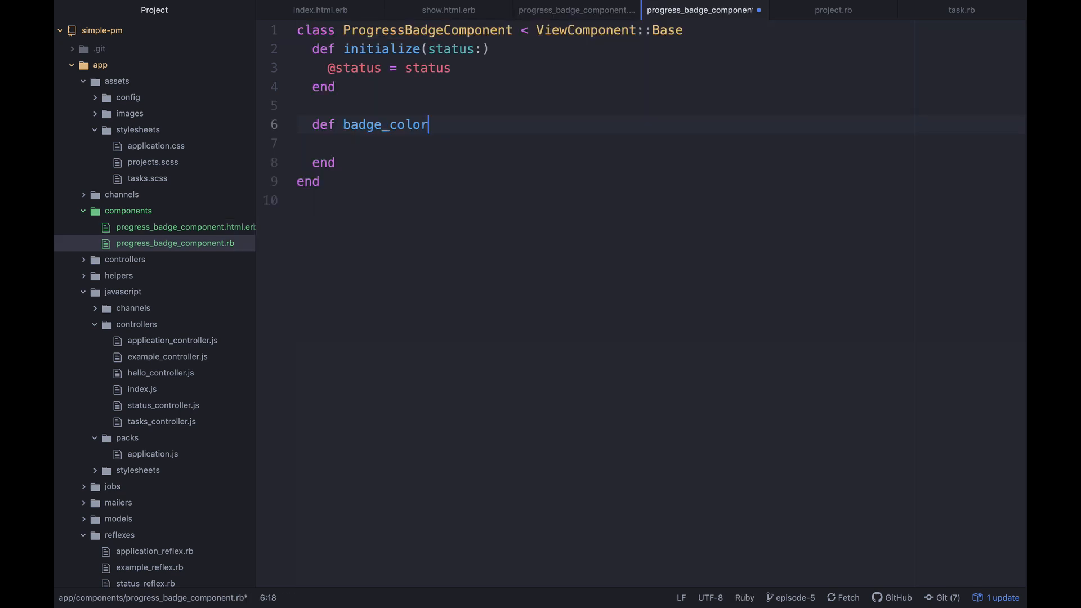
pyautogui.write('projec')
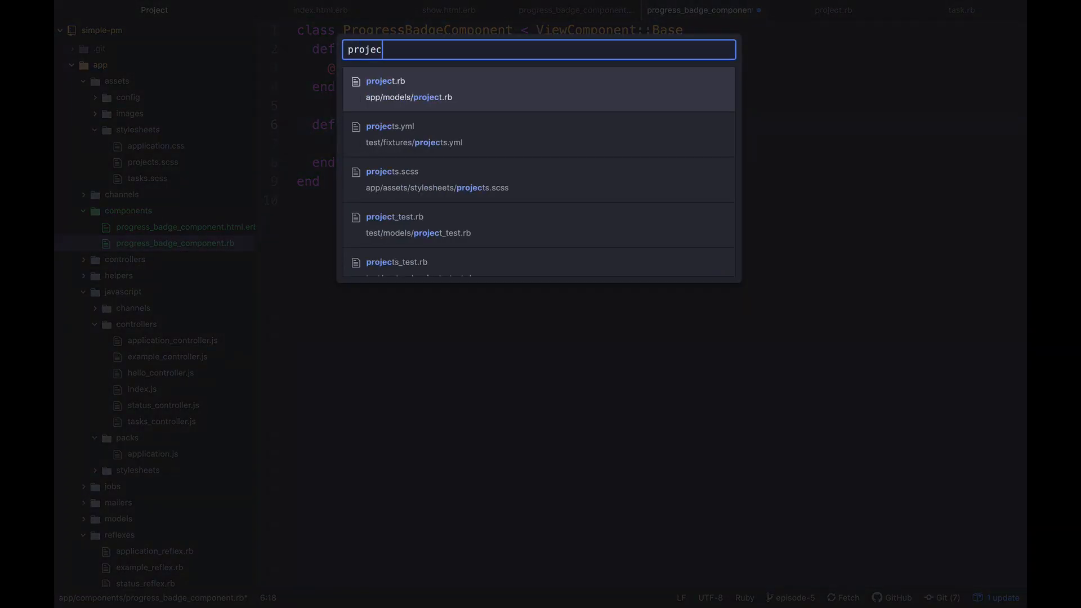
pyautogui.click(407, 88)
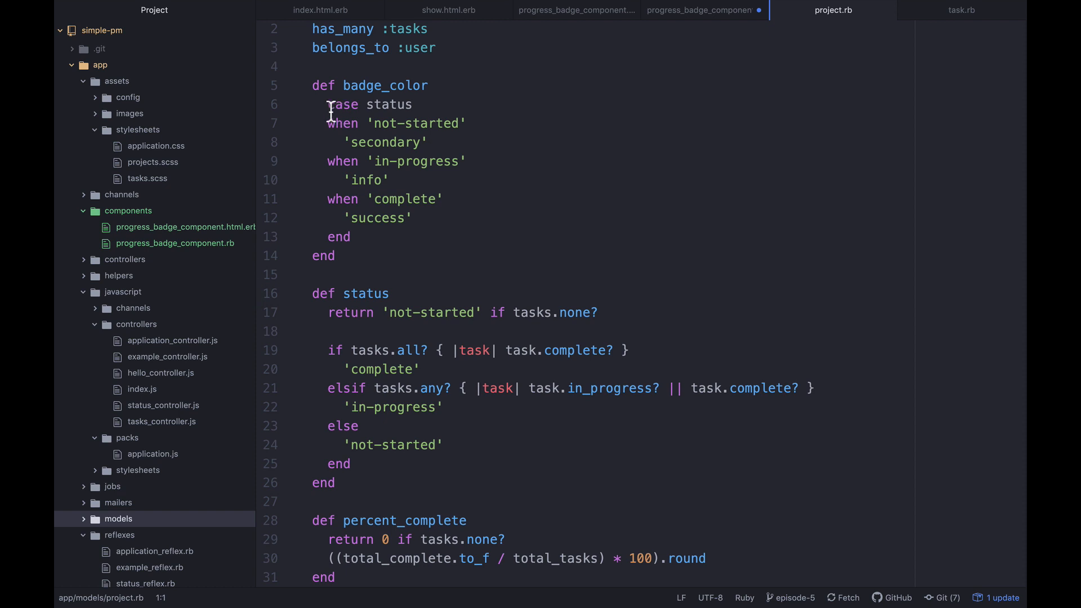
pyautogui.moveTo(329, 105); pyautogui.dragTo(350, 237)
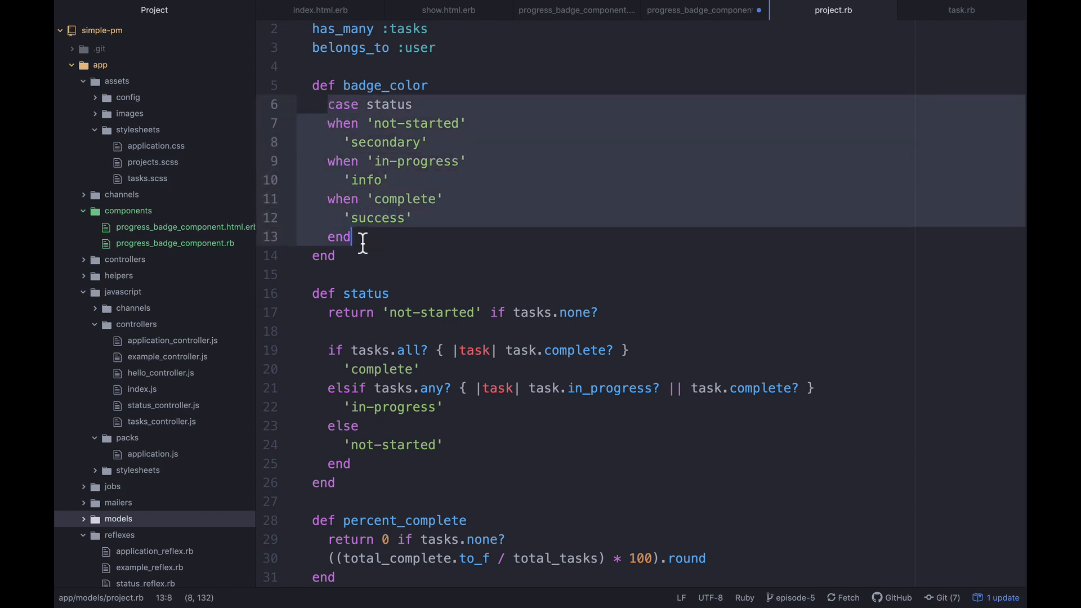
pyautogui.click(699, 10)
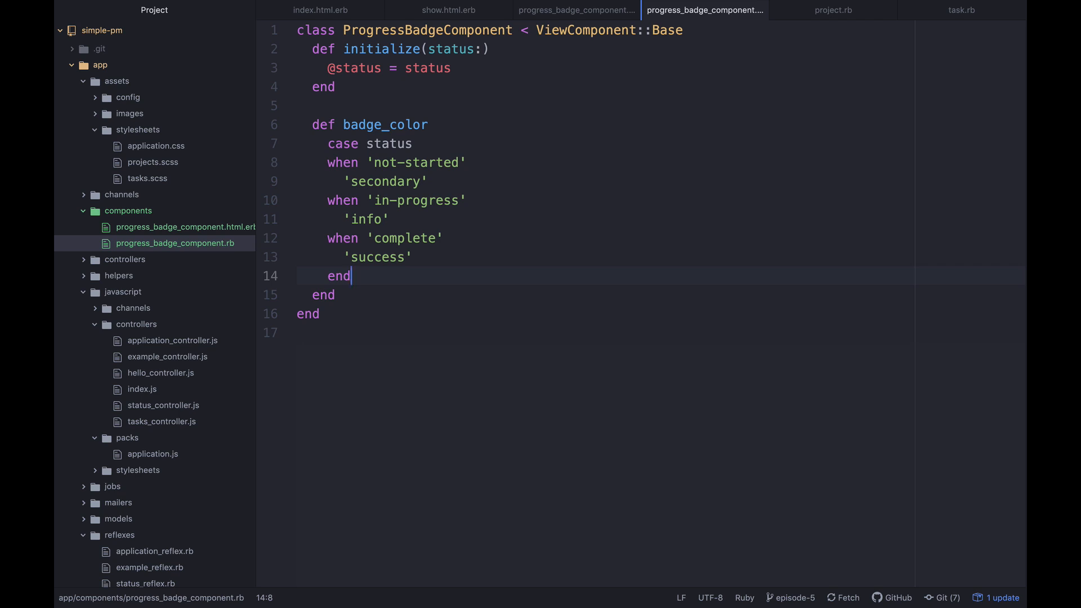
# Add attr_reader :status to the ProgressBadgeComponent class and save
pyautogui.press('Enter')
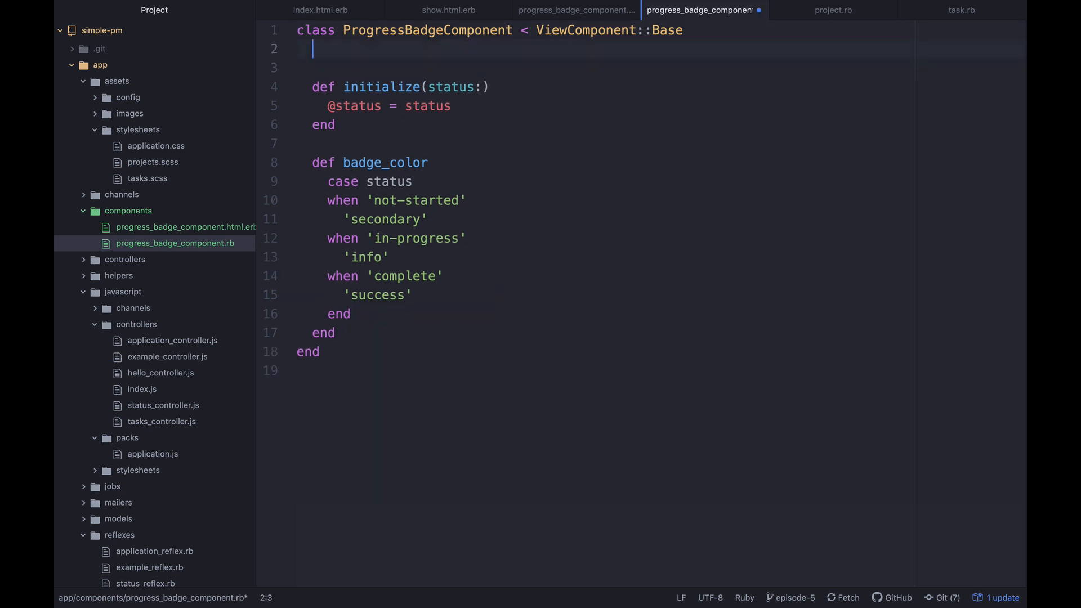
pyautogui.write('attr')
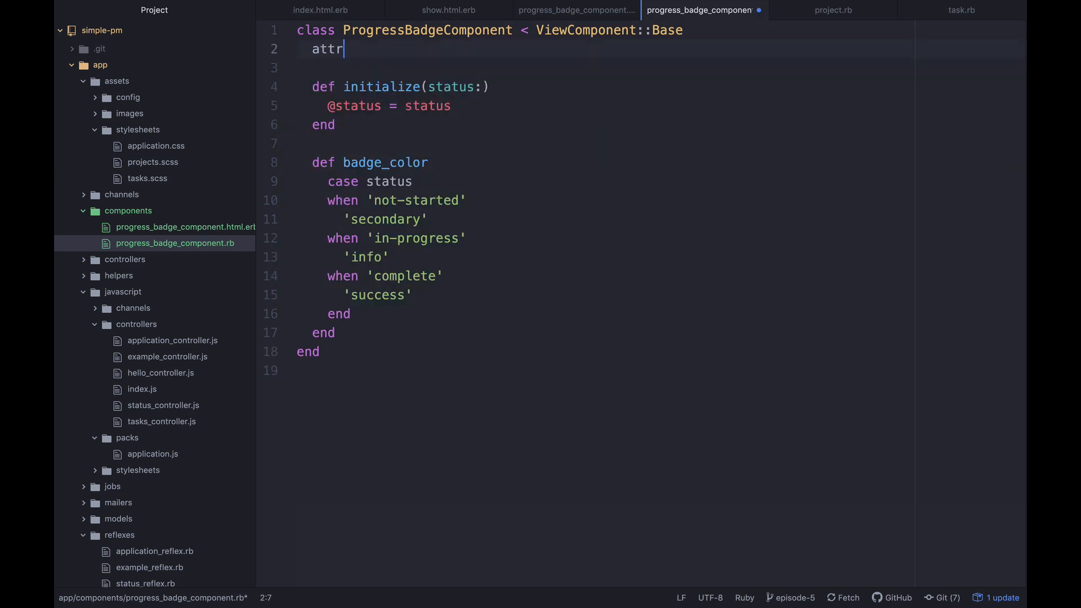
pyautogui.write('_reader :')
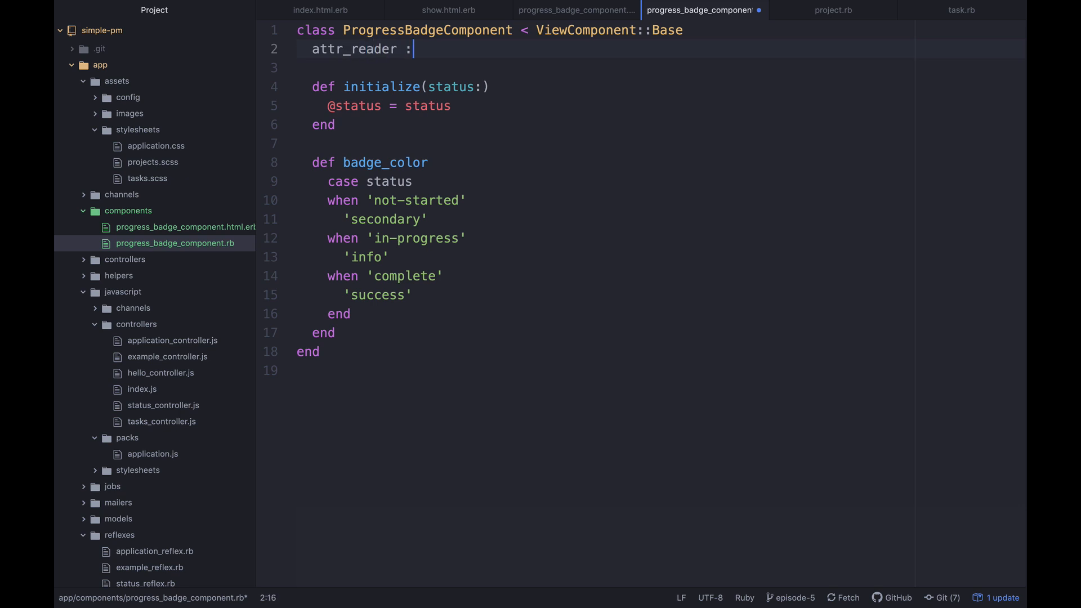
pyautogui.write('status')
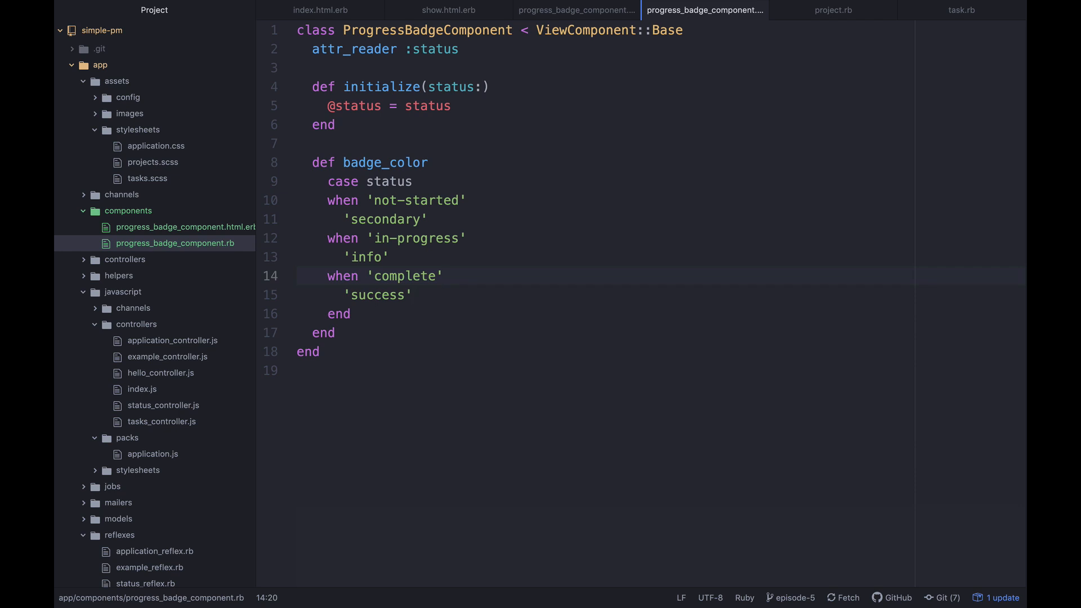
pyautogui.click(575, 10)
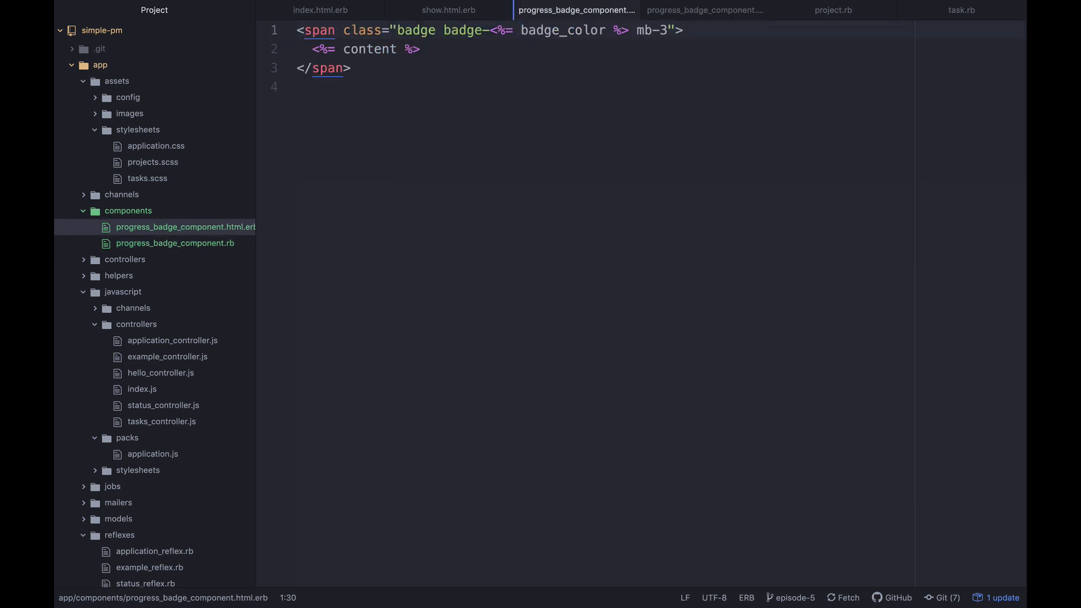
# In show.html.erb, render ProgressBadgeComponent(status: task.status) wrapping <%= task.status %>, and save
pyautogui.click(448, 9)
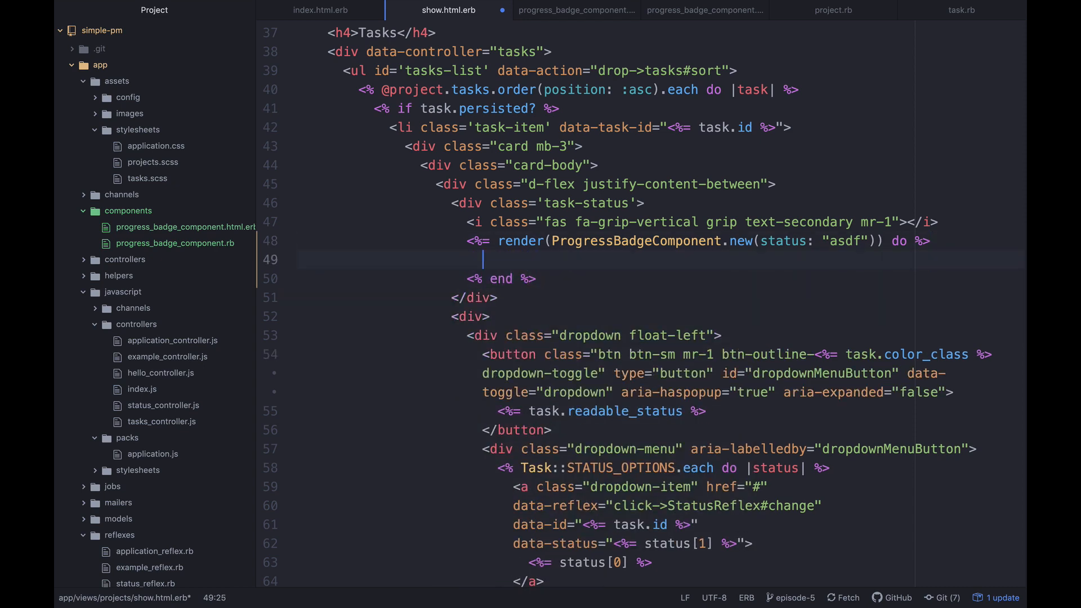
pyautogui.write('<%= task.status %>')
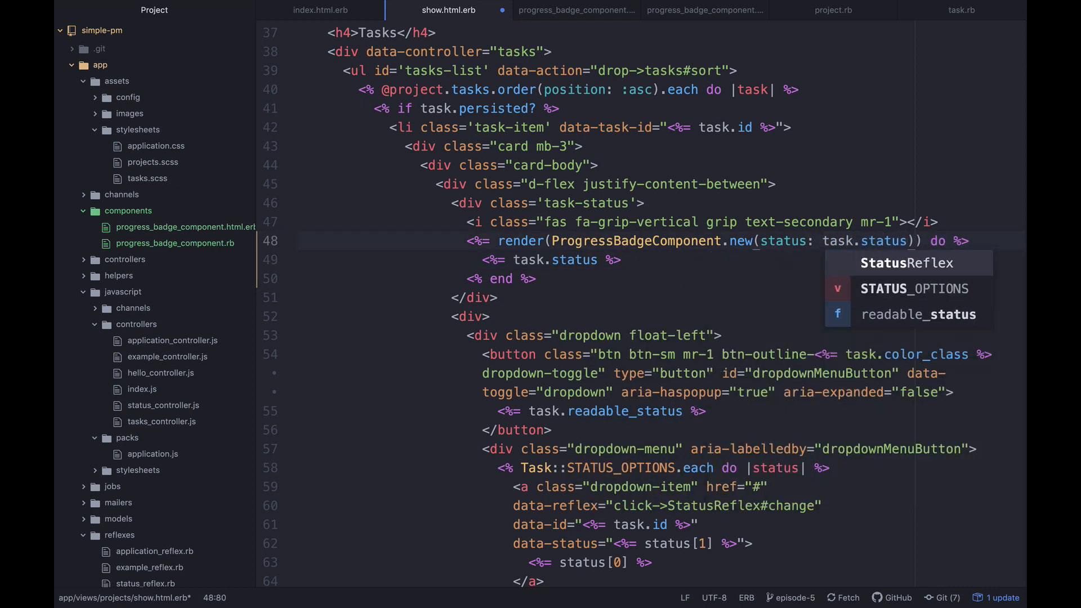
pyautogui.press('cmd+tab')
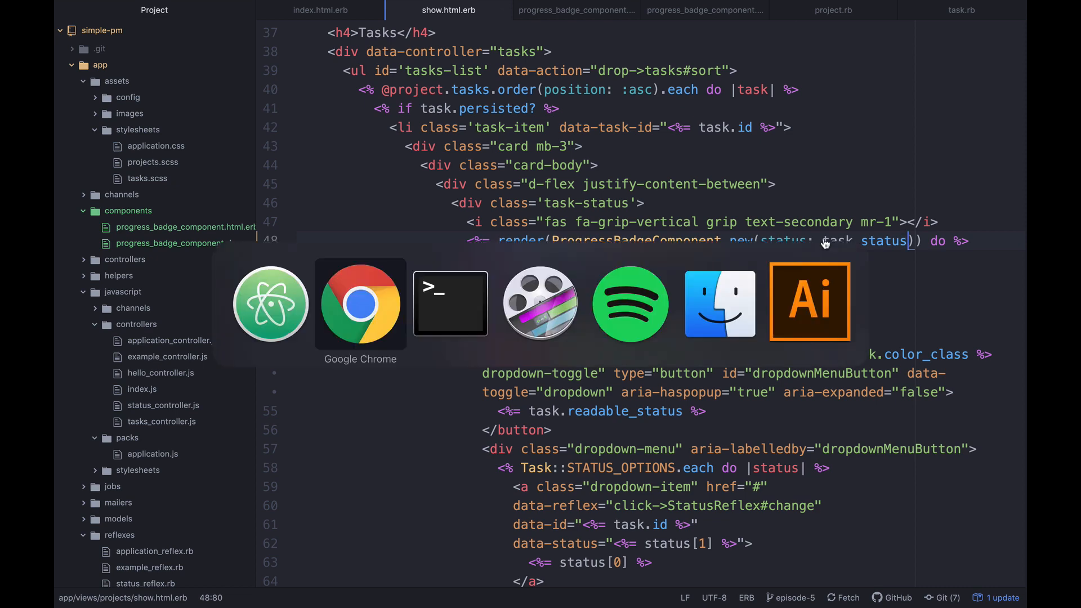
# Reload the SimplePm project page to see coloured task status badges, then return to Atom
pyautogui.click(360, 304)
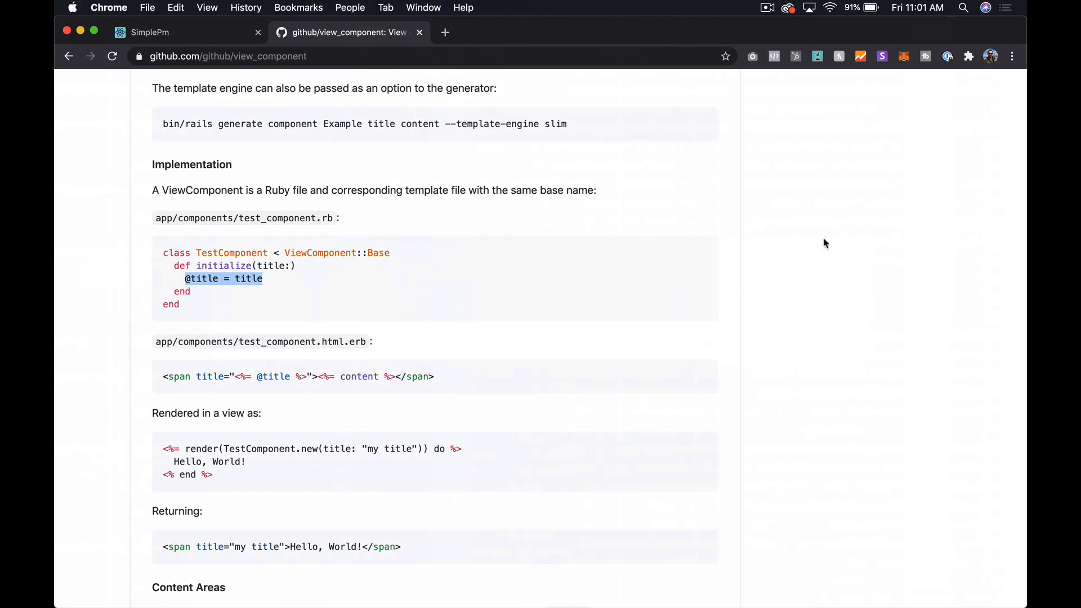
pyautogui.click(168, 31)
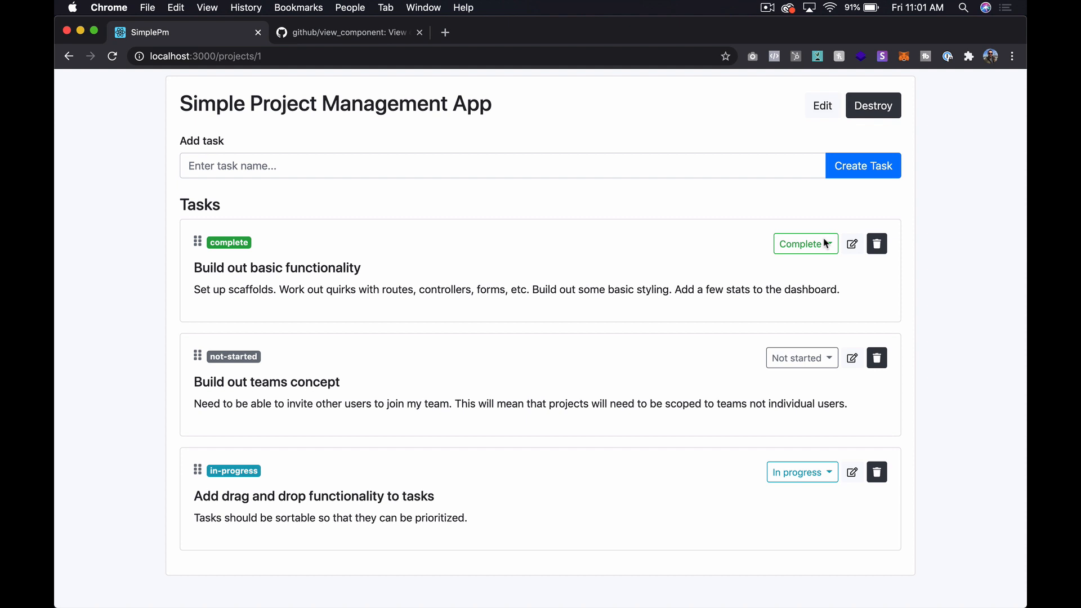
pyautogui.moveTo(228, 220)
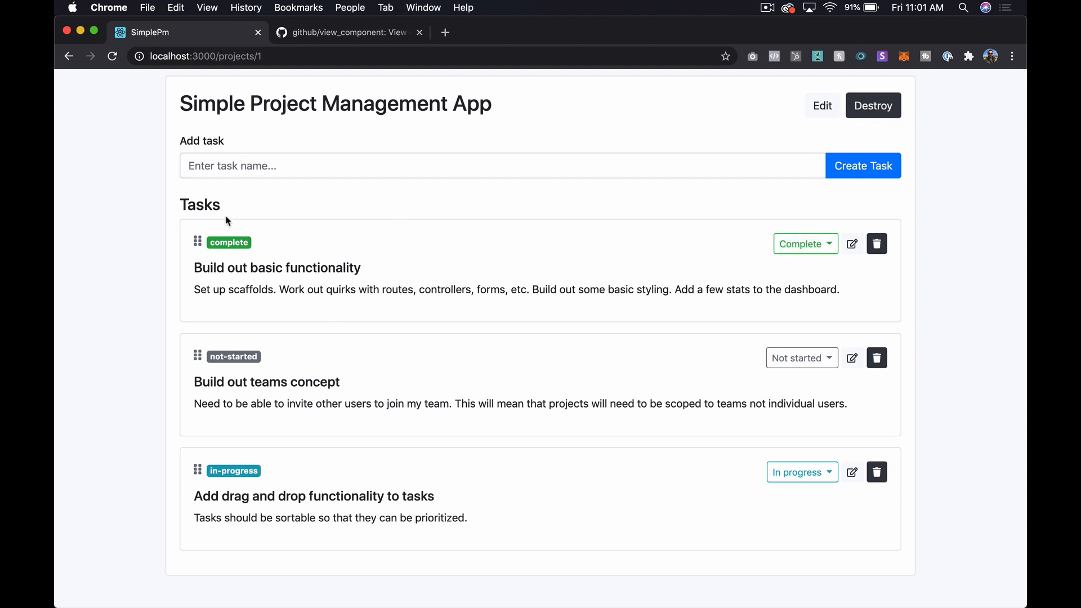
pyautogui.moveTo(513, 485)
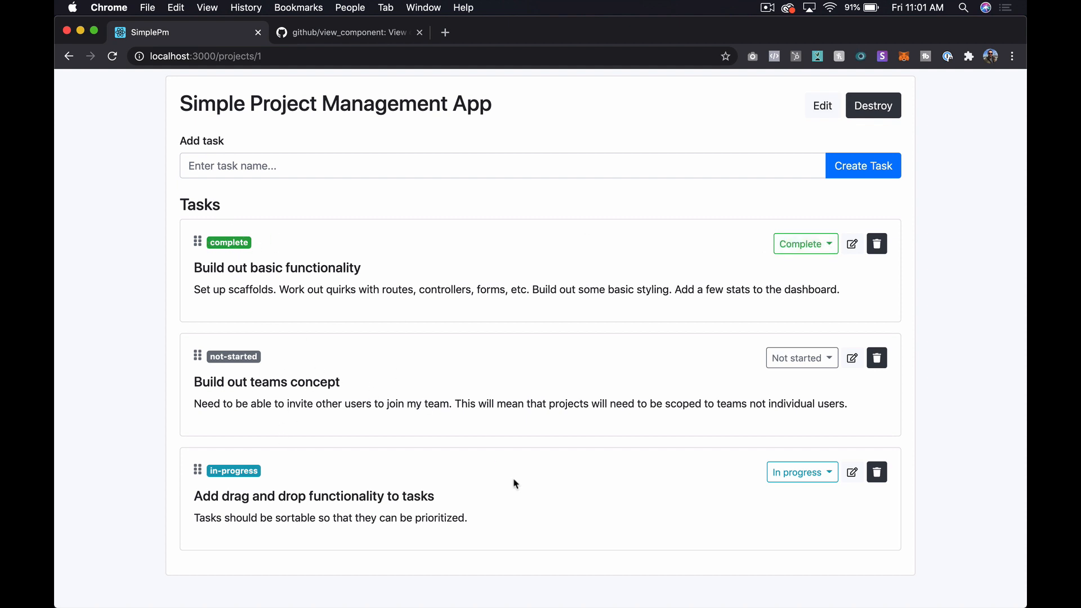
pyautogui.press('cmd+tab')
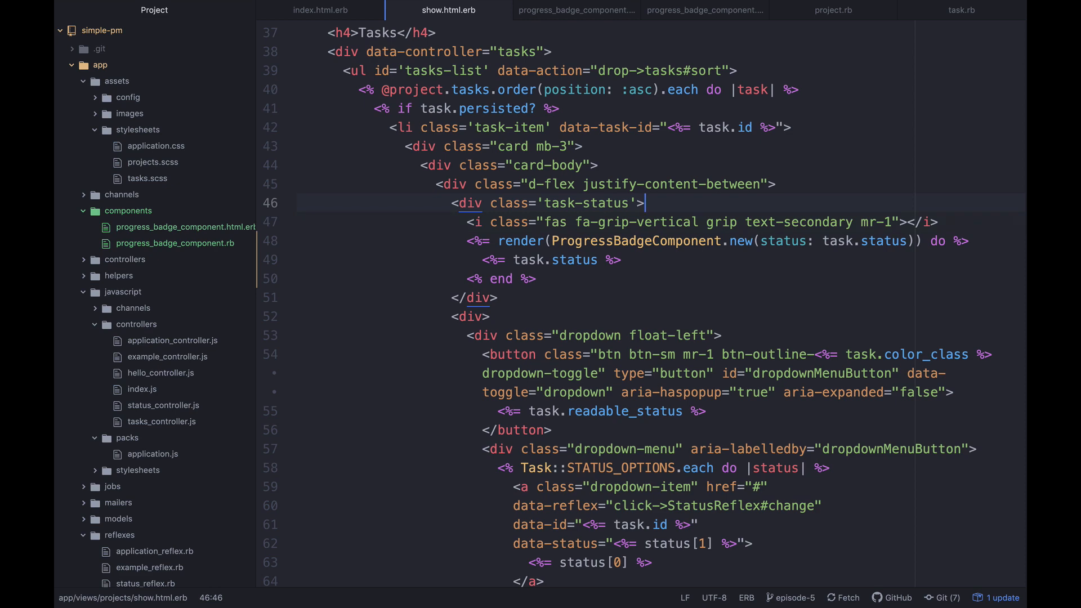
# Delete the mb-3 margin class from the badge component template
pyautogui.click(319, 10)
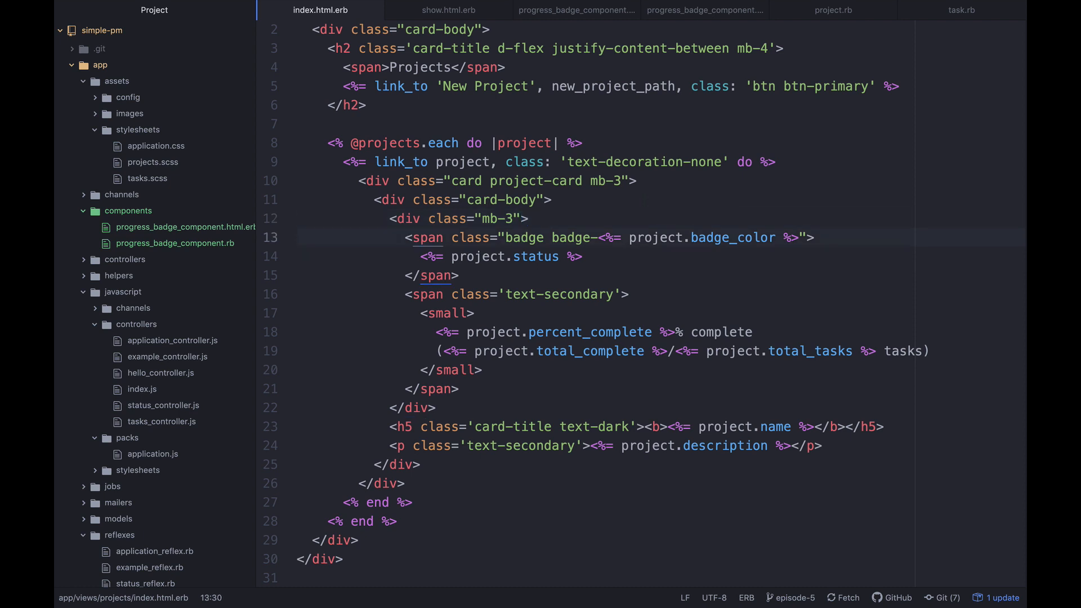
pyautogui.click(448, 10)
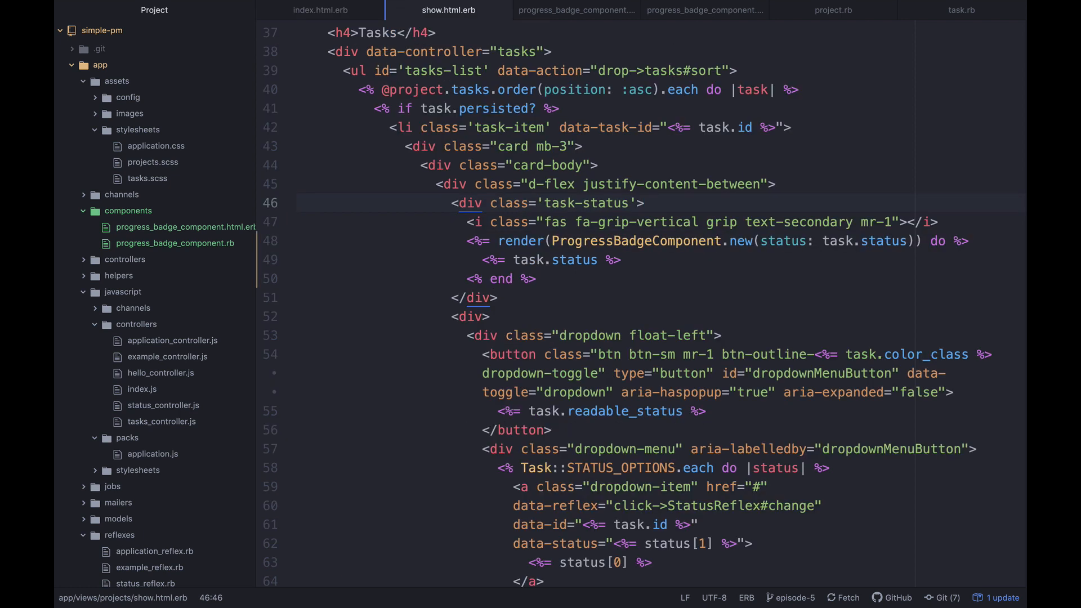
pyautogui.click(909, 240)
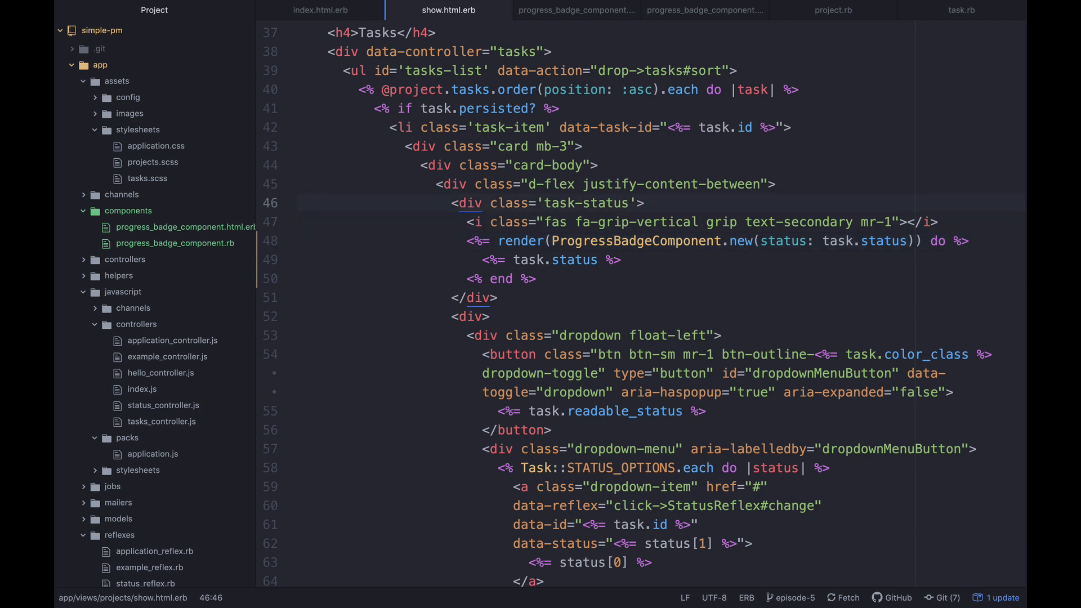
pyautogui.click(576, 9)
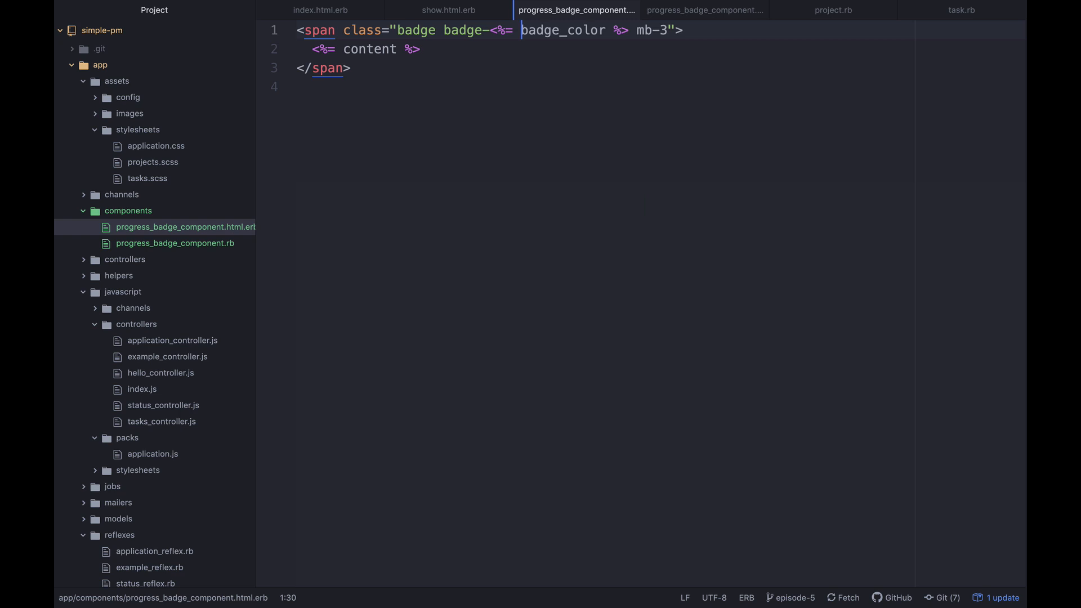
pyautogui.press('Backspace')
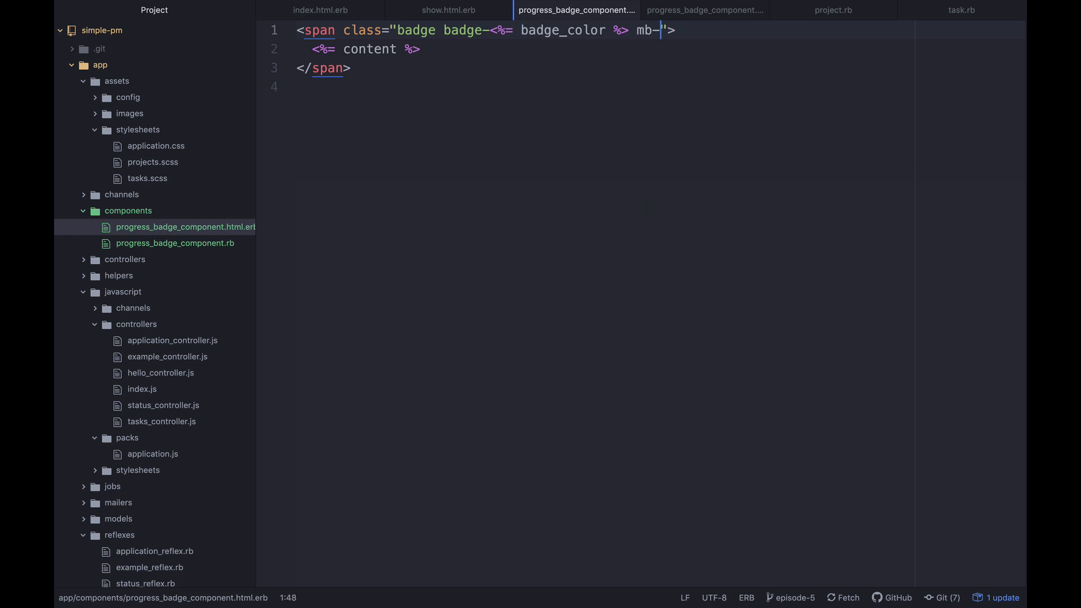
pyautogui.press('BackSpace')
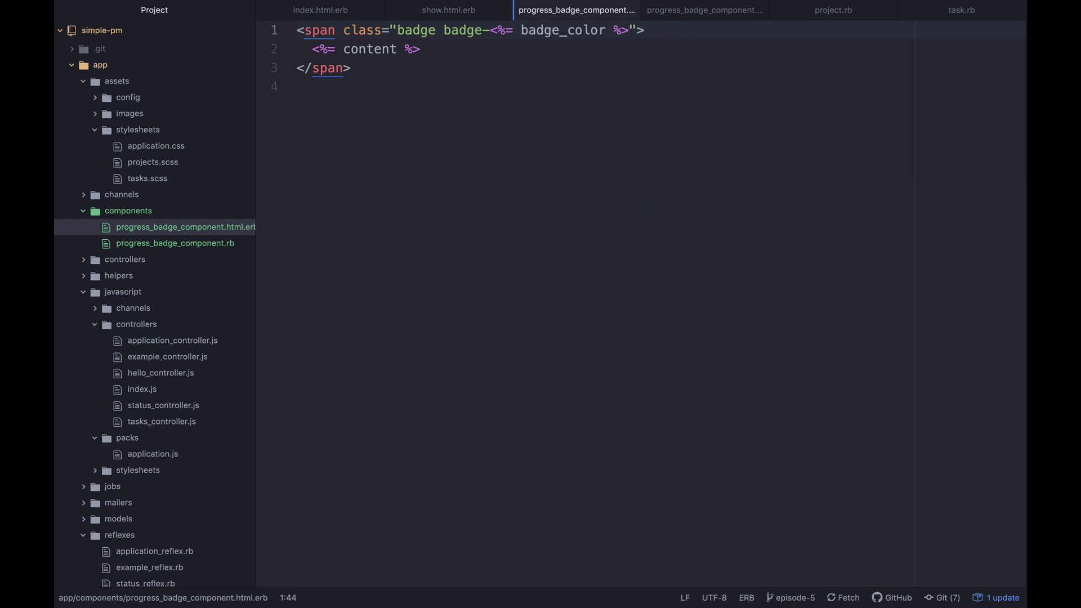
# Add mb-3 to the task-status div in show.html.erb
pyautogui.click(449, 10)
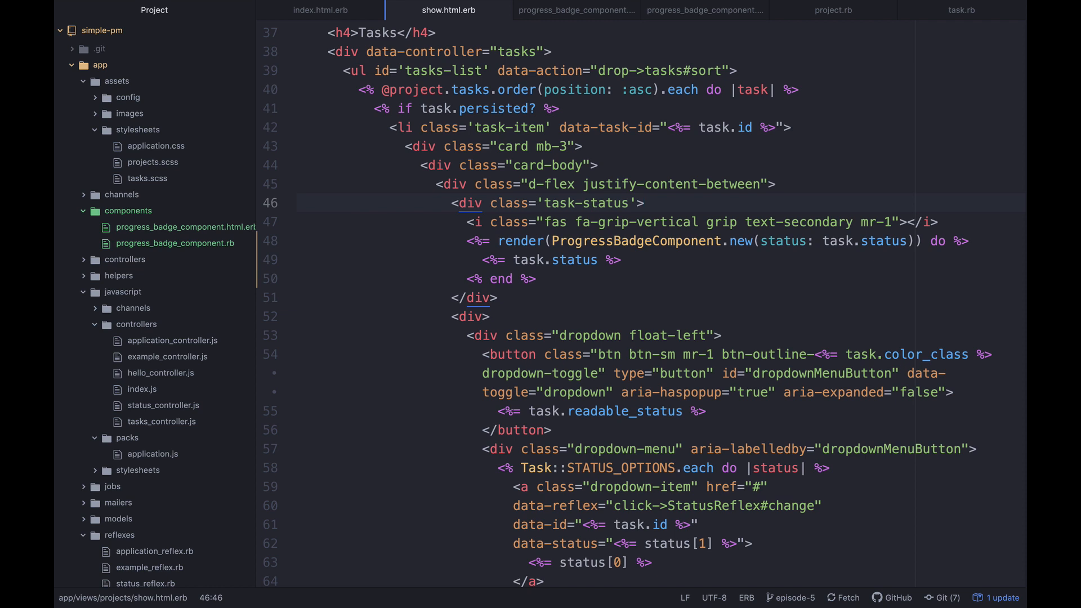
pyautogui.click(775, 184)
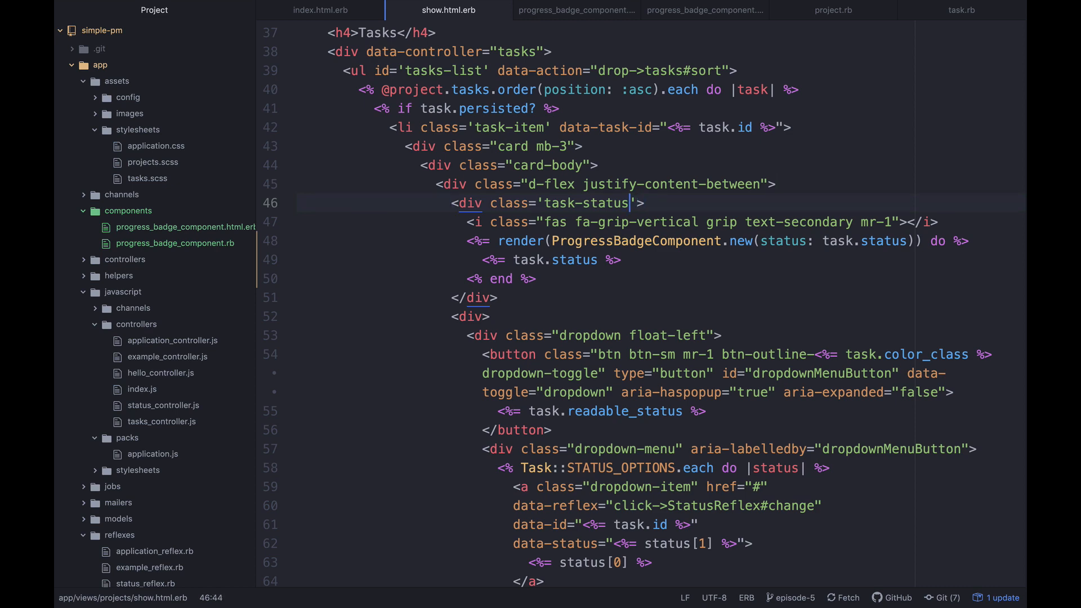
pyautogui.write('mb')
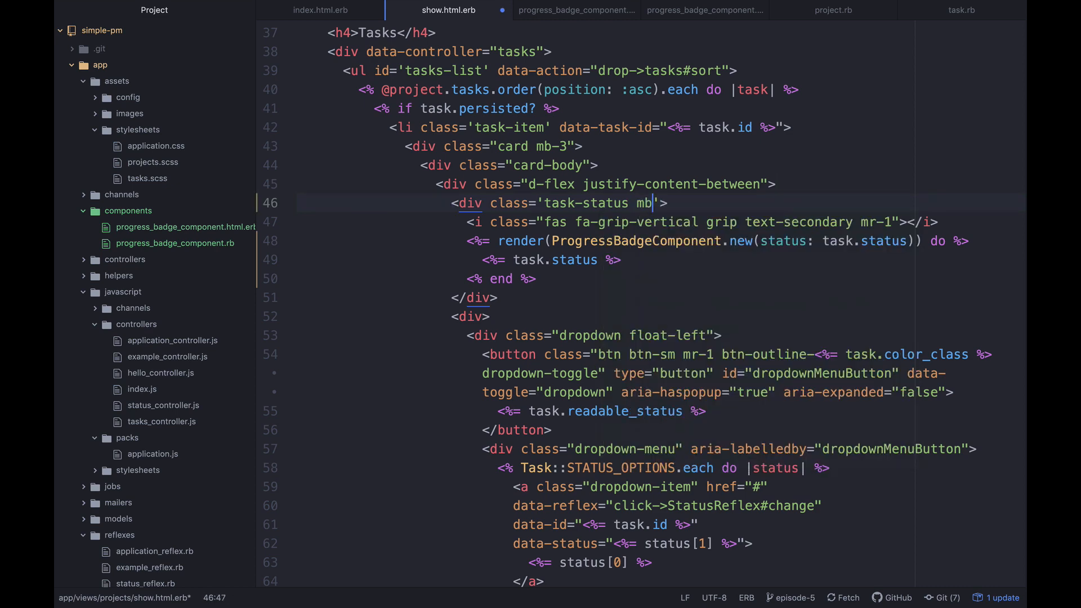
pyautogui.write('-3')
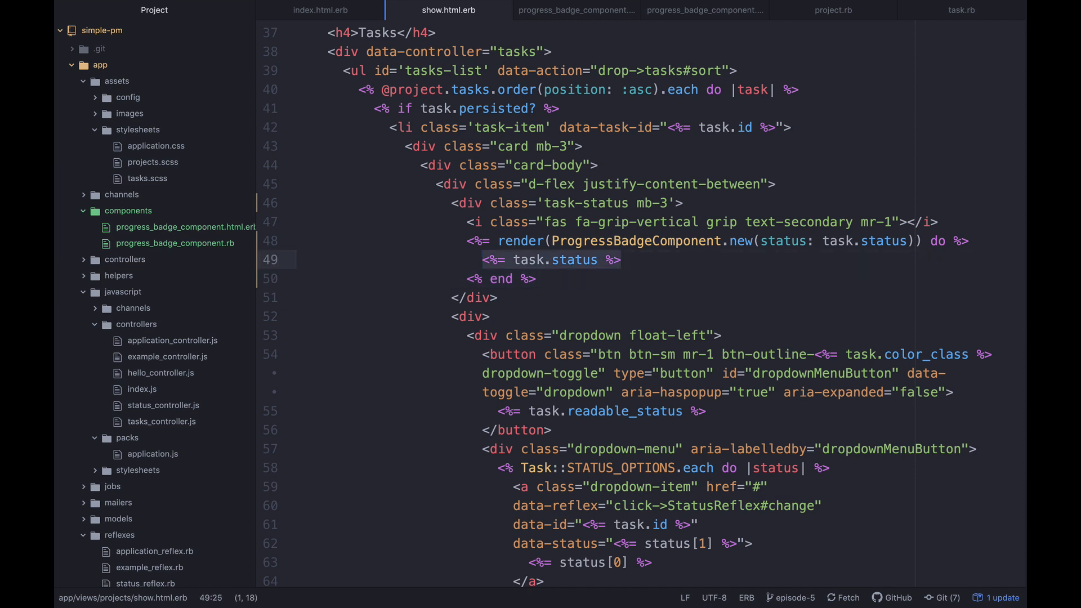
# Remove the do…end content block so the badge render is a single-line call
pyautogui.click(620, 261)
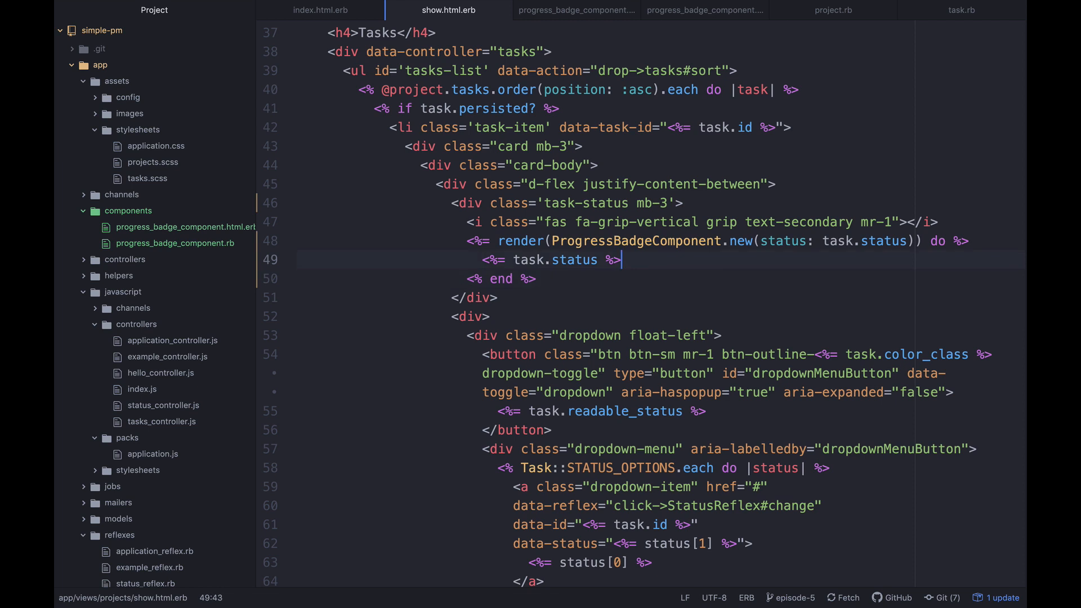
pyautogui.press('Backspace')
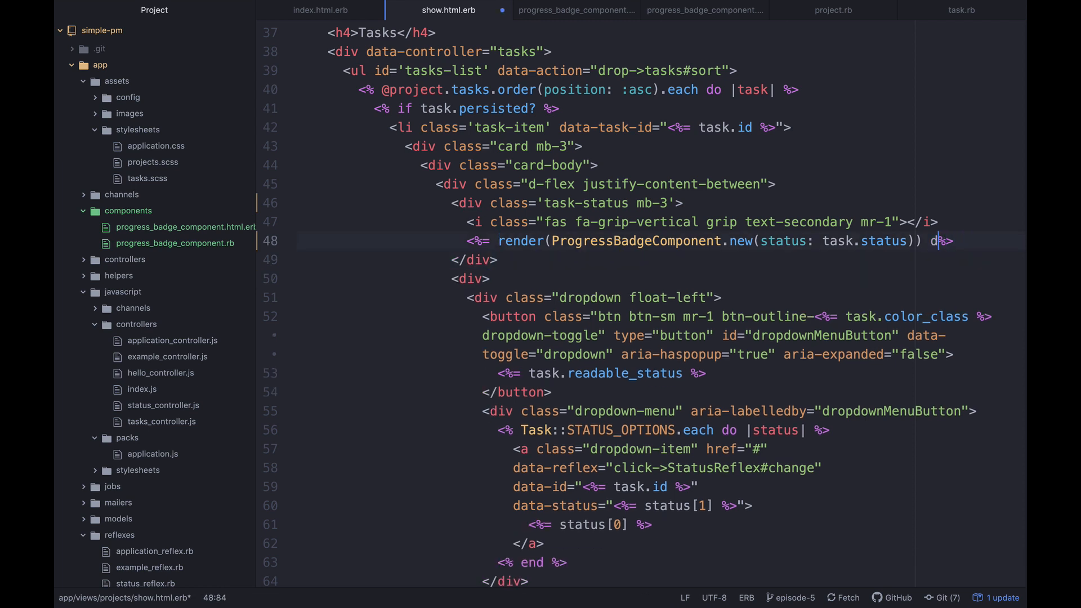
pyautogui.press('Backspace')
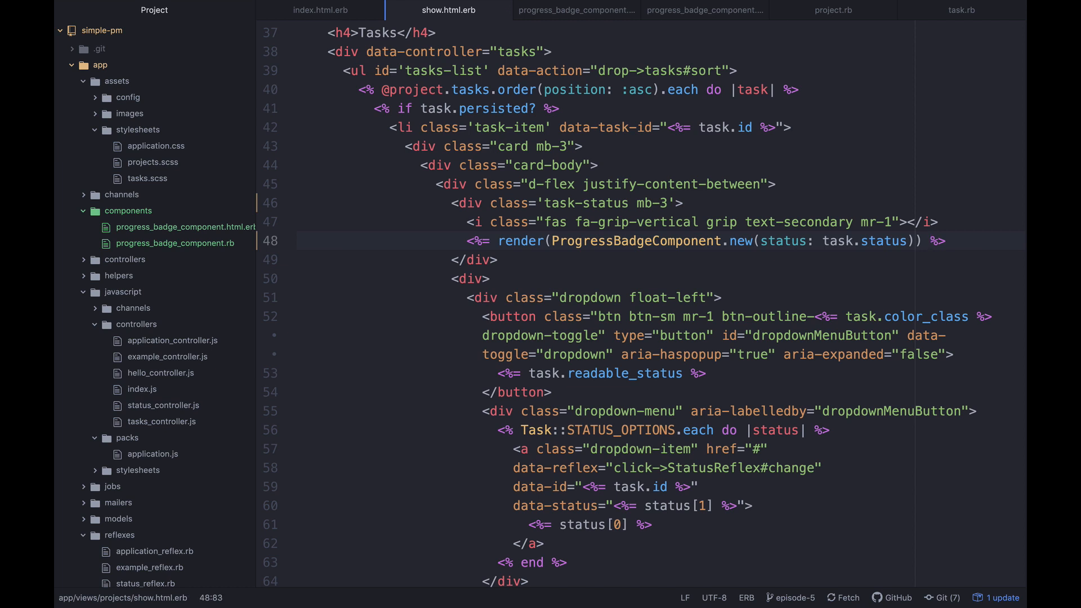
# Replace <%= content %> with <%= status %> in the badge template, review progress_badge_component.rb, and save
pyautogui.click(576, 10)
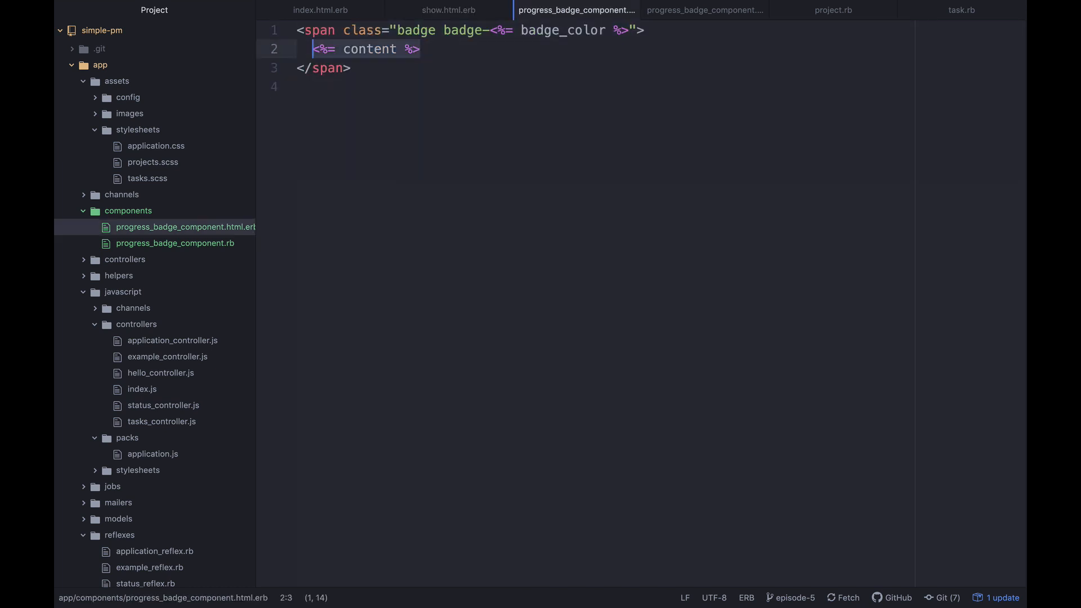
pyautogui.press('Delete')
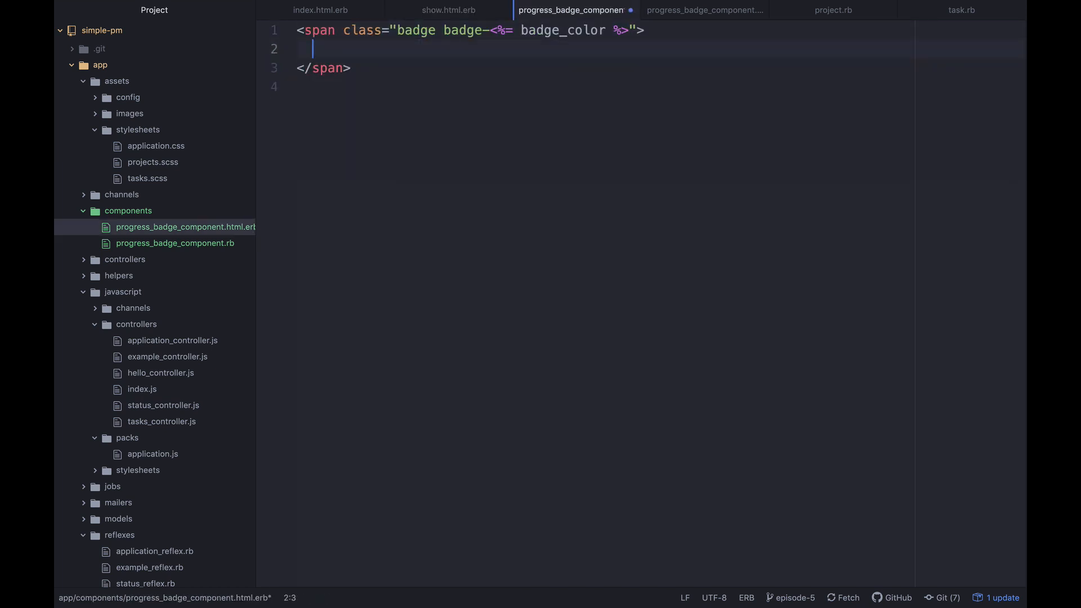
pyautogui.write('<%= status %>')
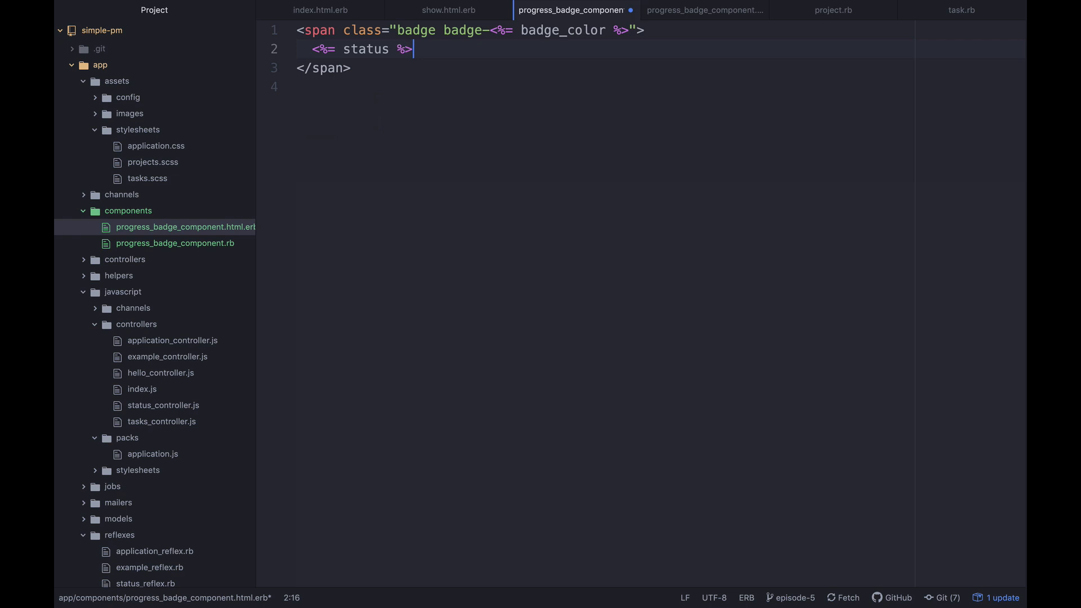
pyautogui.click(704, 10)
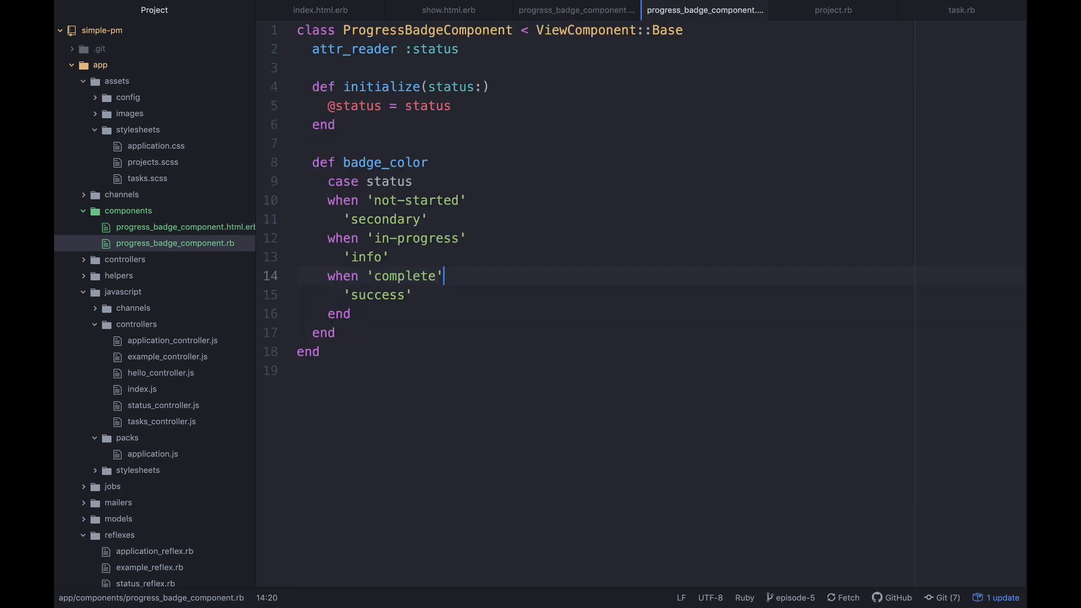
pyautogui.moveTo(573, 155)
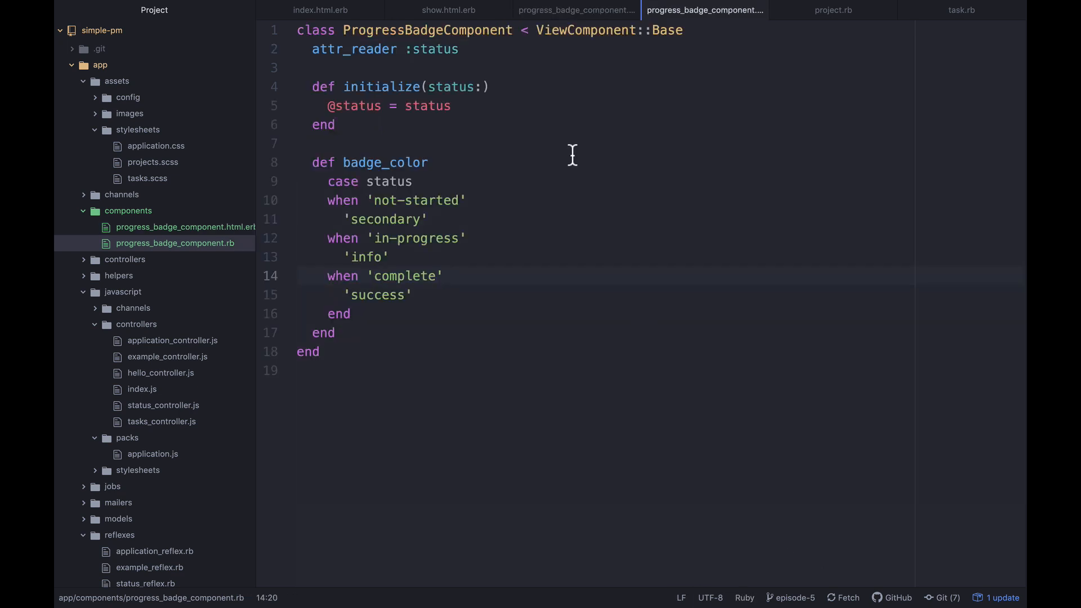
pyautogui.moveTo(713, 282)
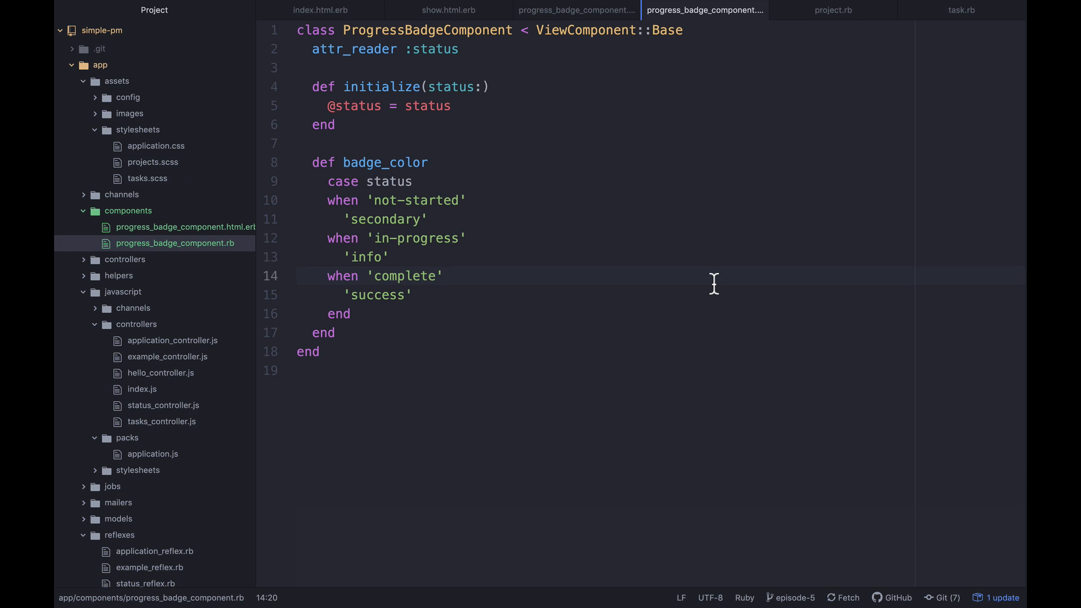
pyautogui.click(577, 10)
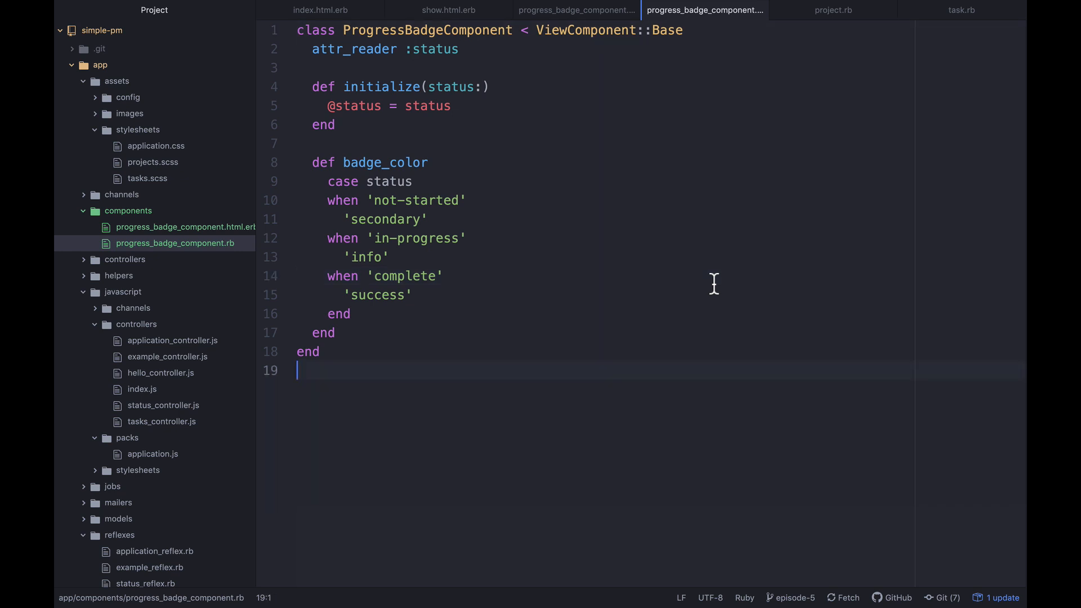
pyautogui.press('Backspace')
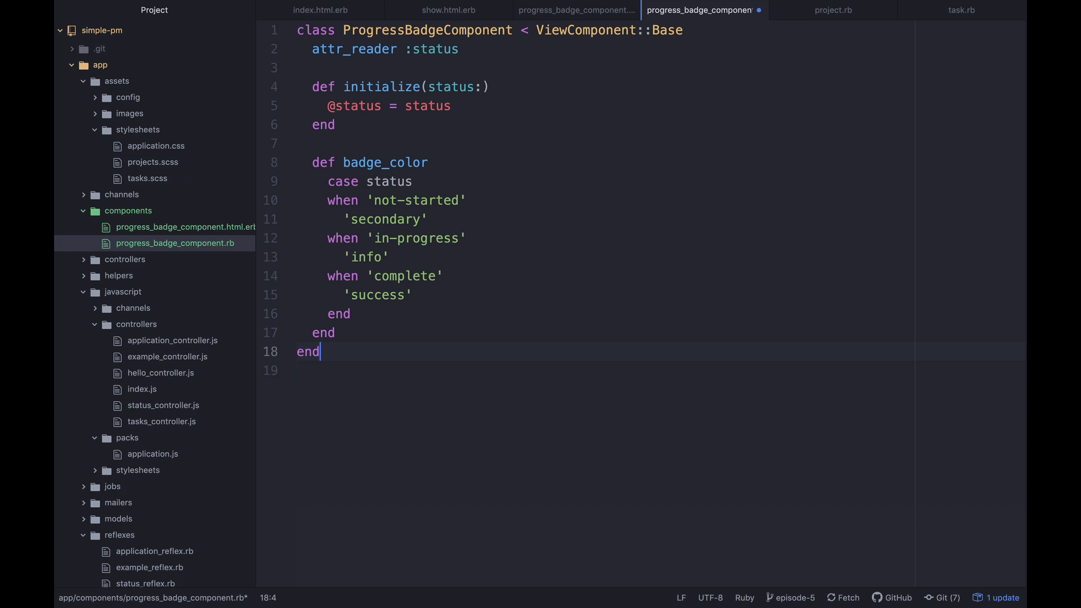
pyautogui.click(576, 10)
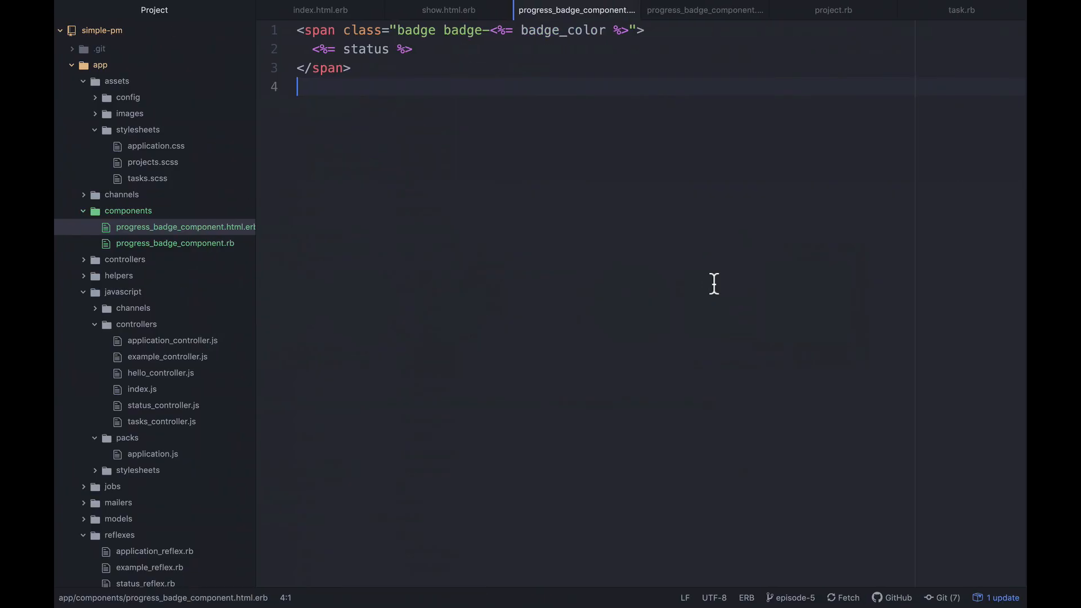
# Add <%= render(ProgressBadgeComponent.new(status: project.status)) %> to index.html.erb and save
pyautogui.click(448, 10)
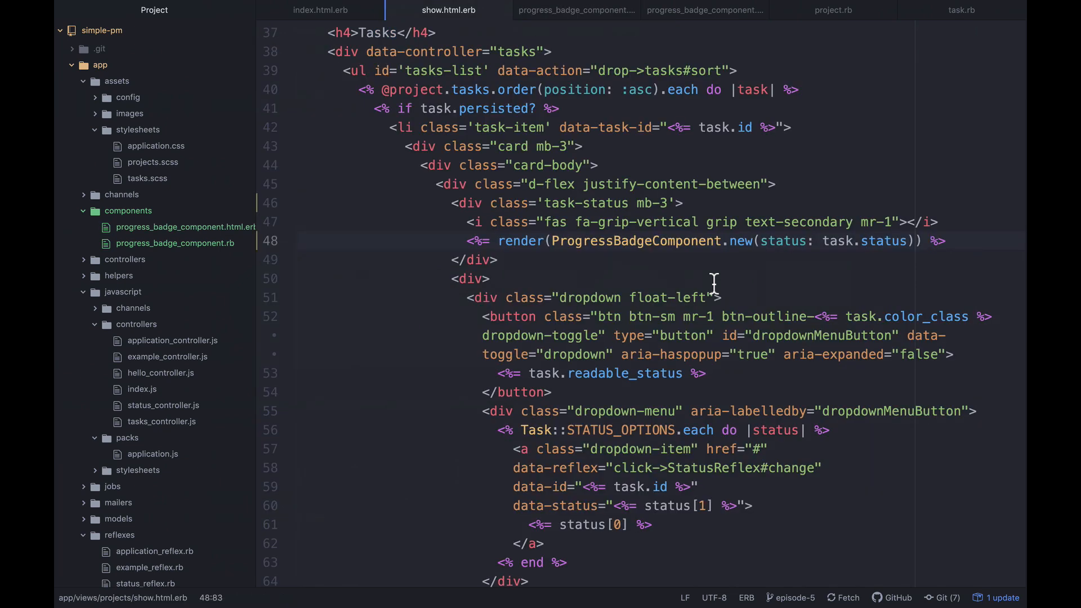
pyautogui.click(689, 241)
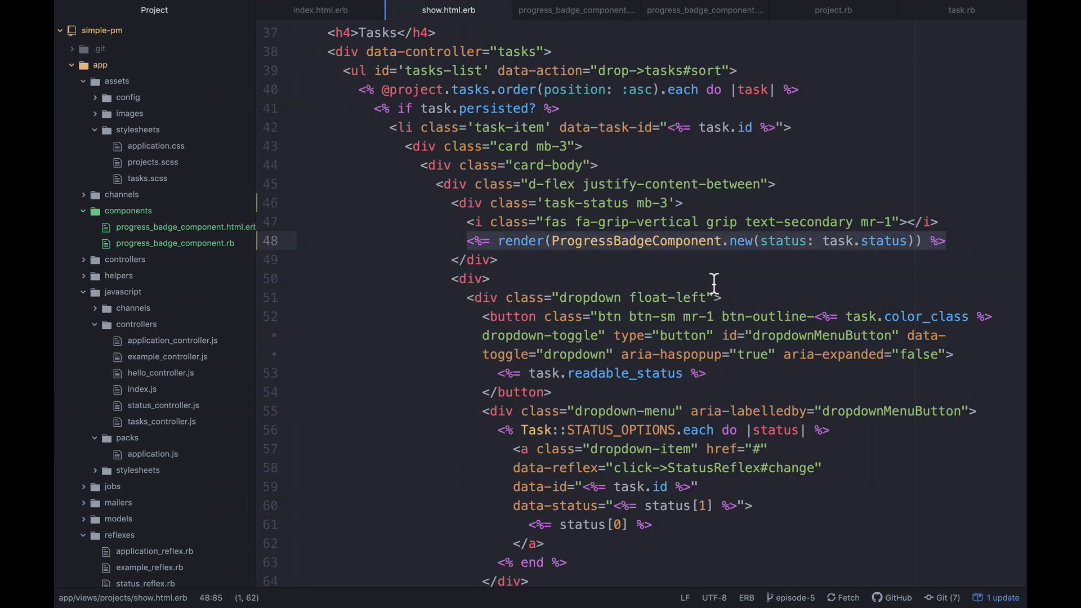
pyautogui.click(319, 9)
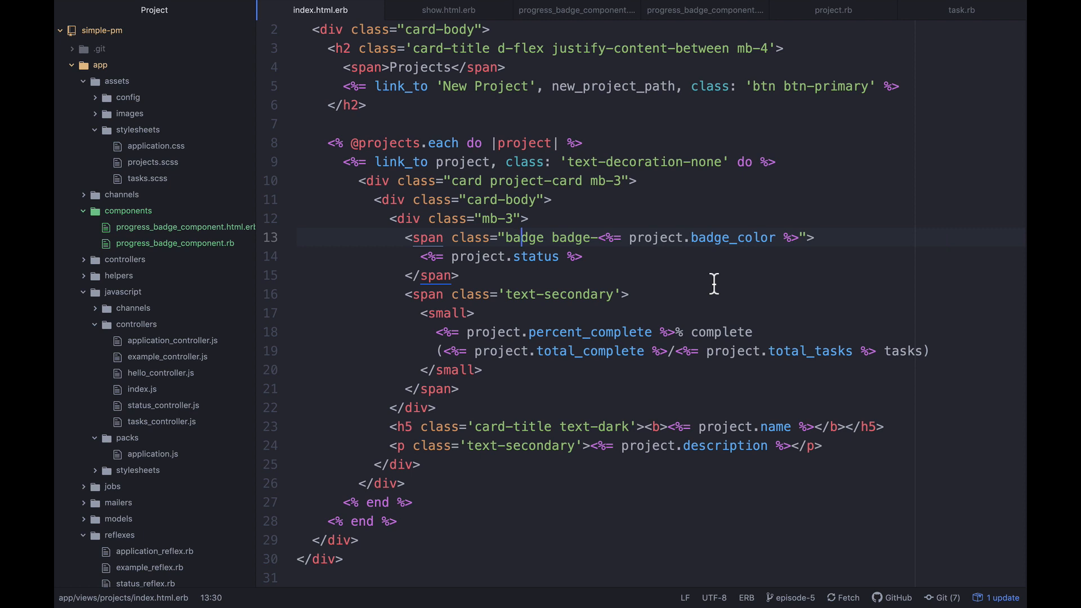
pyautogui.write('<%= render(ProgressBadgeComponent.new(status: task.status)) %>')
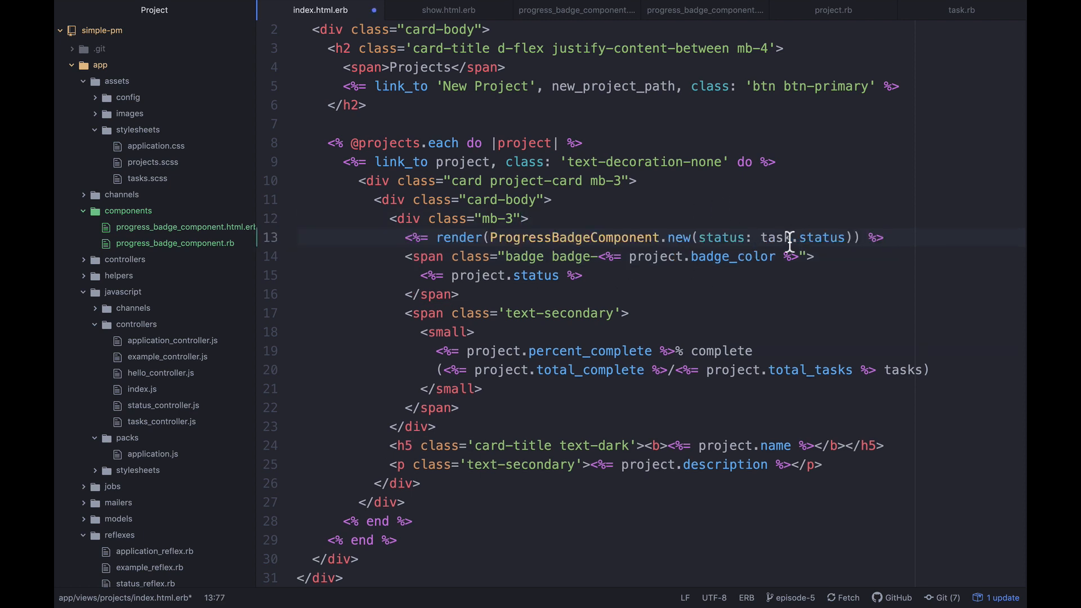
pyautogui.doubleClick(775, 237)
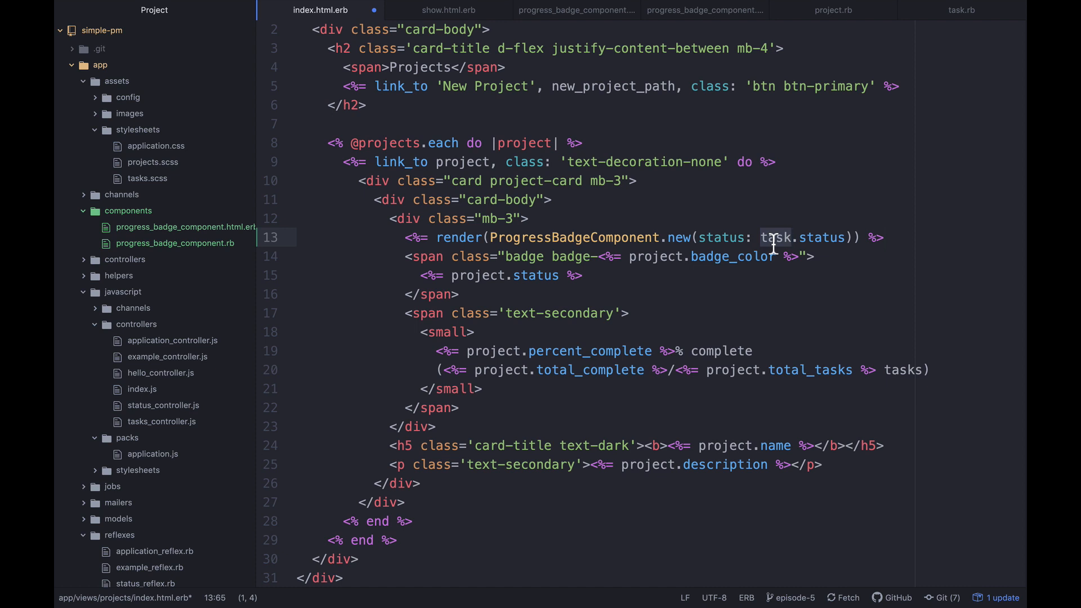
pyautogui.write('projec')
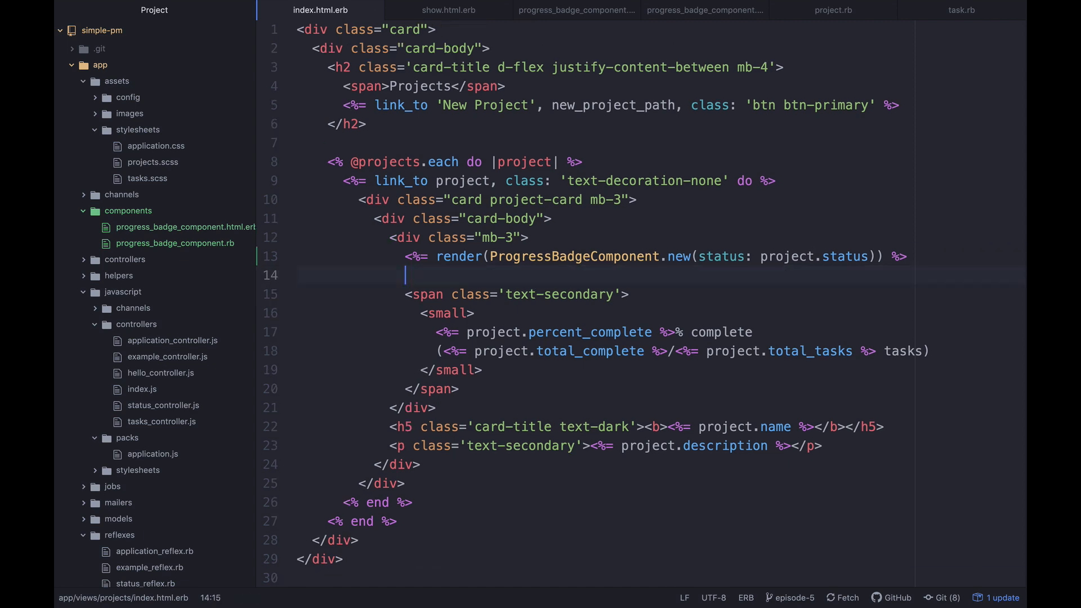
pyautogui.press('Backspace')
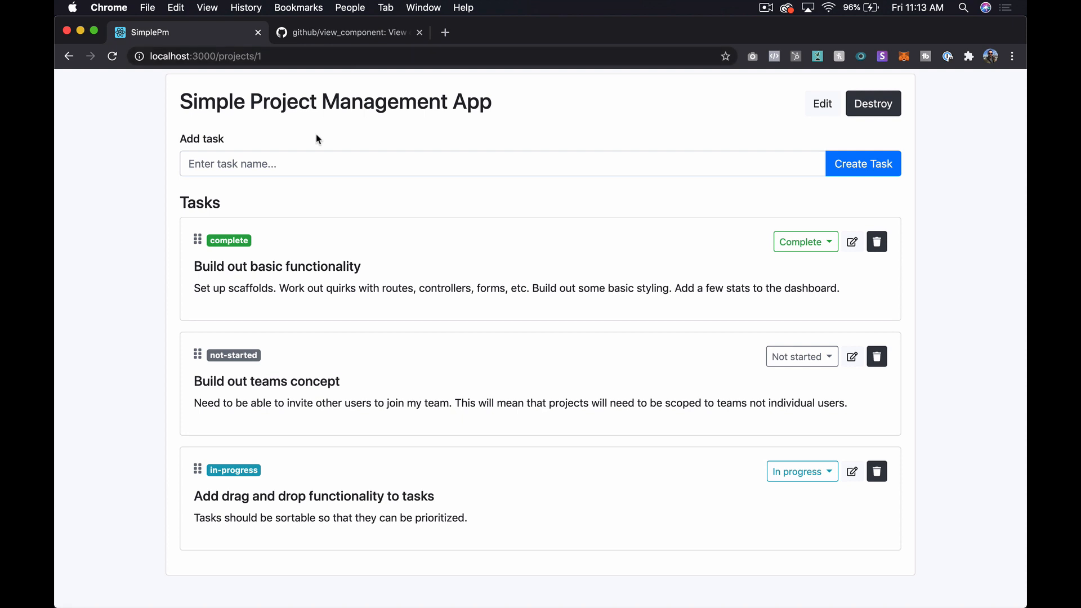
pyautogui.click(67, 57)
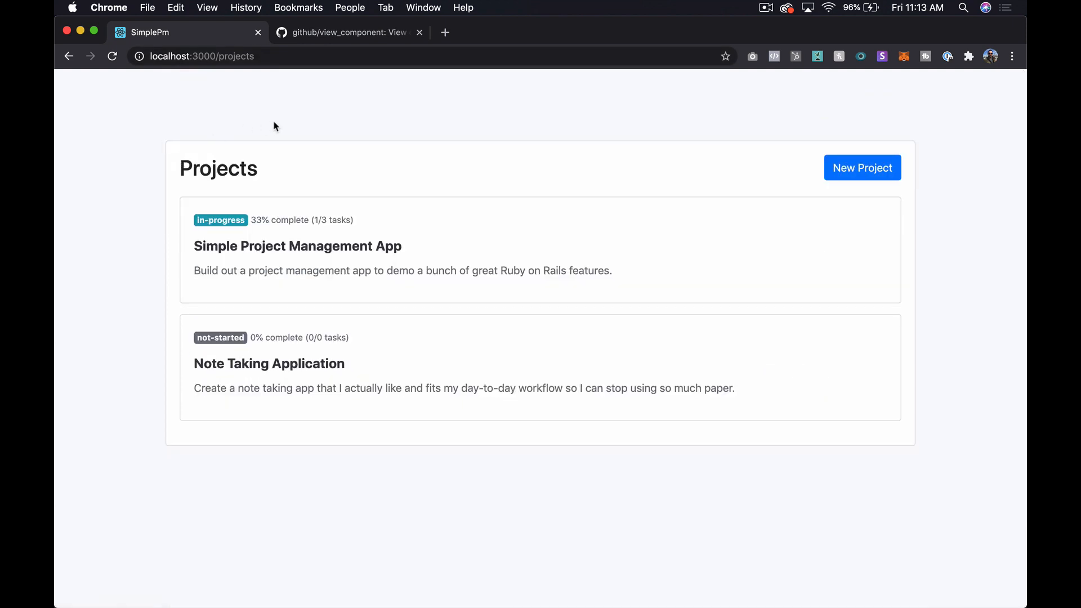
pyautogui.moveTo(446, 274)
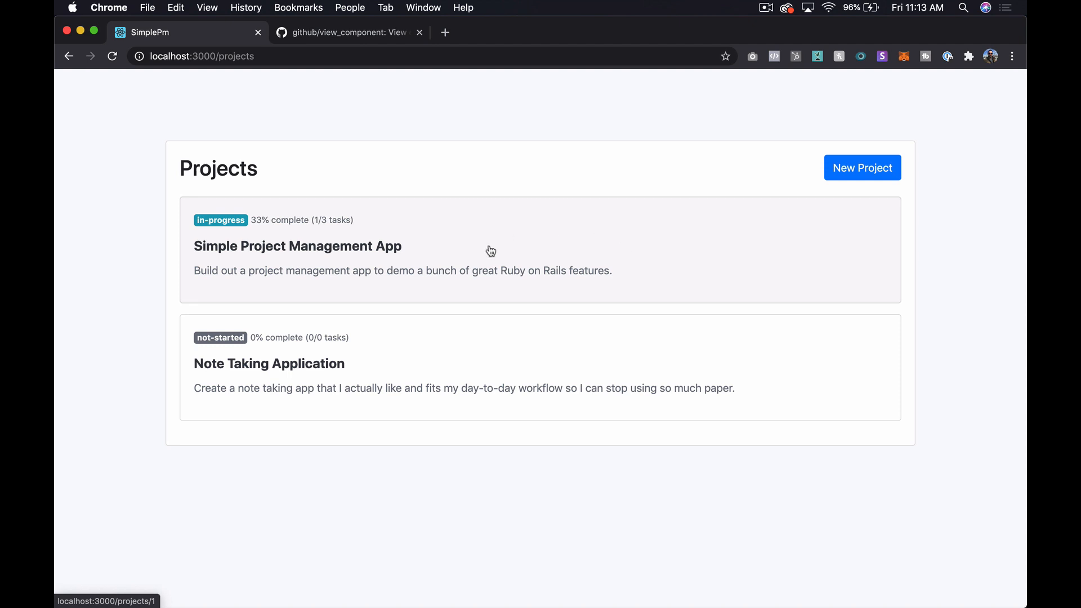
pyautogui.click(298, 246)
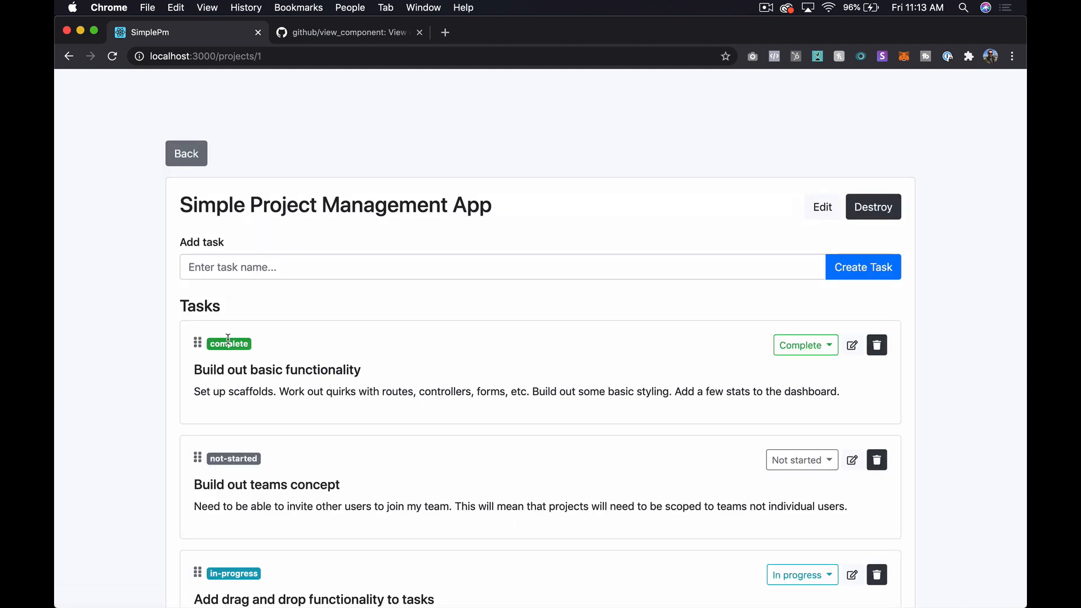
pyautogui.moveTo(429, 418)
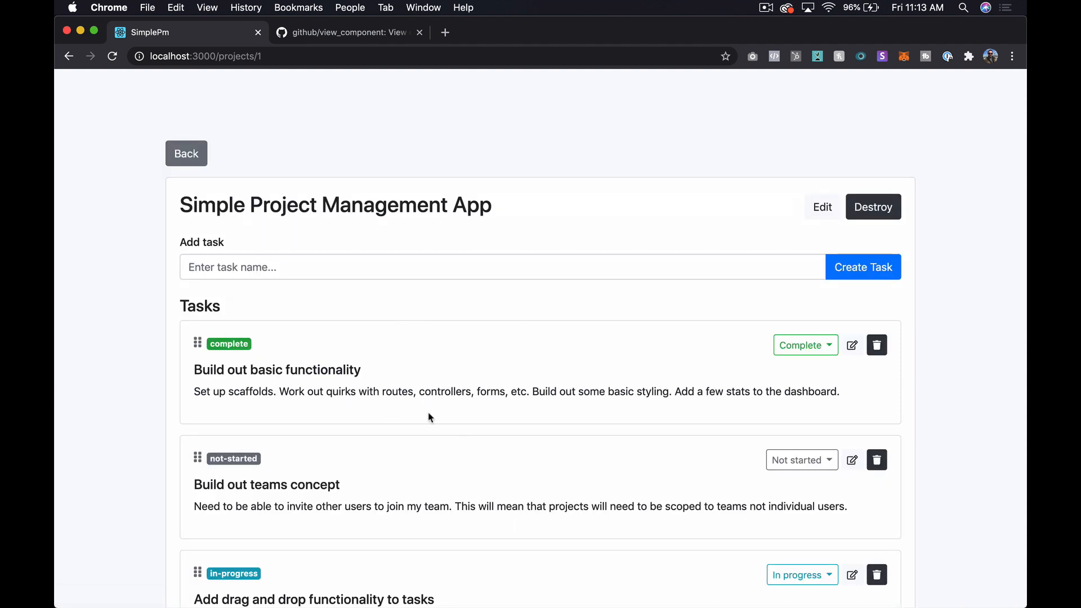
pyautogui.scroll(-3)
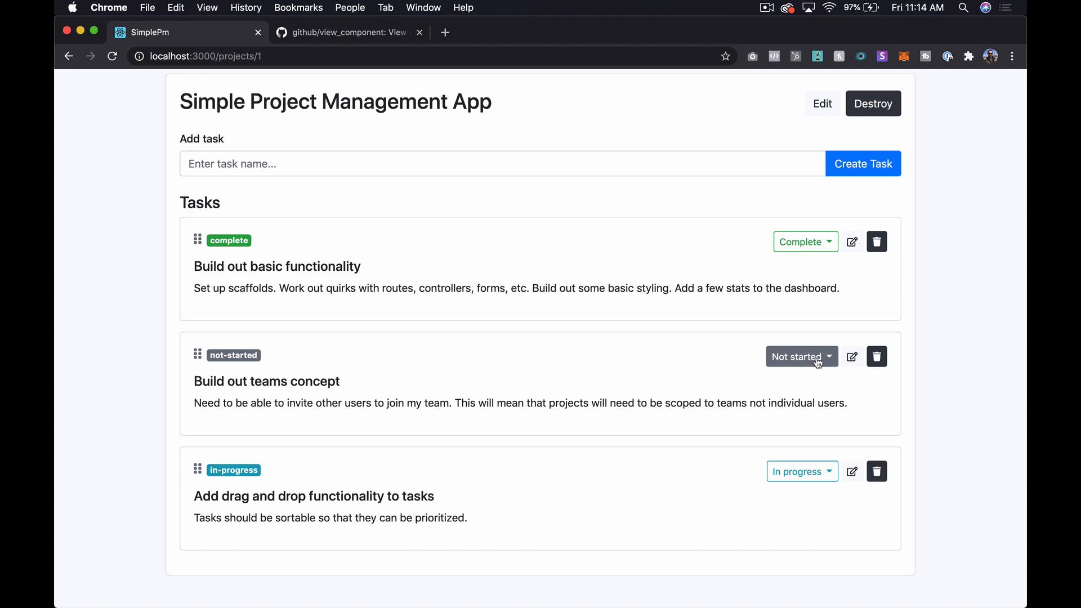
pyautogui.click(801, 356)
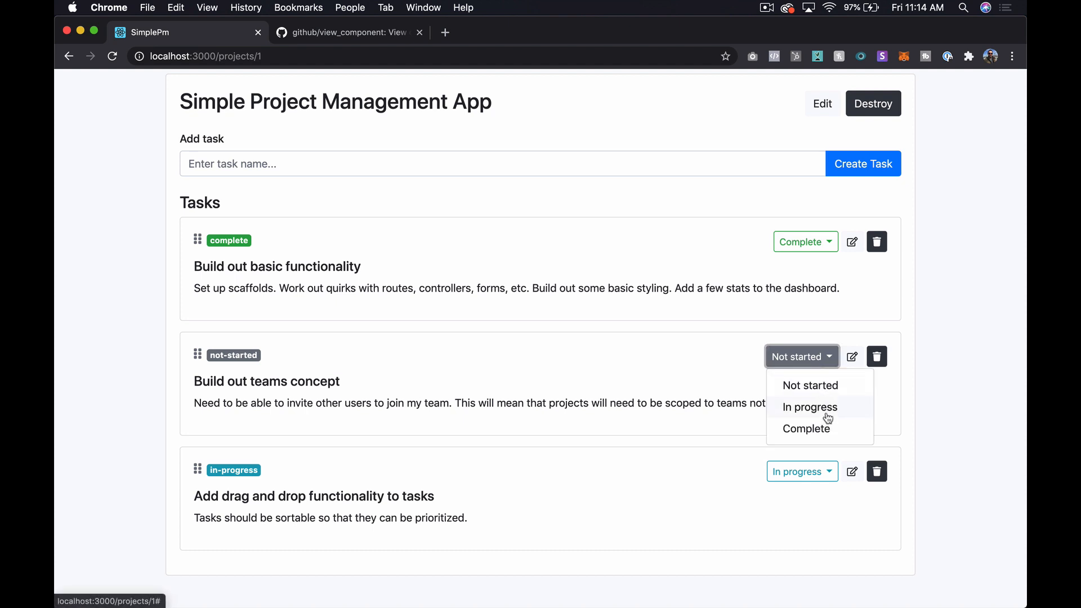
pyautogui.click(810, 407)
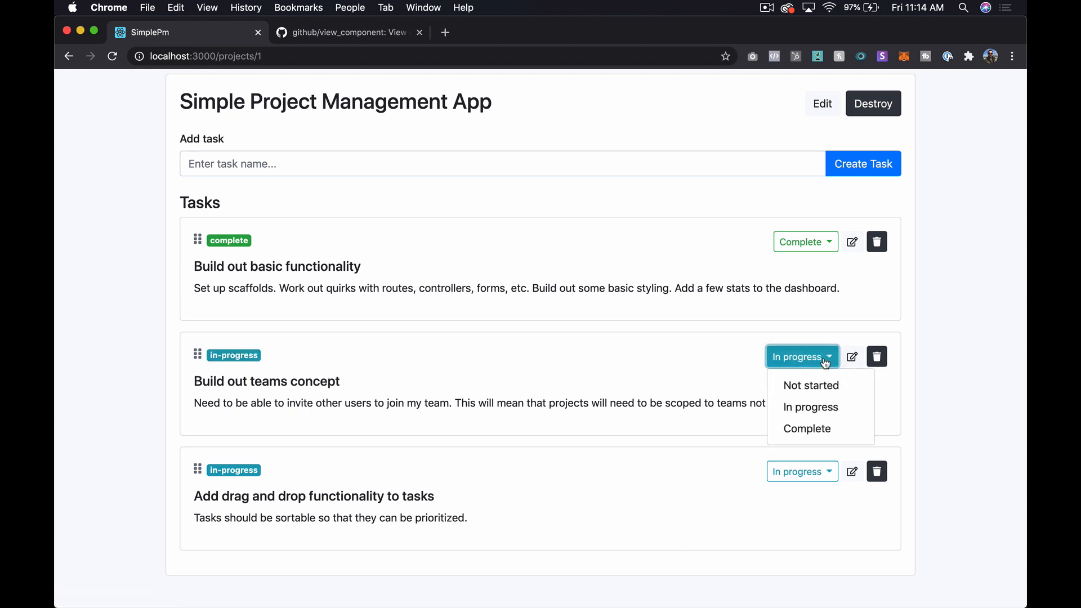
pyautogui.click(811, 385)
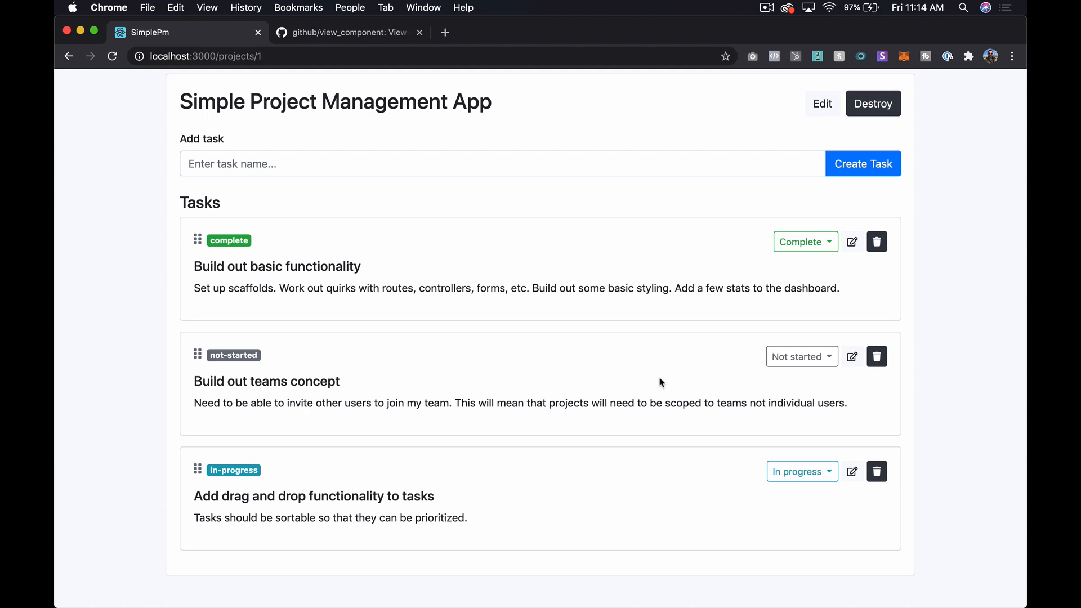
pyautogui.moveTo(507, 352)
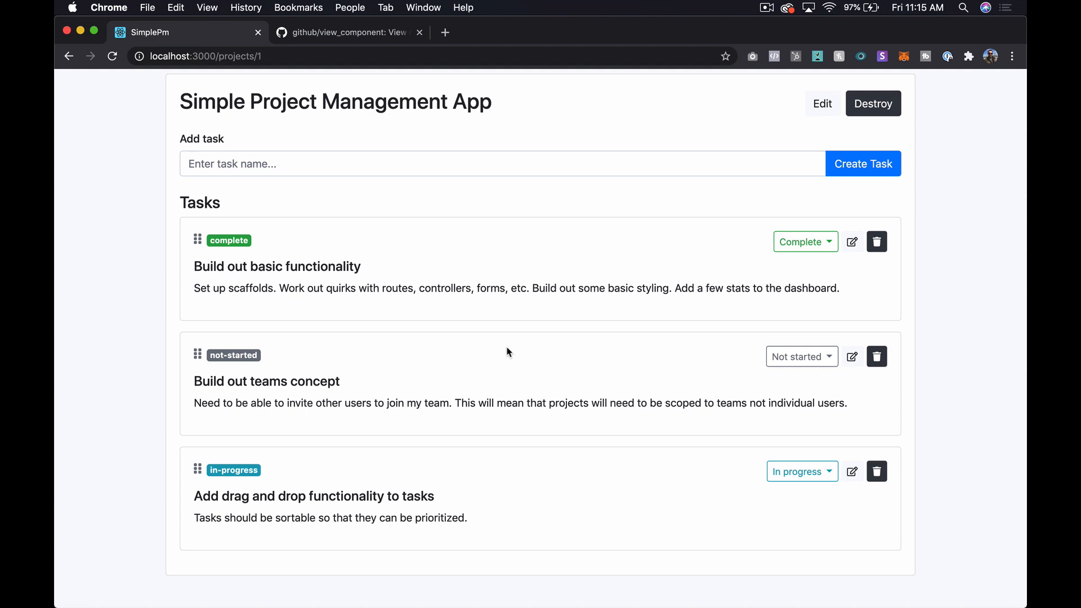
pyautogui.press('cmd+tab')
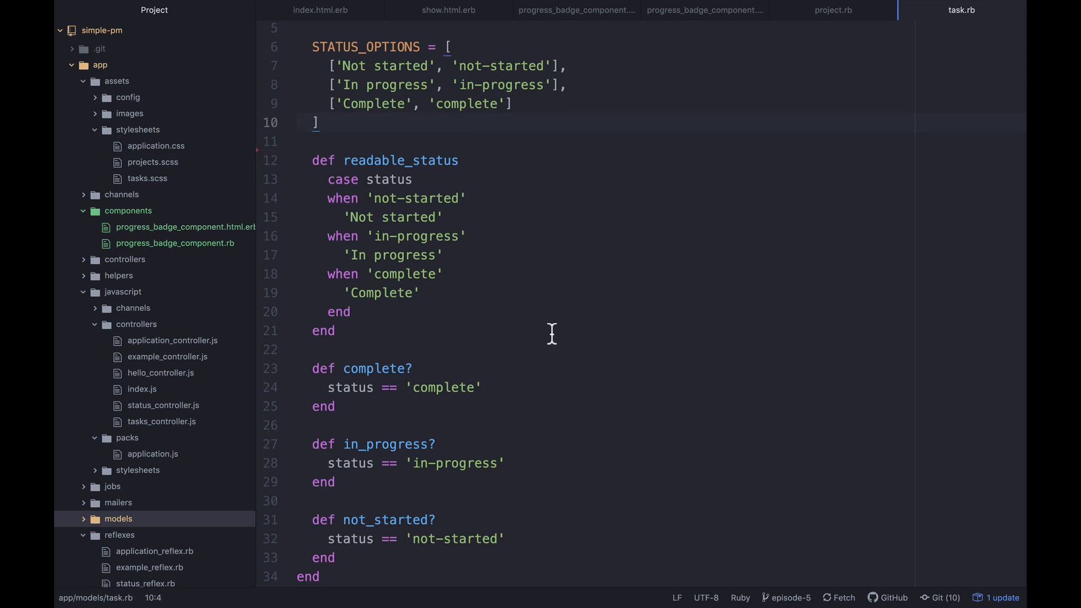
pyautogui.scroll(3)
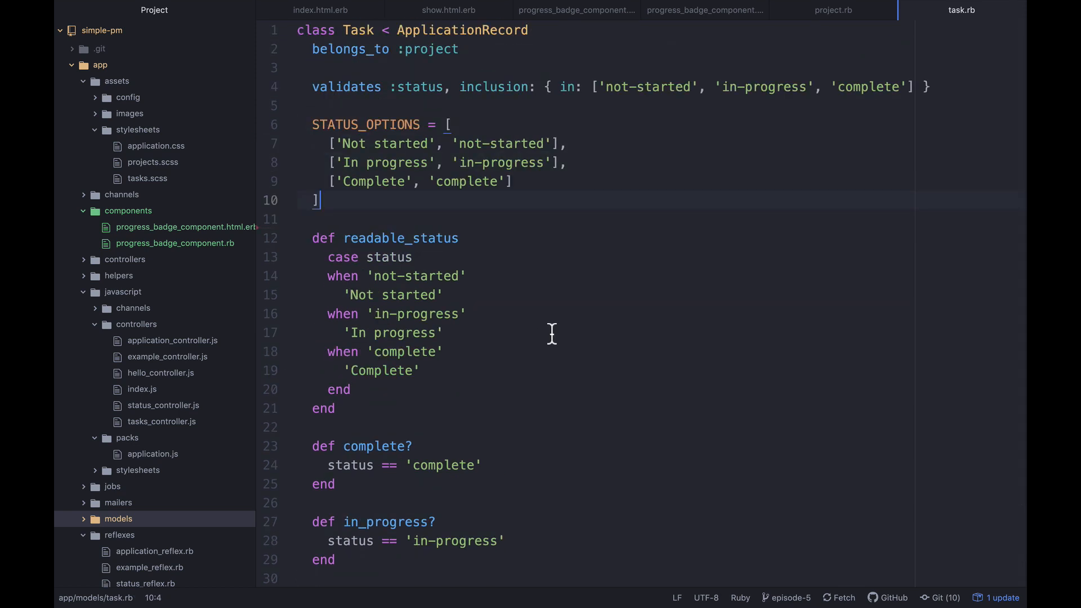
pyautogui.click(832, 10)
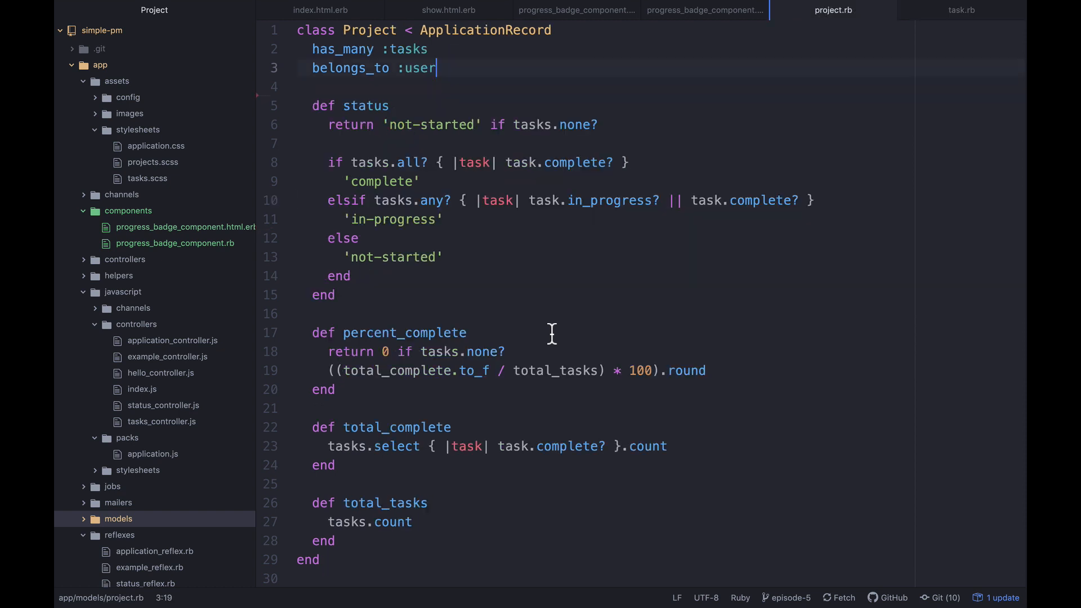
pyautogui.click(704, 9)
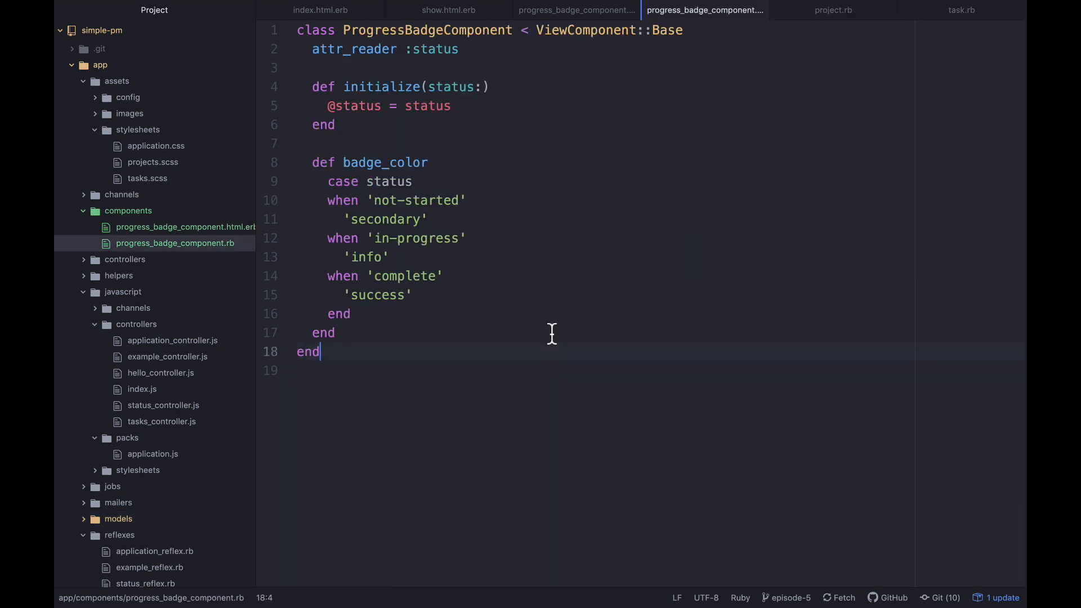
pyautogui.click(961, 9)
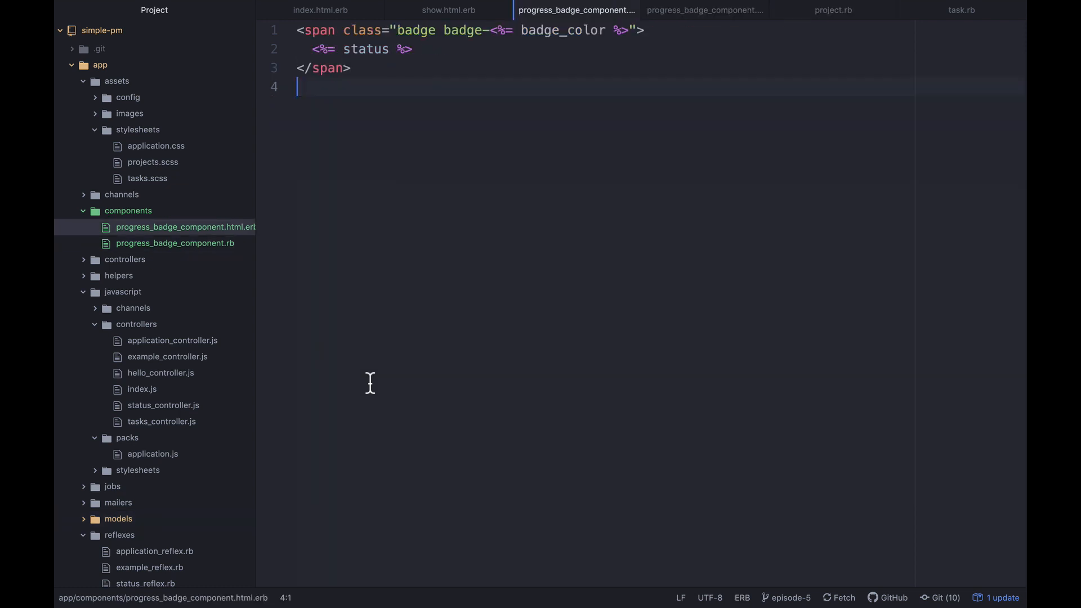
pyautogui.click(448, 10)
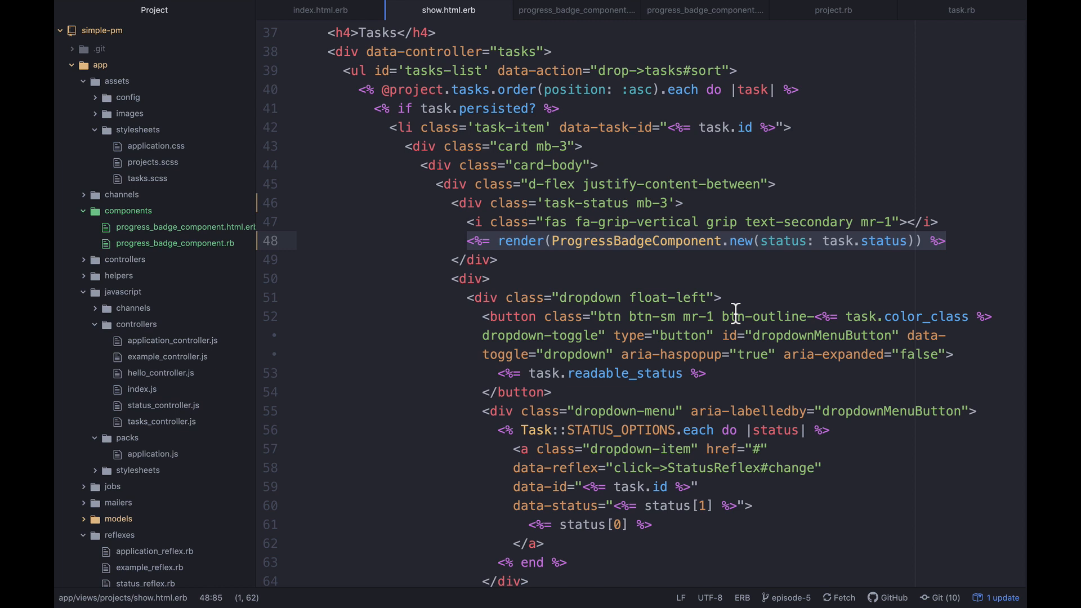
pyautogui.click(949, 240)
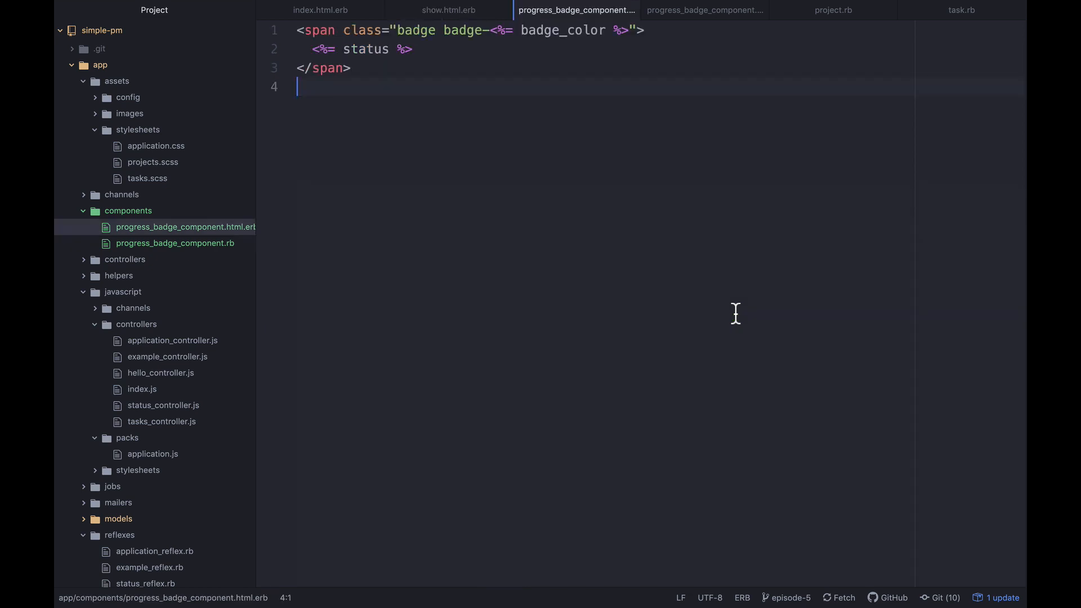
pyautogui.click(175, 243)
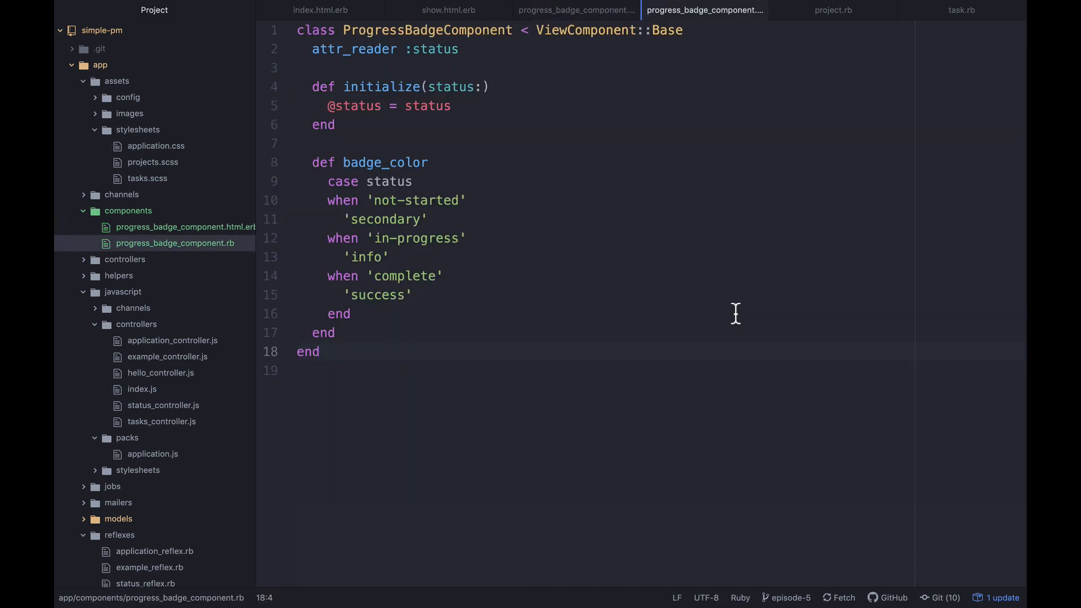
pyautogui.click(320, 351)
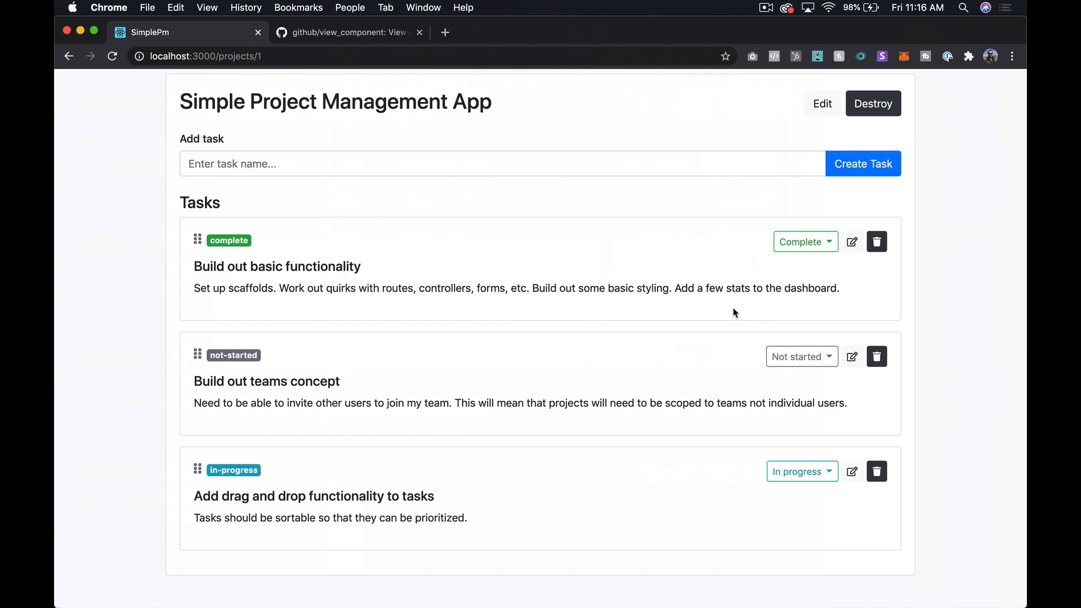
# Scroll through the view_component README's Implementation, Content Areas and Quick start sections
pyautogui.click(348, 32)
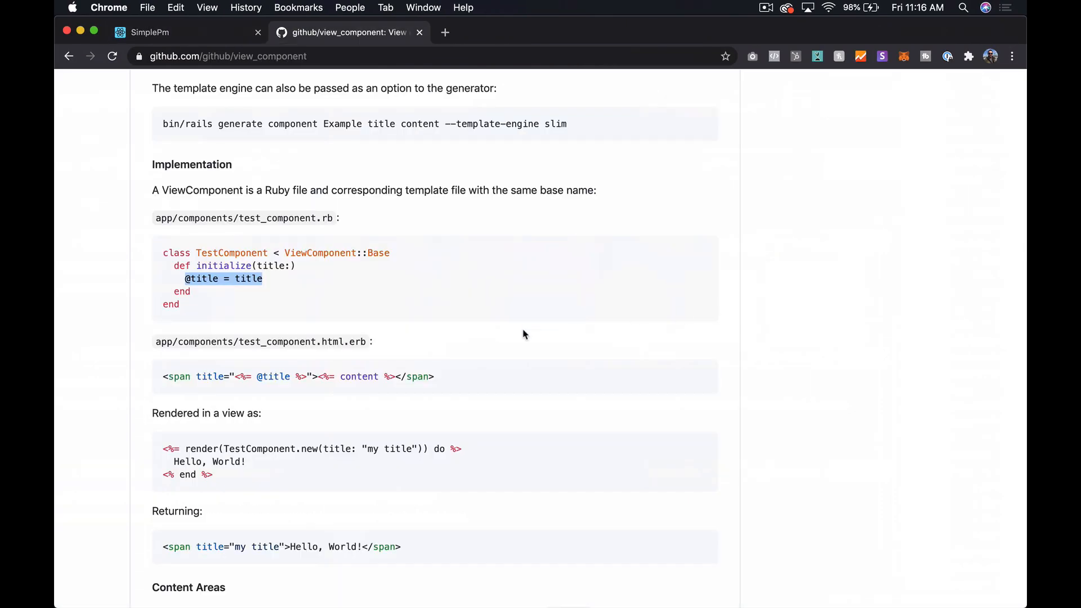
pyautogui.scroll(-3)
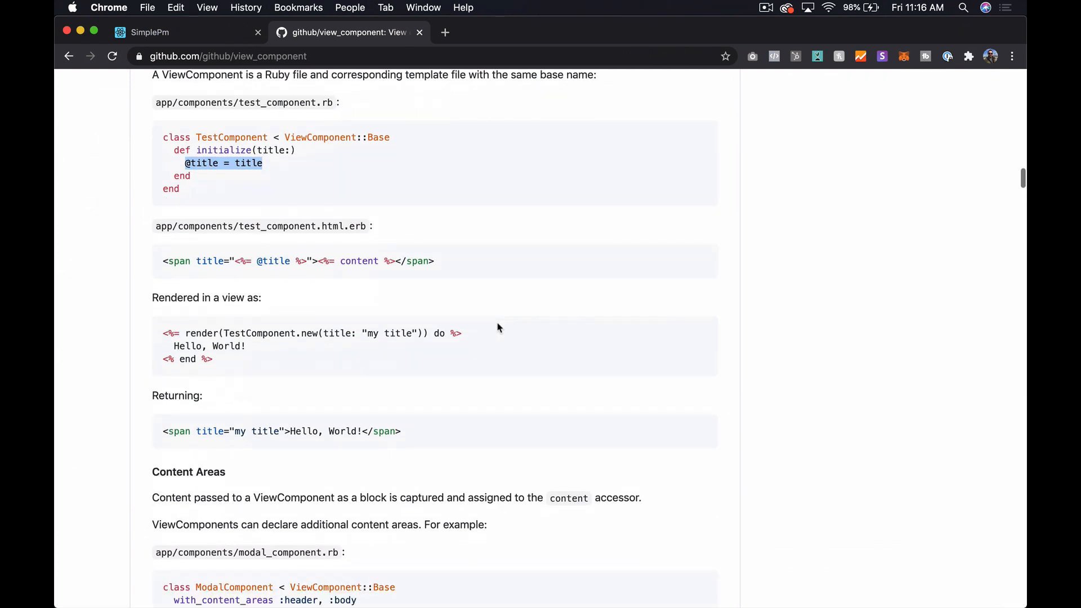
pyautogui.scroll(-3)
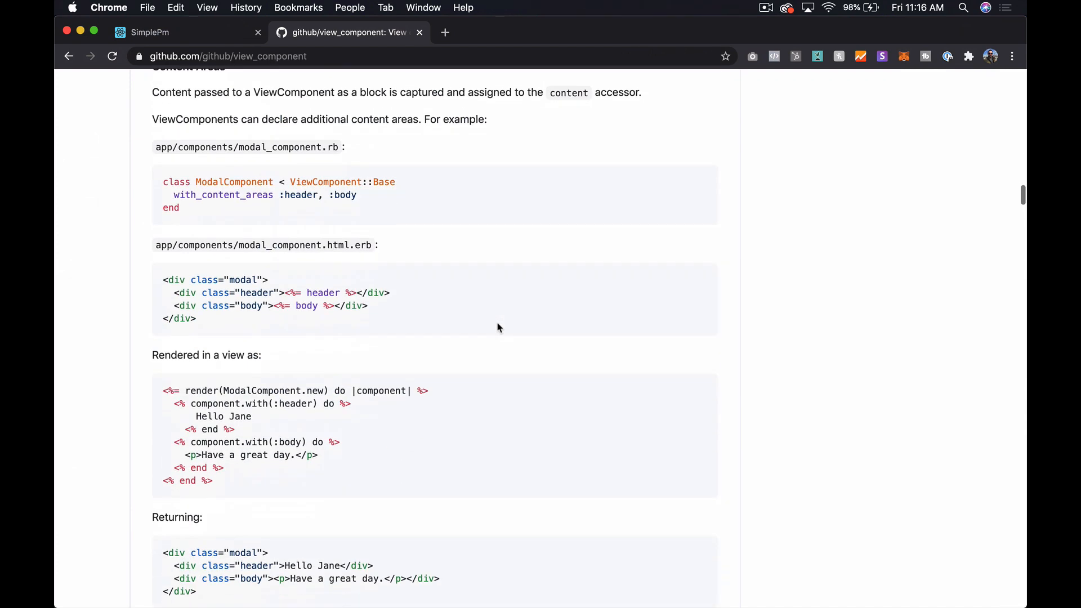
pyautogui.moveTo(325, 426)
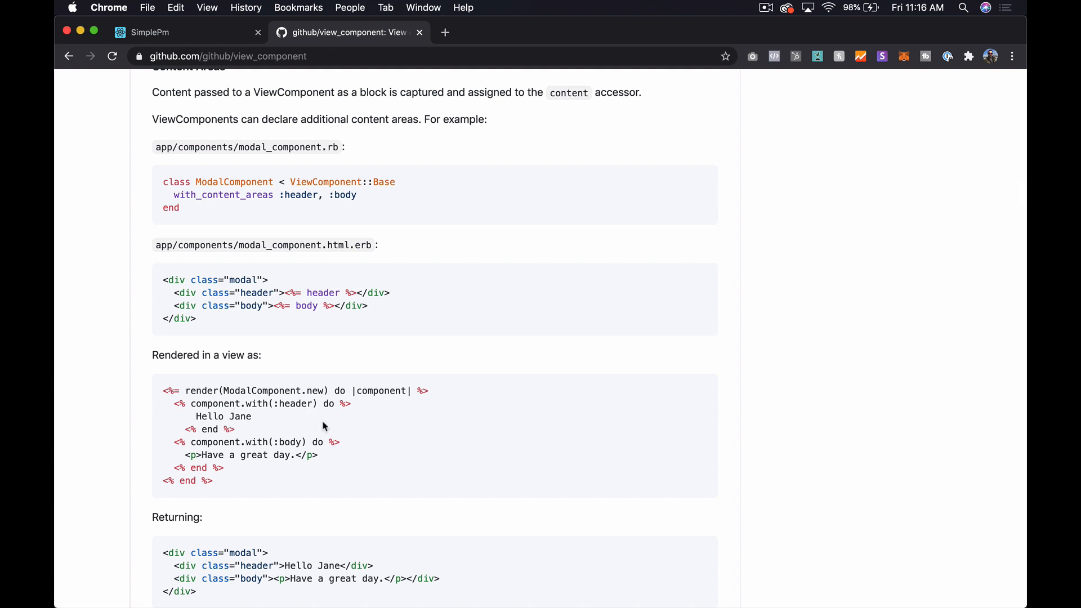
pyautogui.moveTo(325, 414)
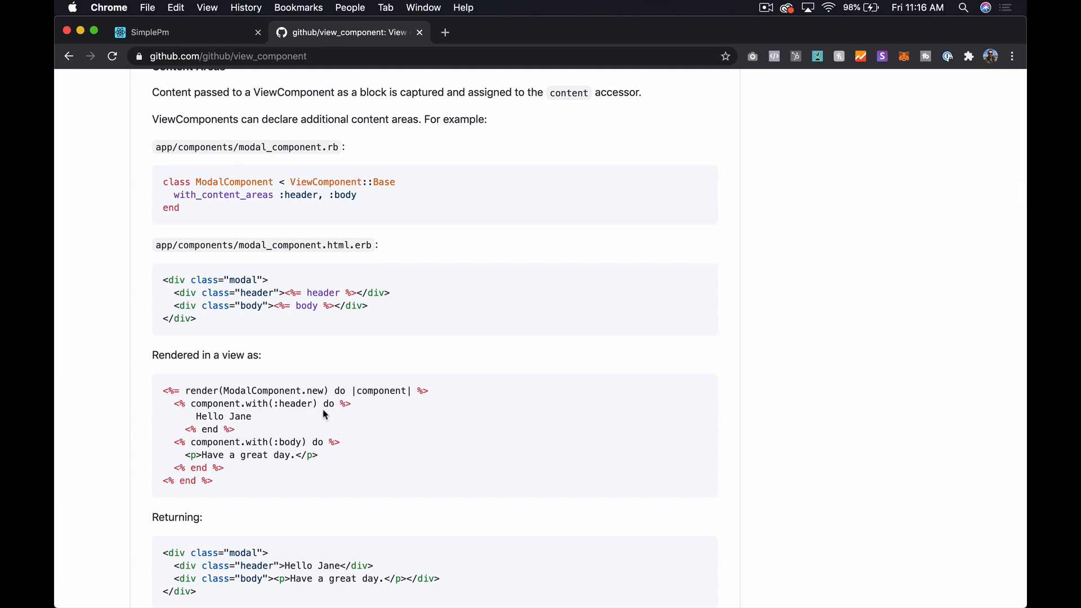
pyautogui.scroll(-3)
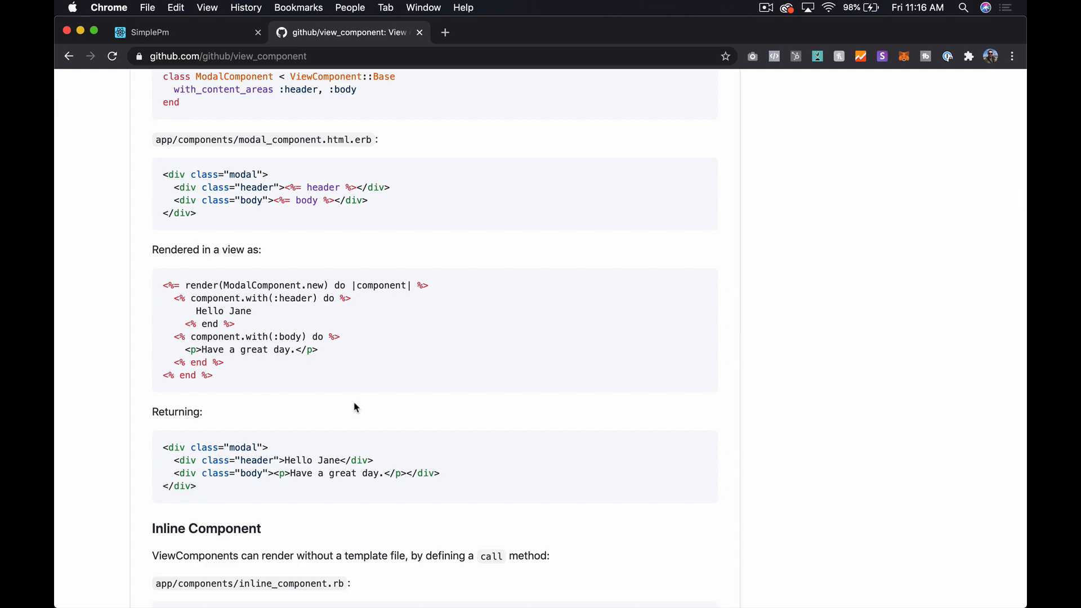
pyautogui.scroll(-3)
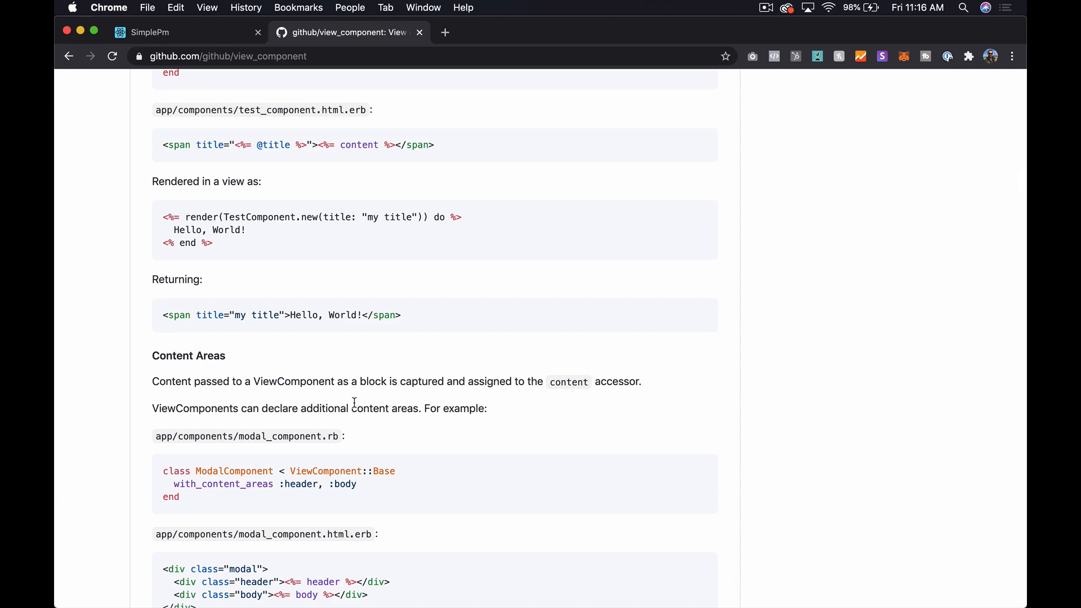
pyautogui.scroll(3)
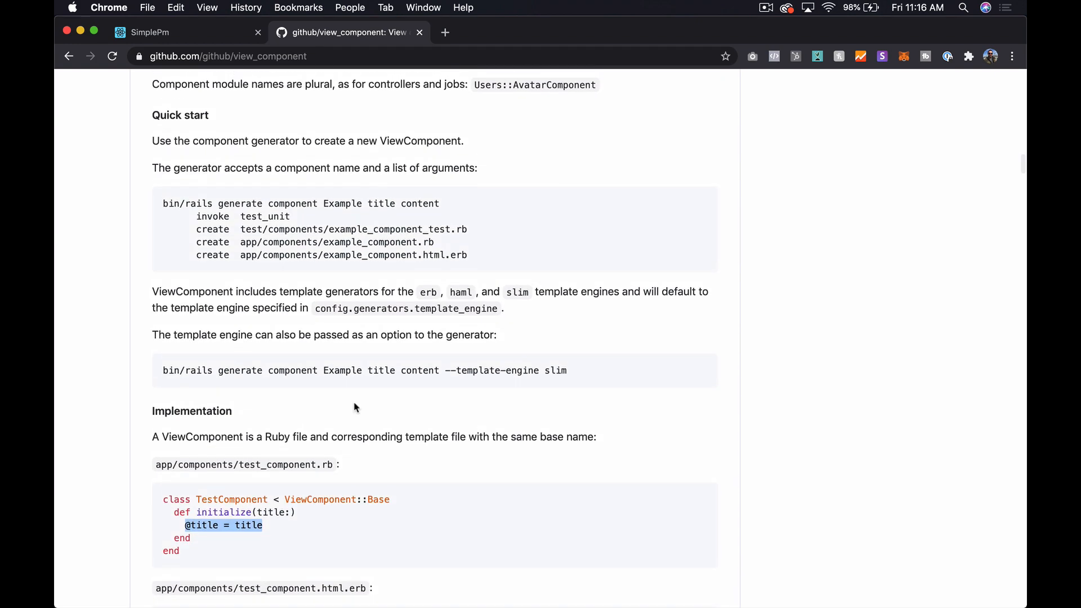